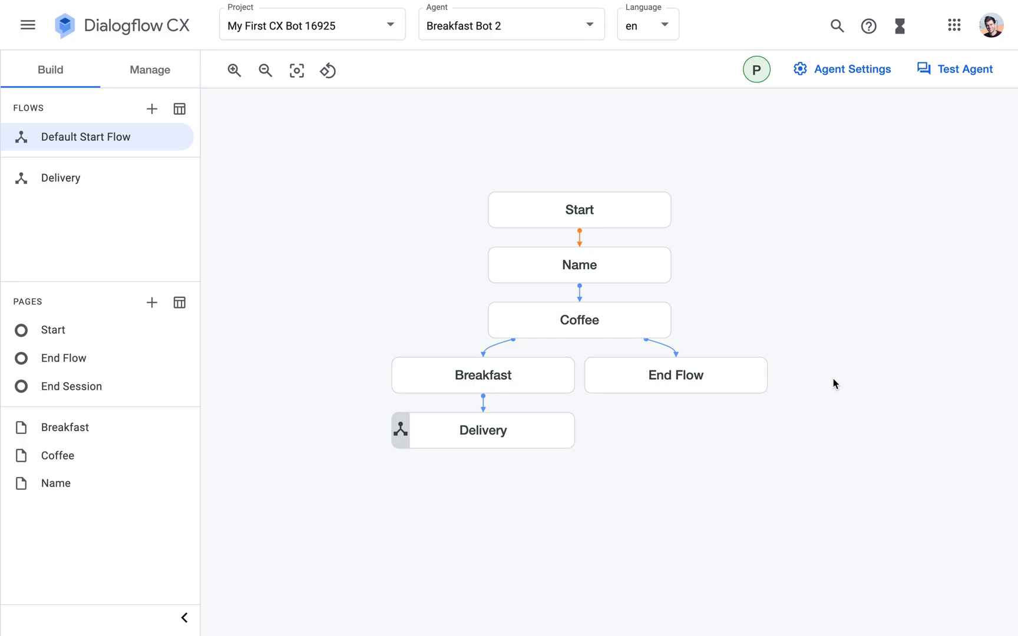
mouse_move(709, 185)
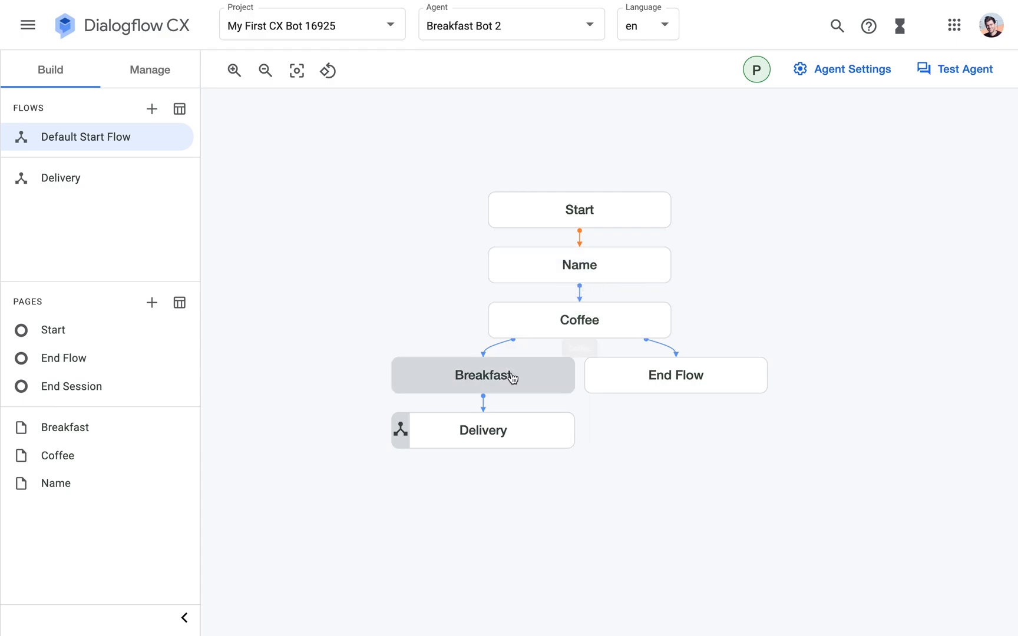
mouse_move(753, 260)
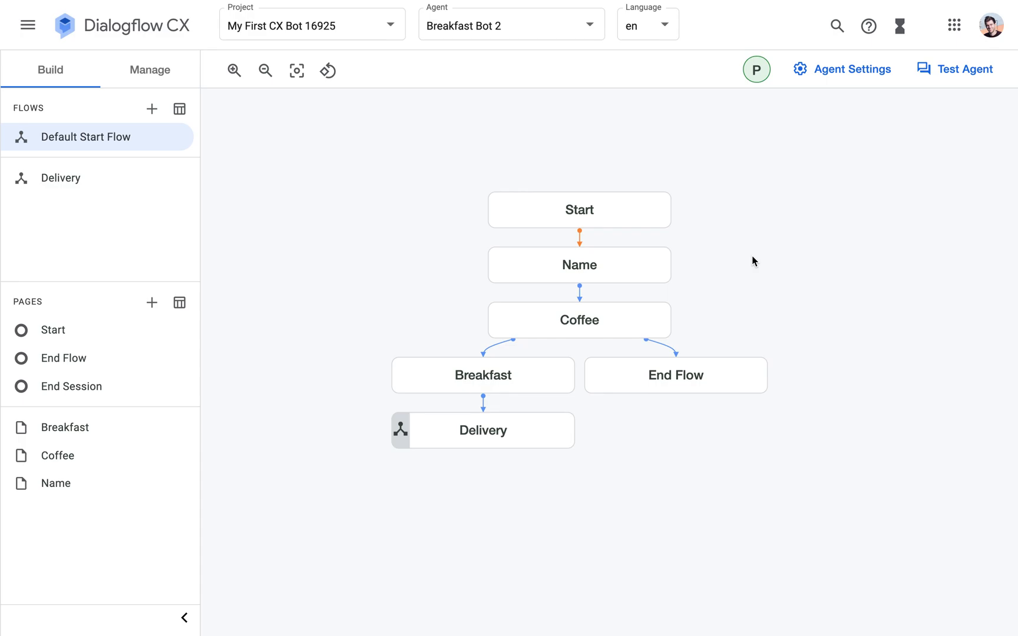
mouse_move(737, 245)
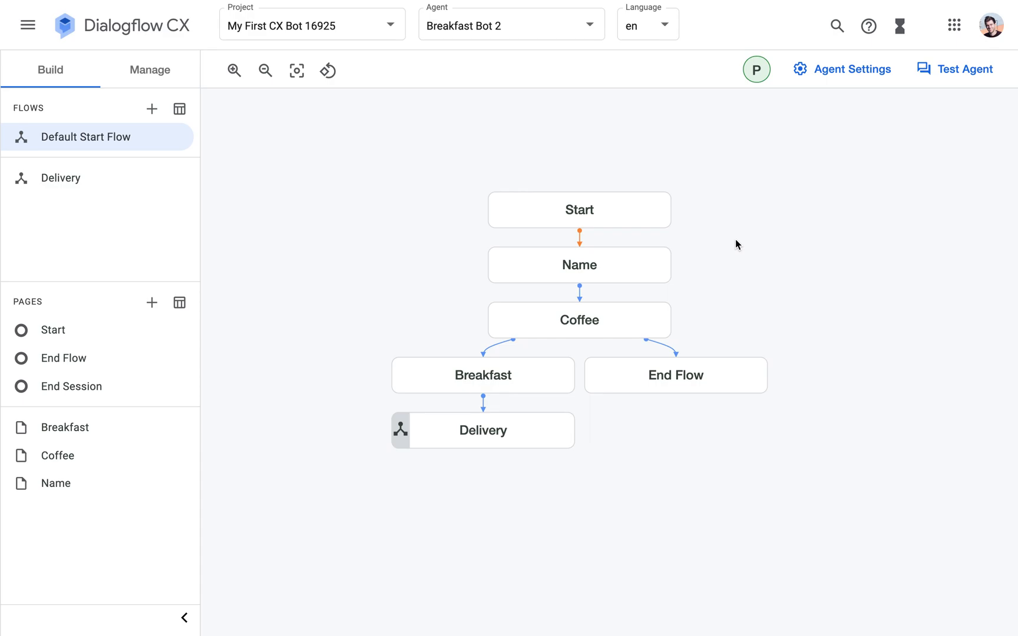
mouse_move(746, 258)
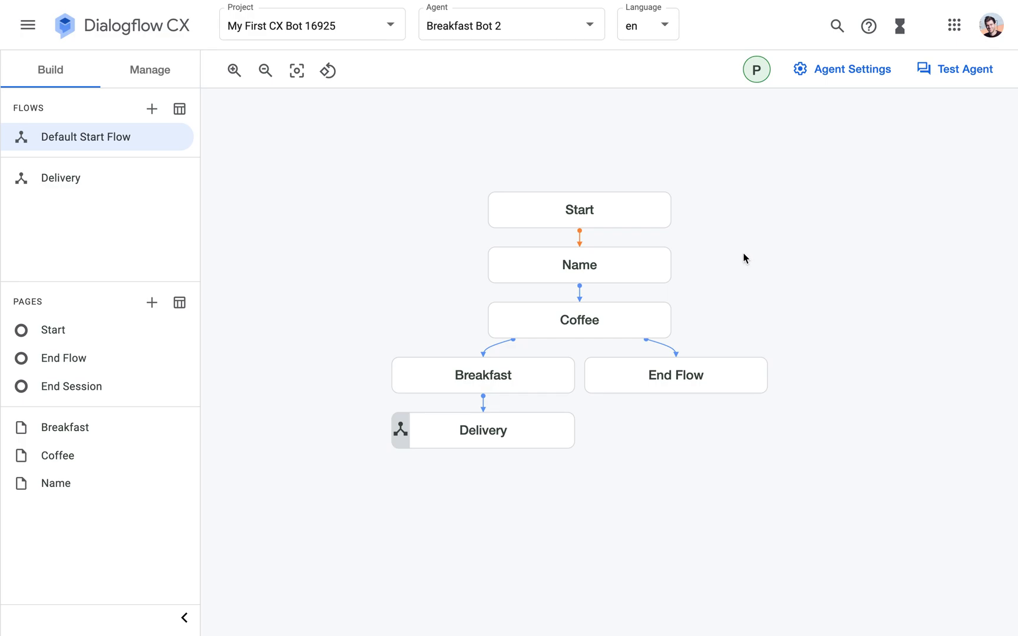
mouse_move(732, 259)
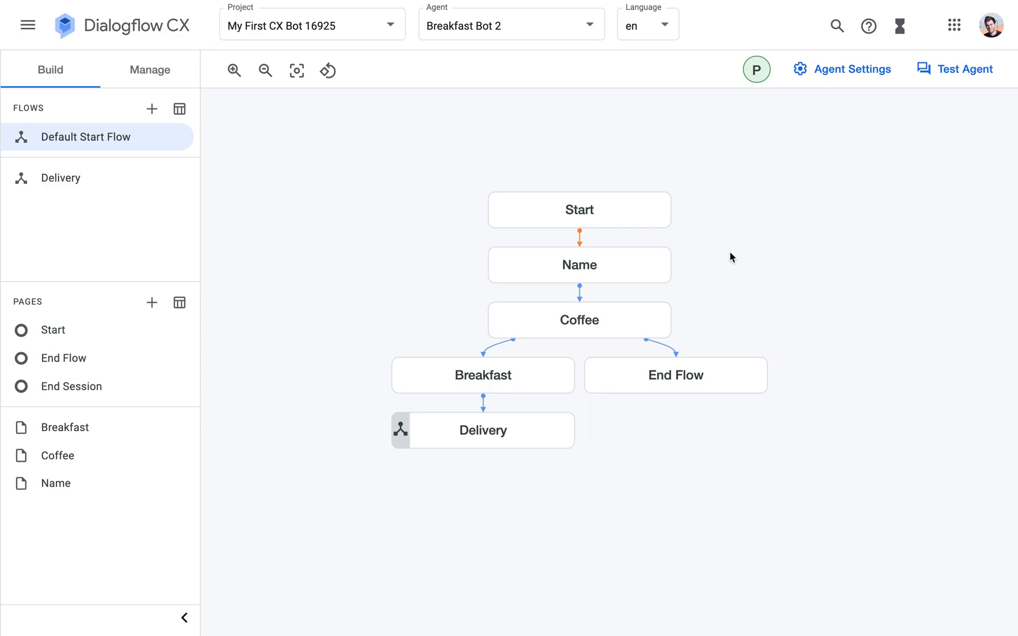
mouse_move(483, 375)
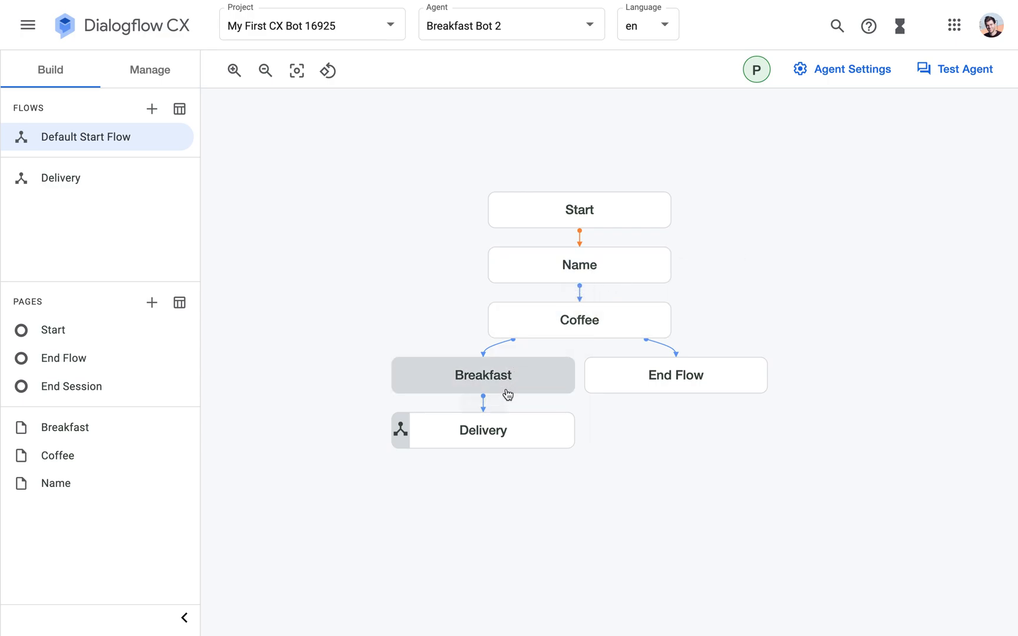
mouse_move(642, 333)
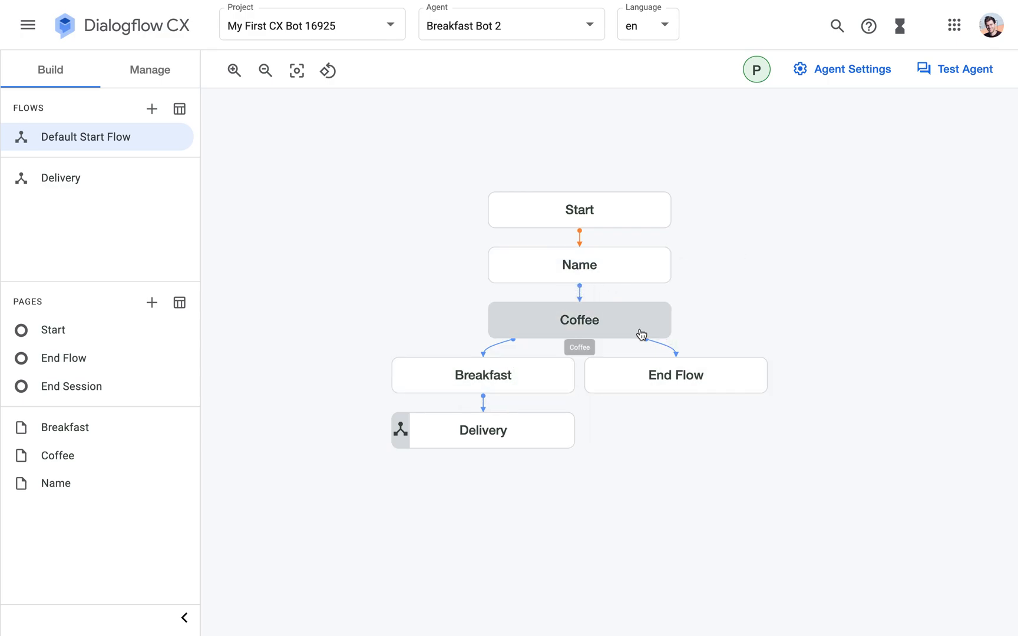
Add a Route groups state handler to the Coffee page and start adding a group.
left_click(578, 320)
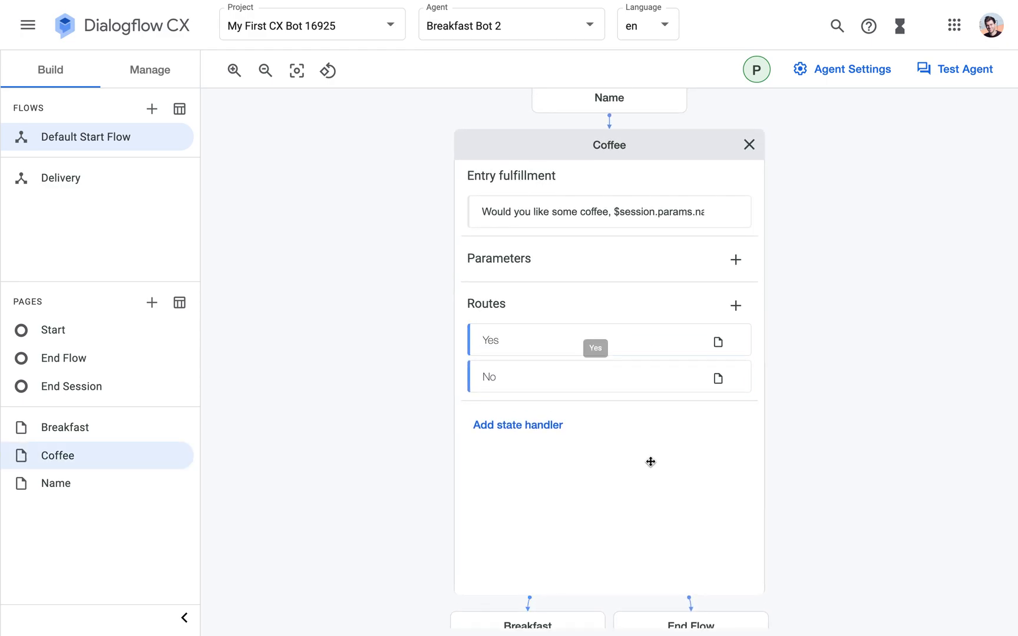
mouse_move(637, 456)
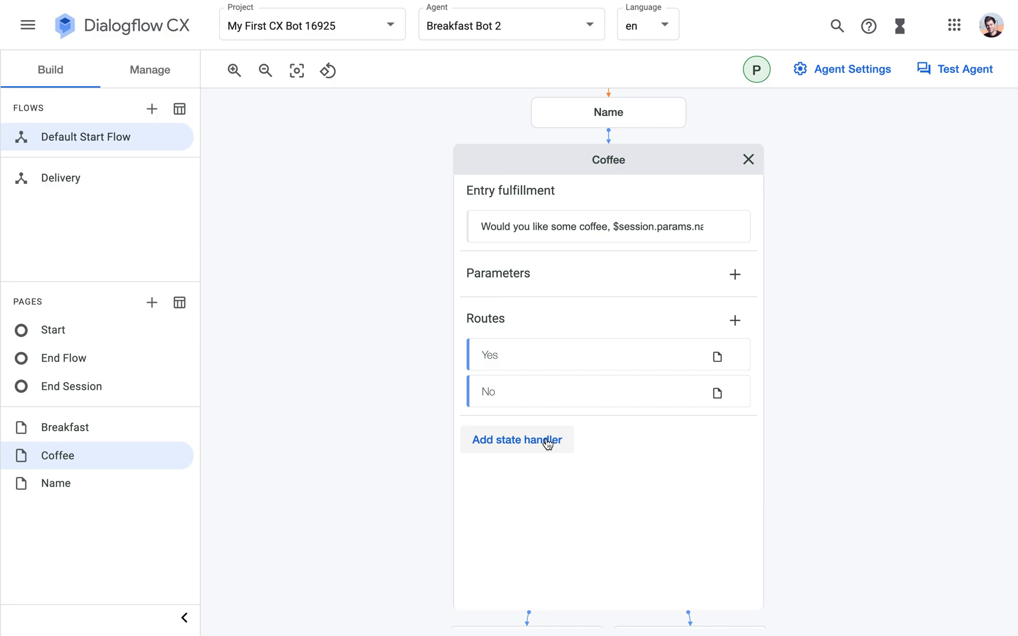
left_click(516, 440)
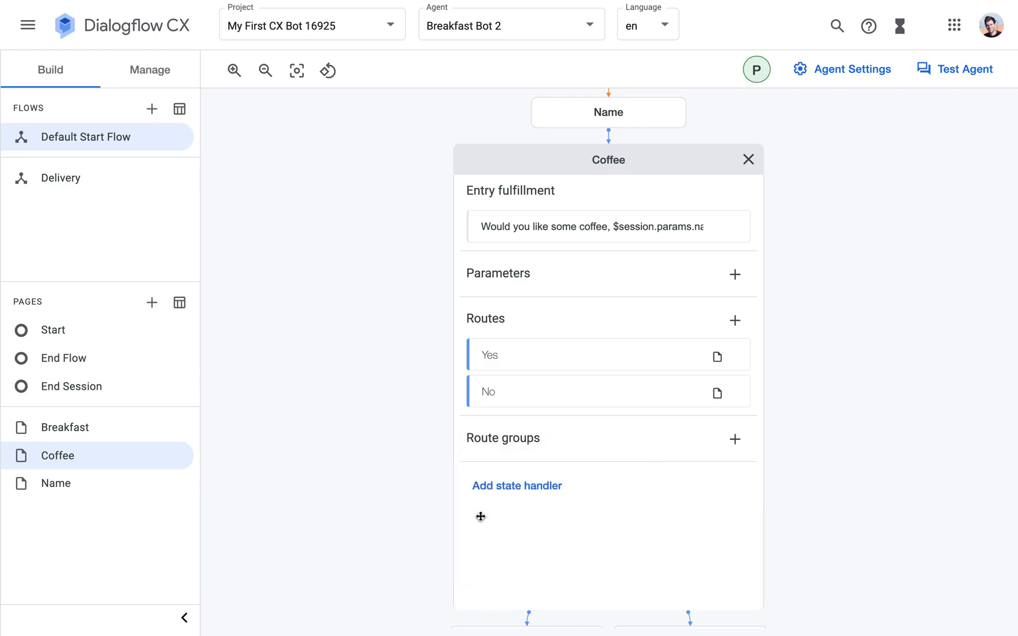
mouse_move(734, 443)
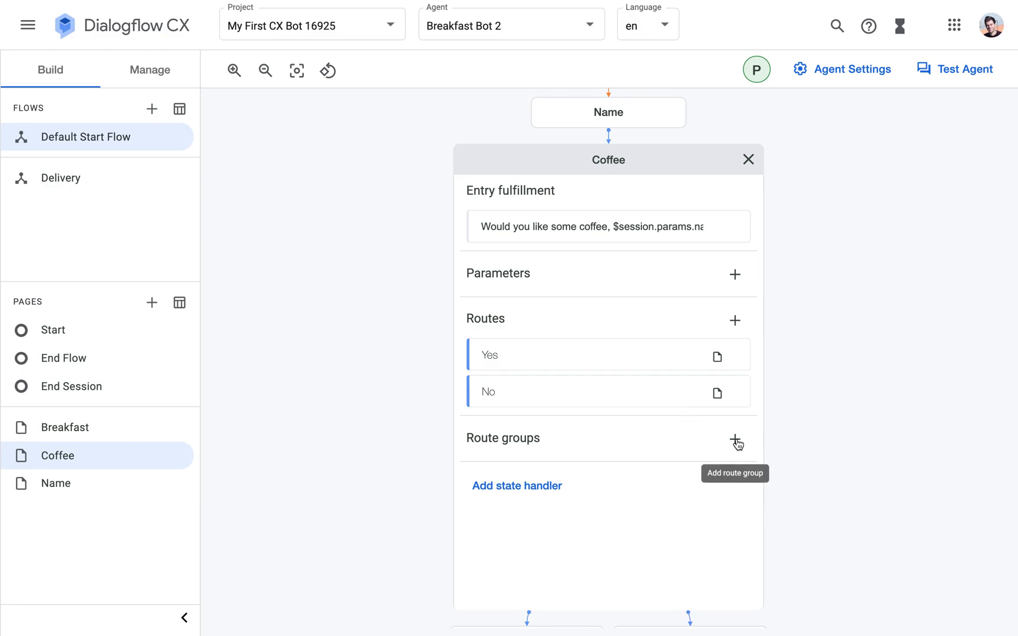
left_click(735, 439)
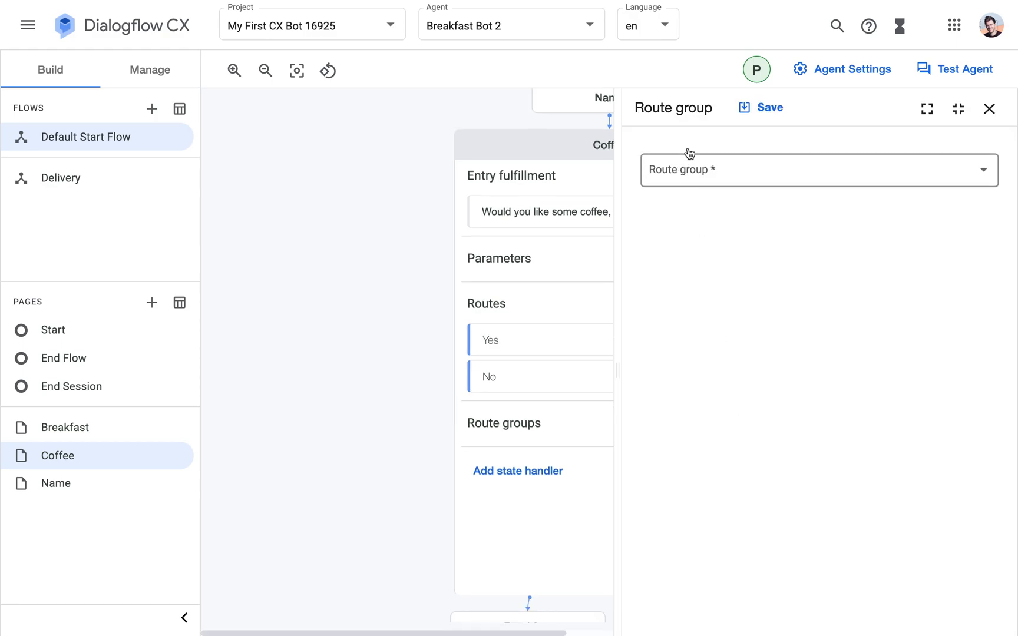
Create a new route group with the display name 'Breakfast FAQs'.
left_click(818, 170)
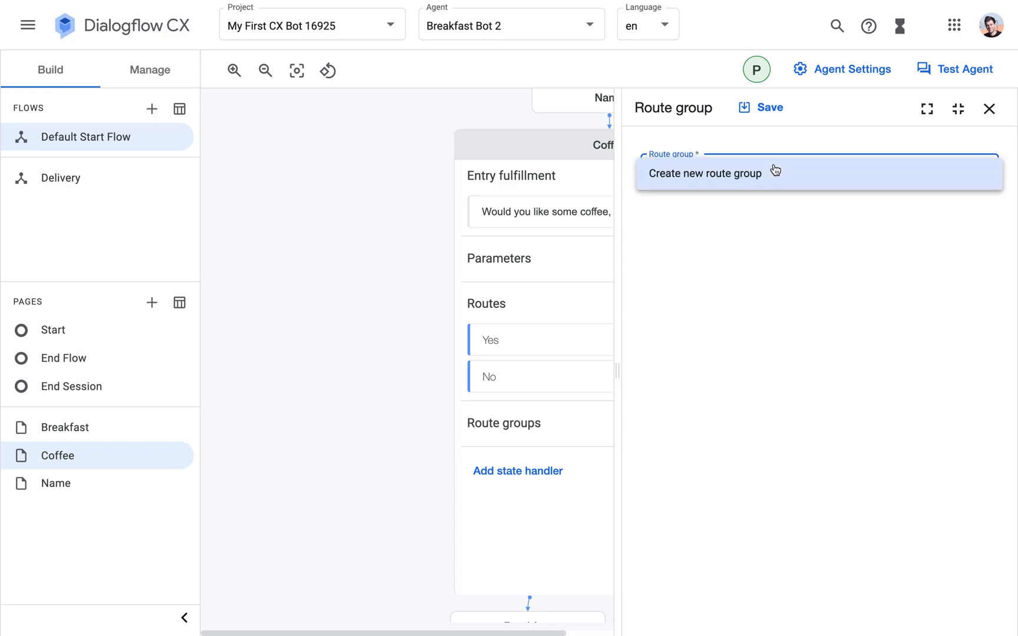
left_click(705, 172)
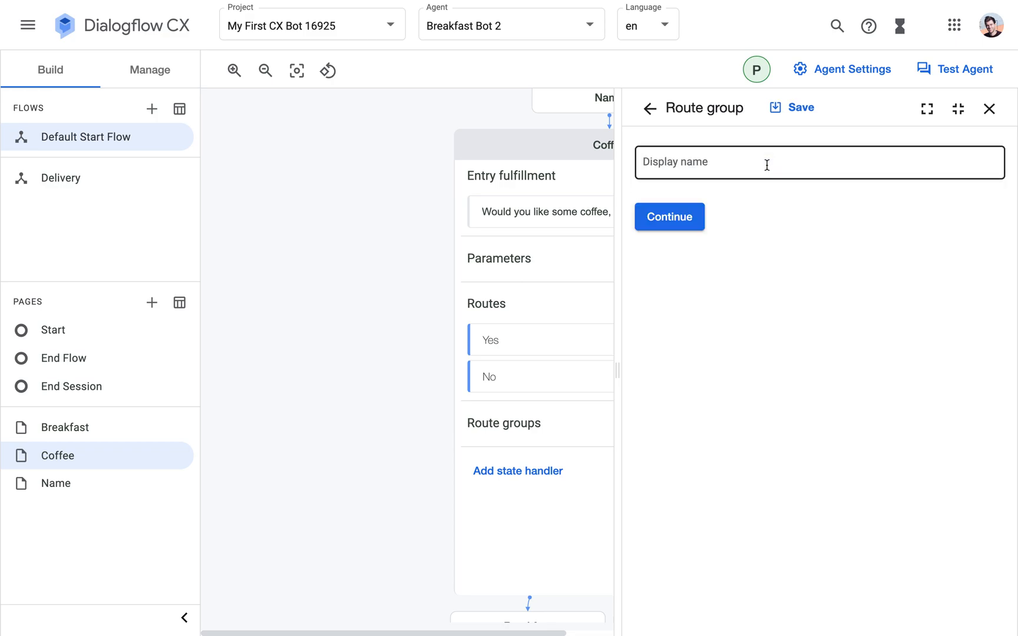
left_click(766, 163)
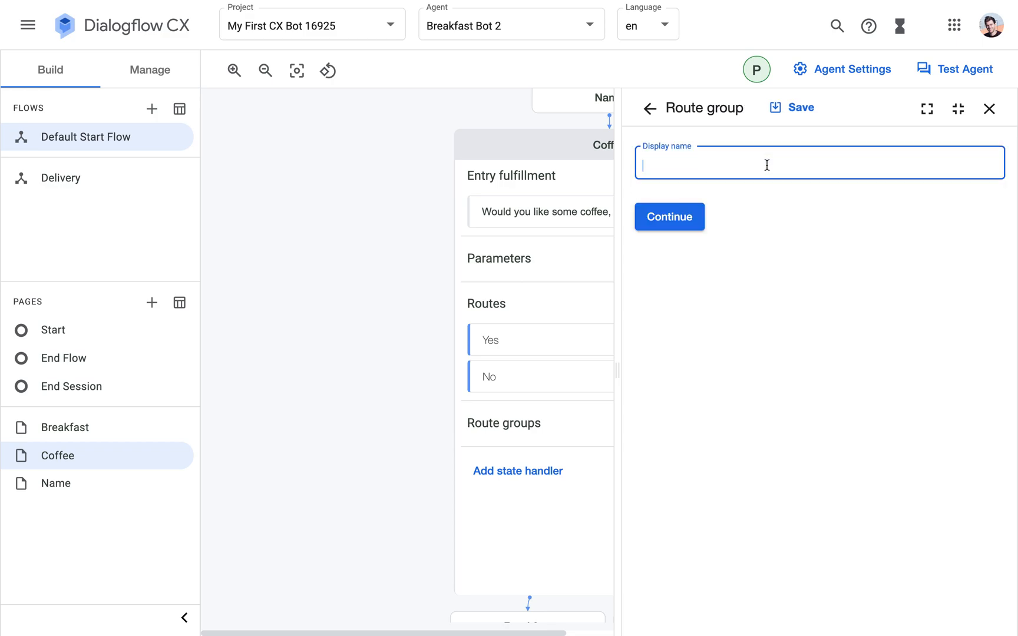
type("Breakfast f")
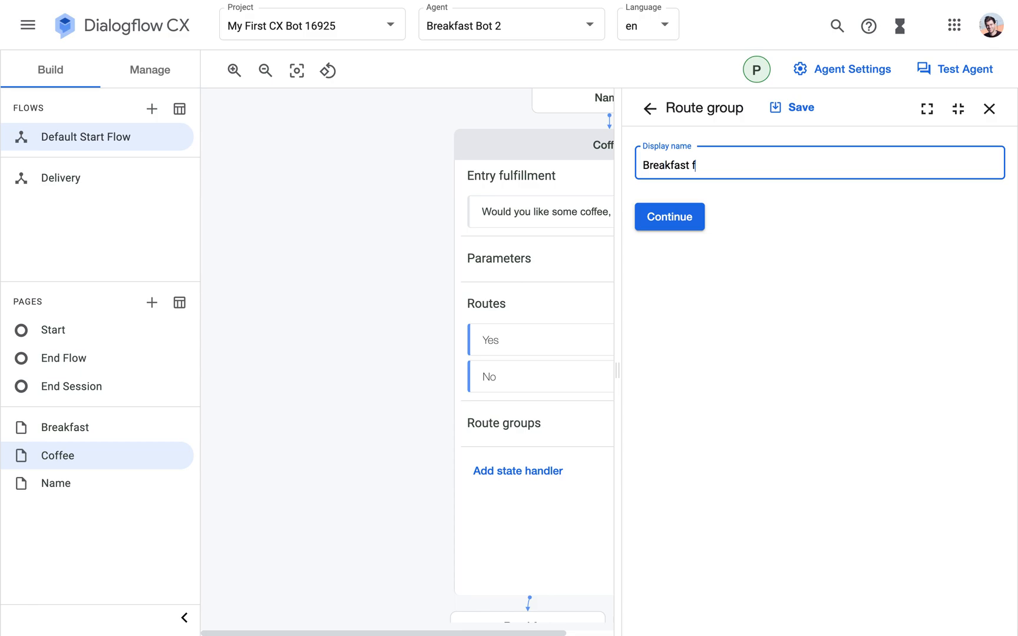
type("AQs")
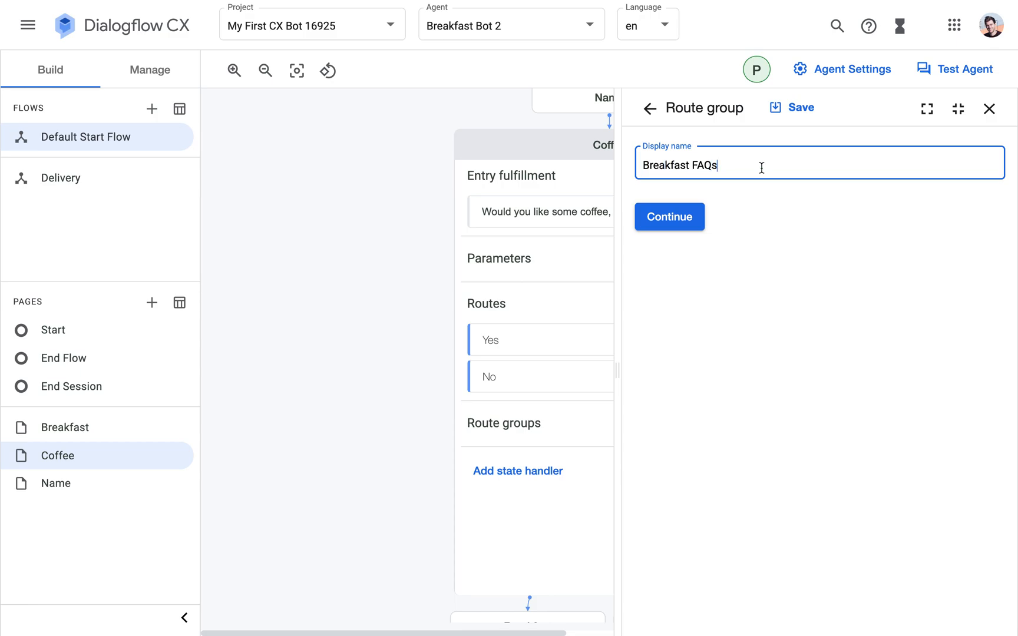
left_click(668, 216)
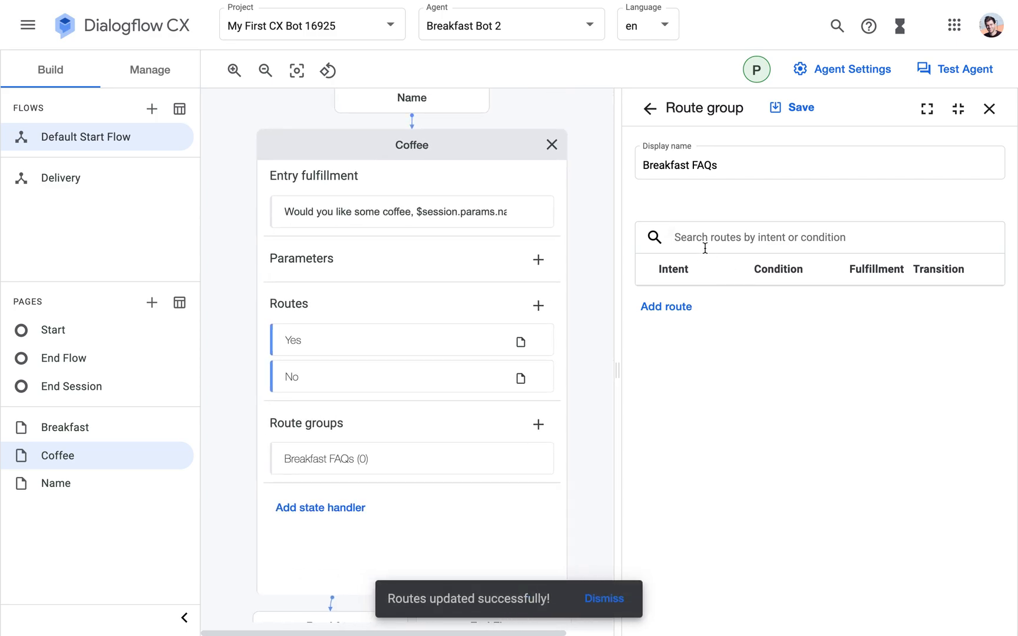
mouse_move(639, 216)
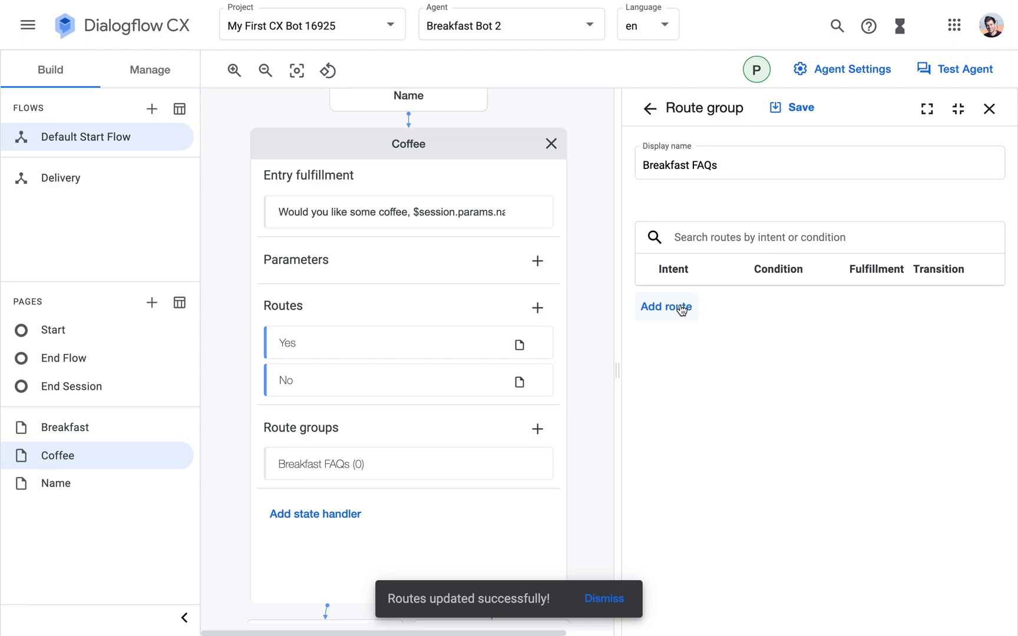
Add a route to Breakfast FAQs with a new intent named 'FAQ: What's on the menu?'.
left_click(665, 306)
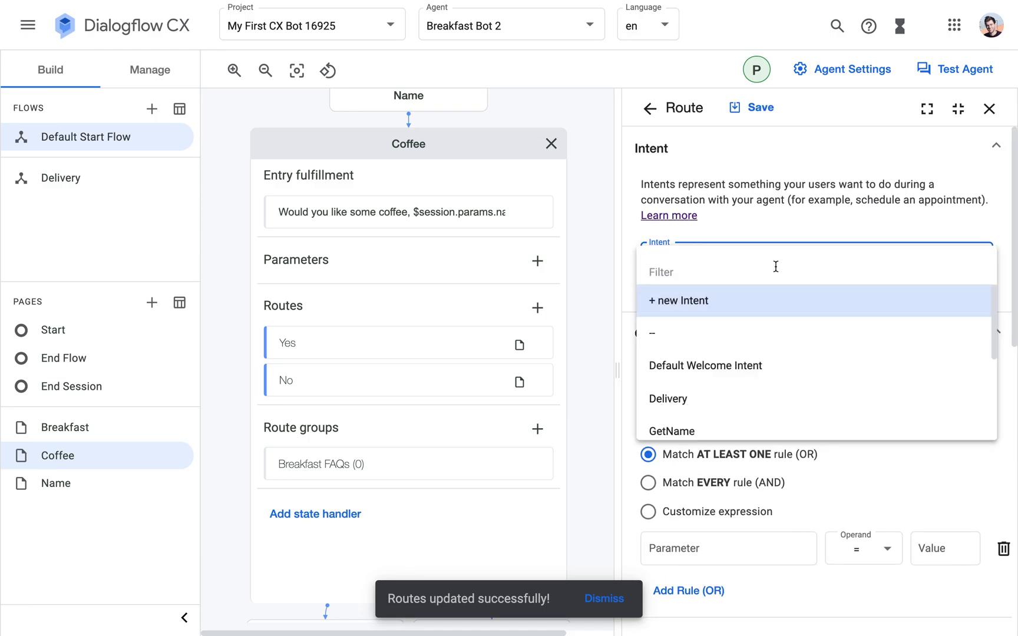
left_click(678, 300)
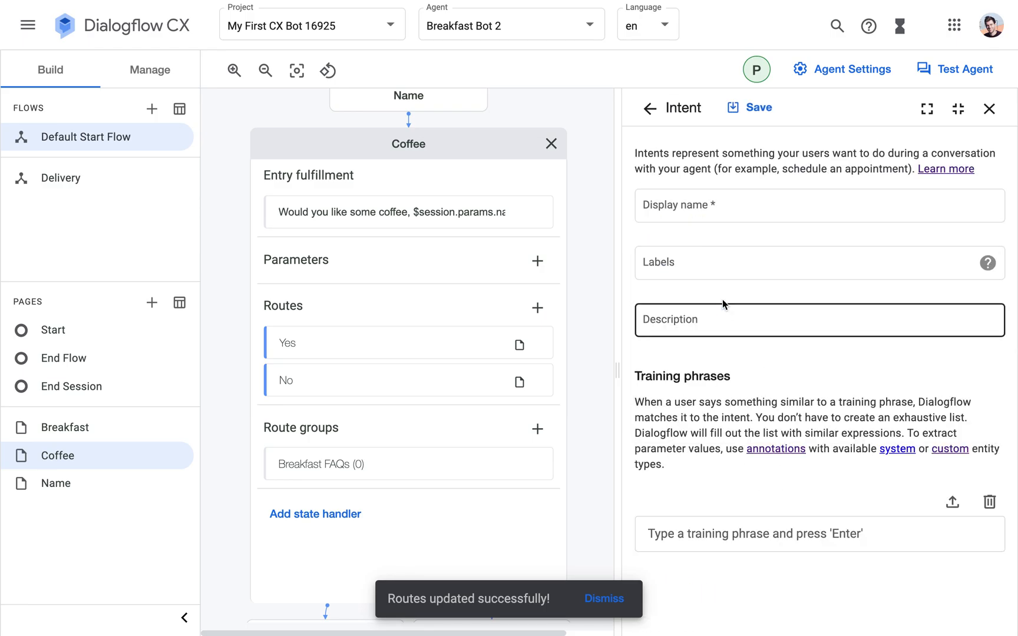
type("FAQ")
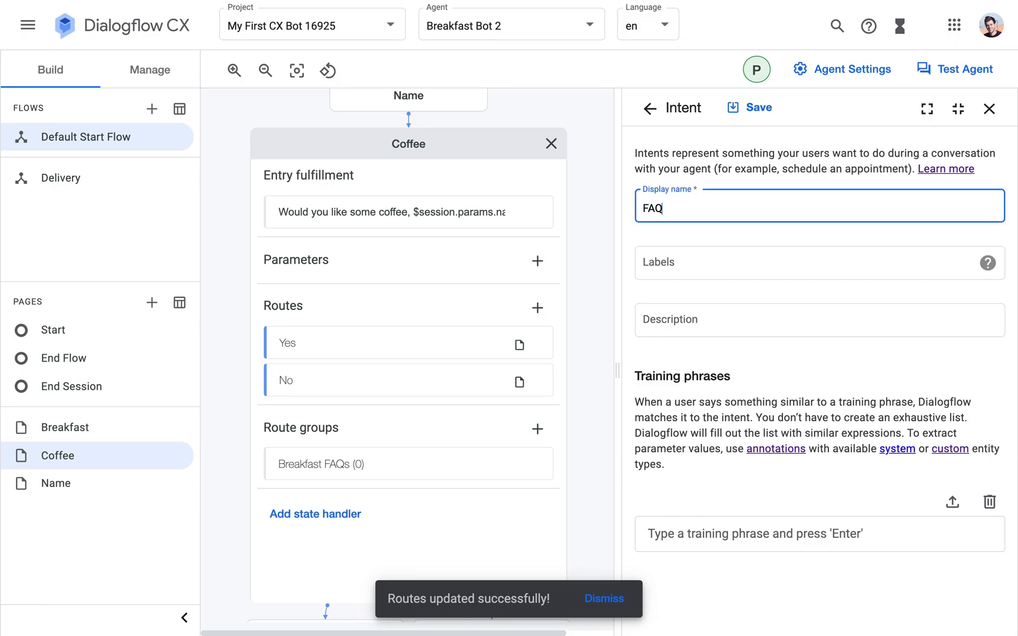
type(":")
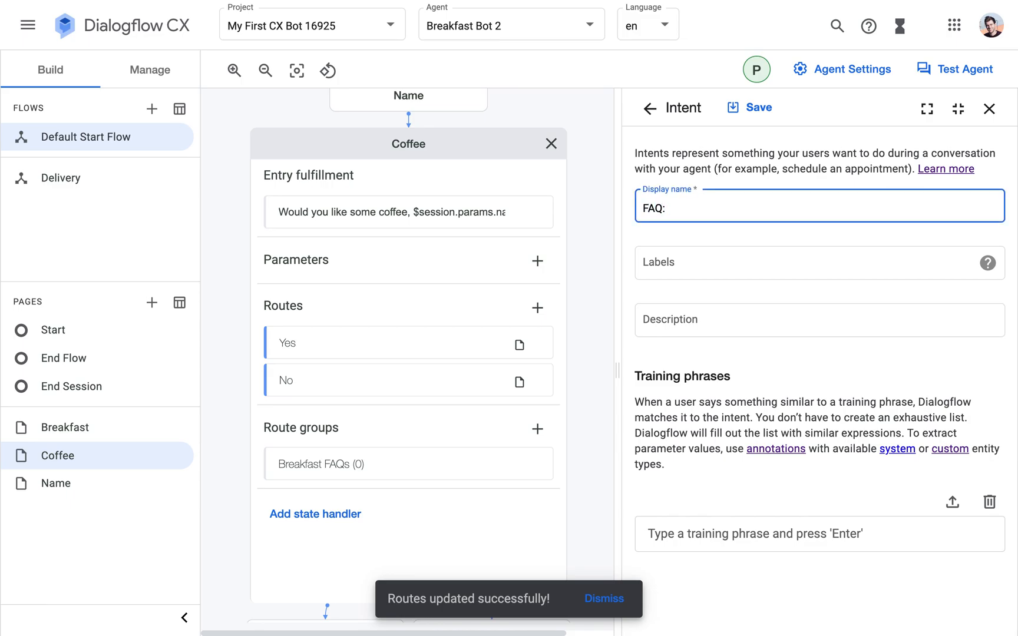
type("What")
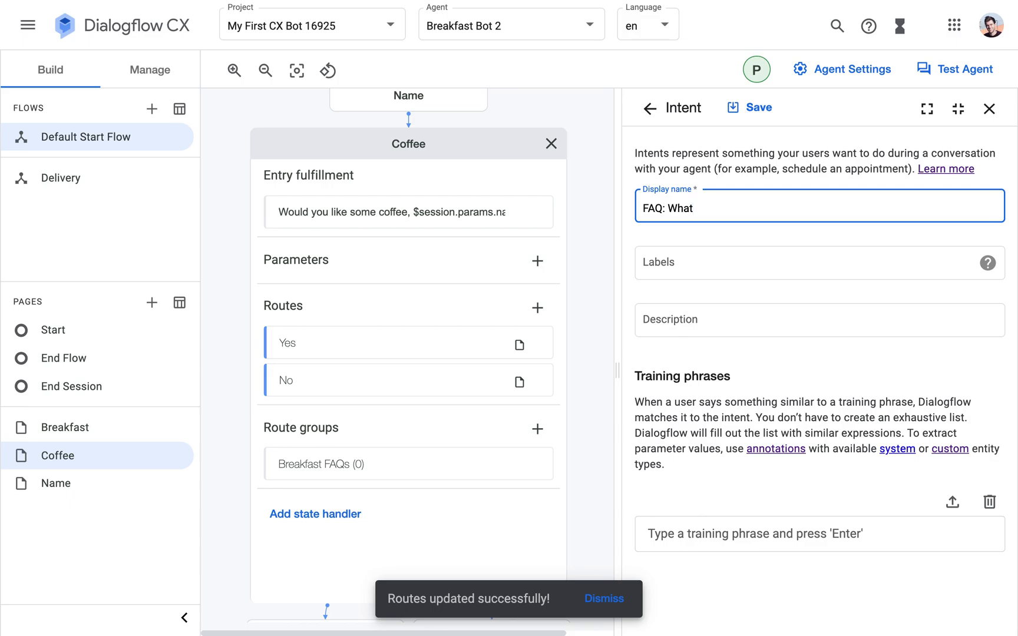
type("'s on the men")
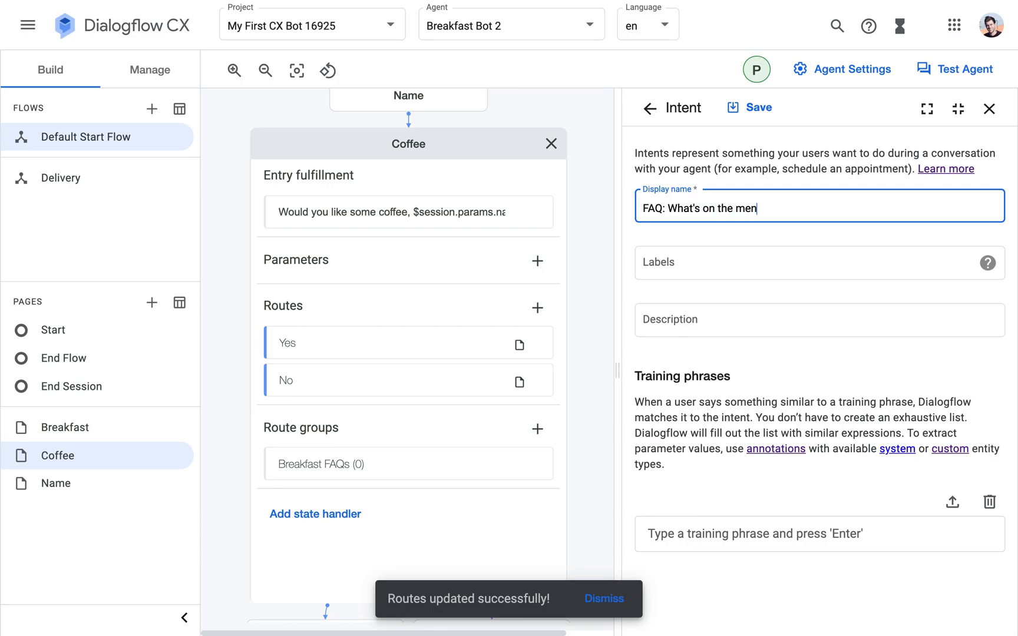
type("u?")
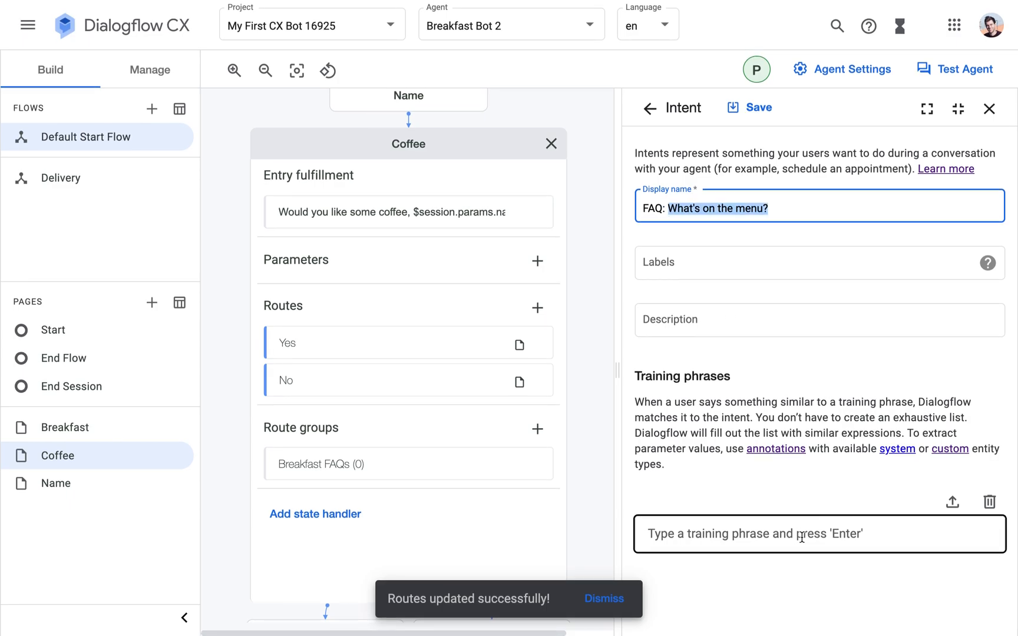
Add training phrases asking what breakfast is offered, plus a 'food' variant.
left_click(818, 534)
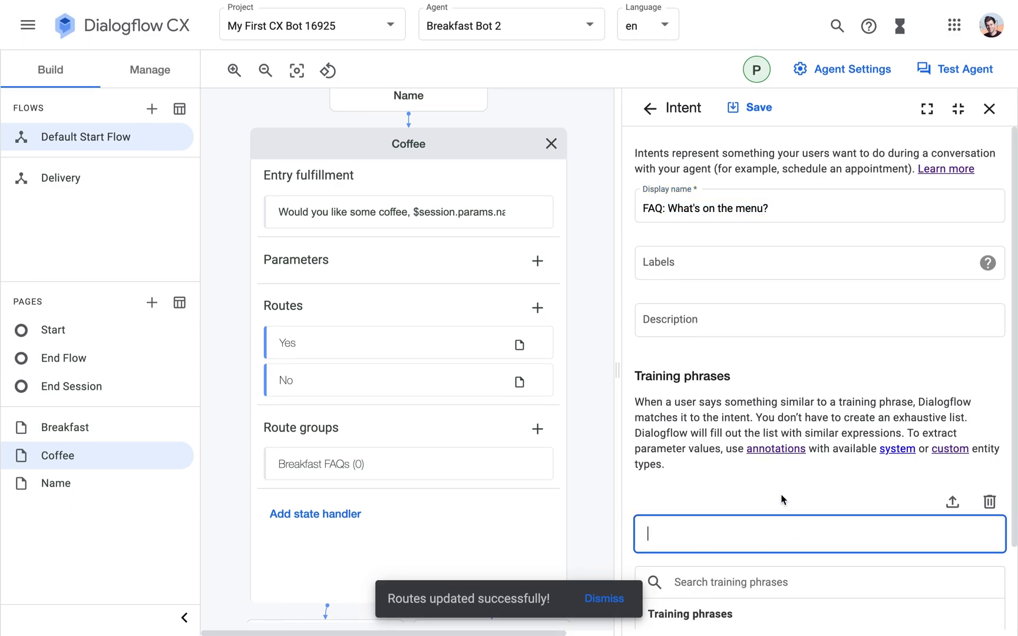
scroll("down", 3)
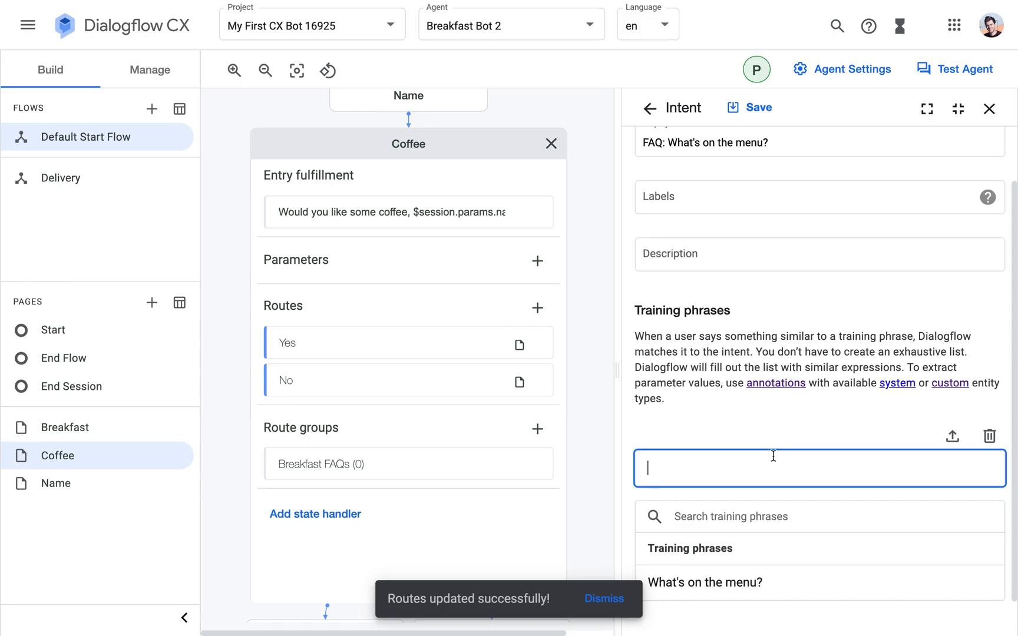
type("What type")
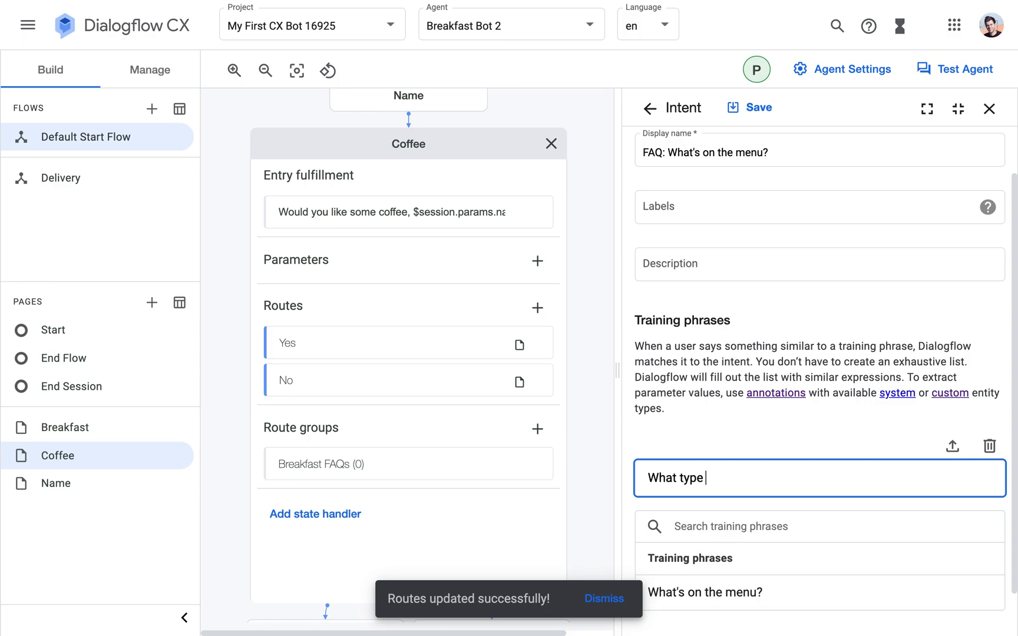
type("d")
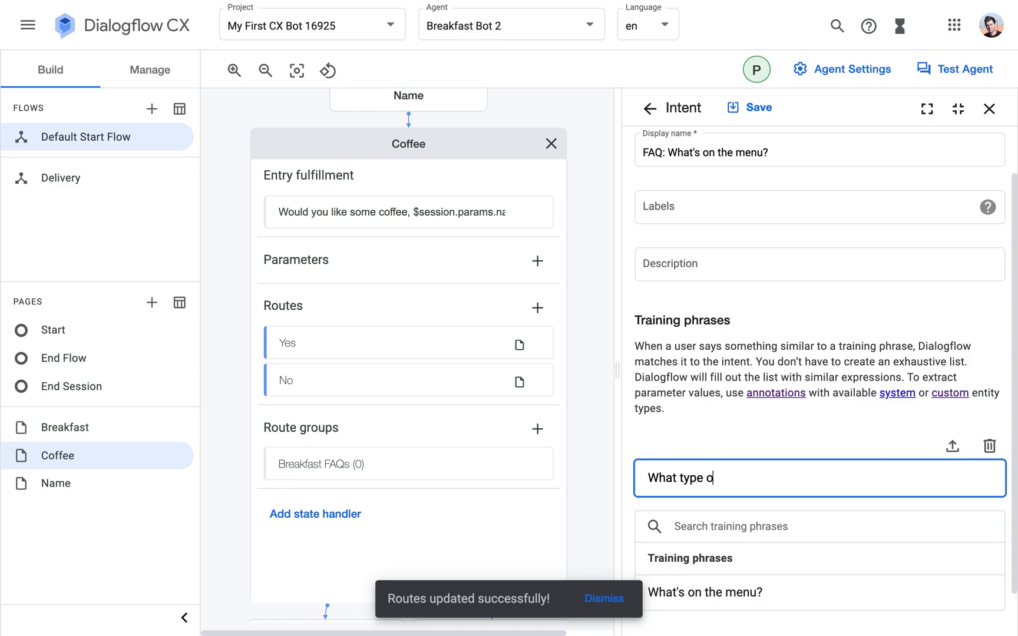
type("f breakfast do")
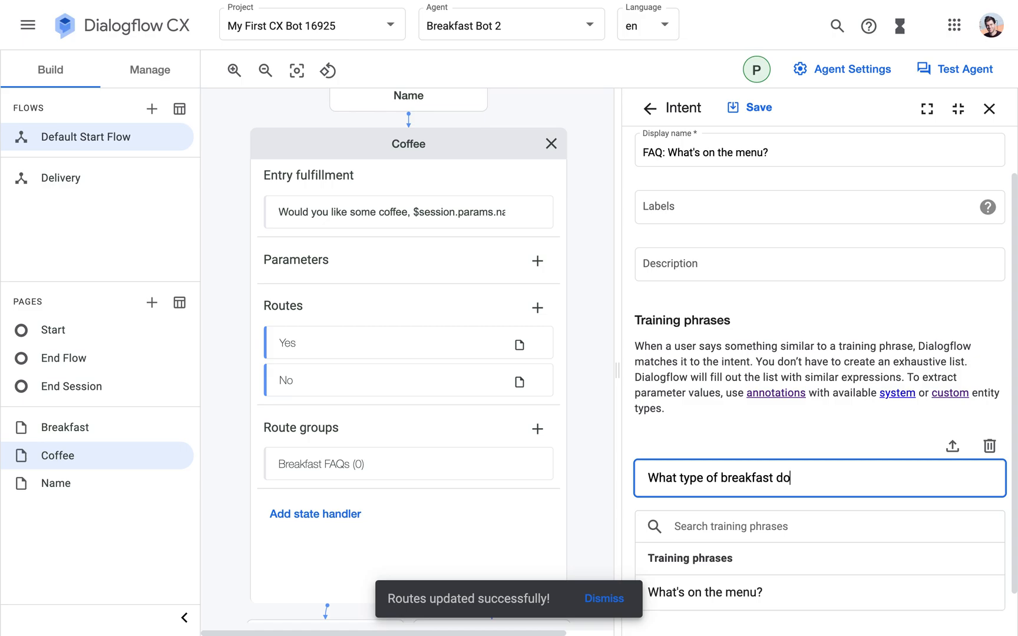
type("you offer?")
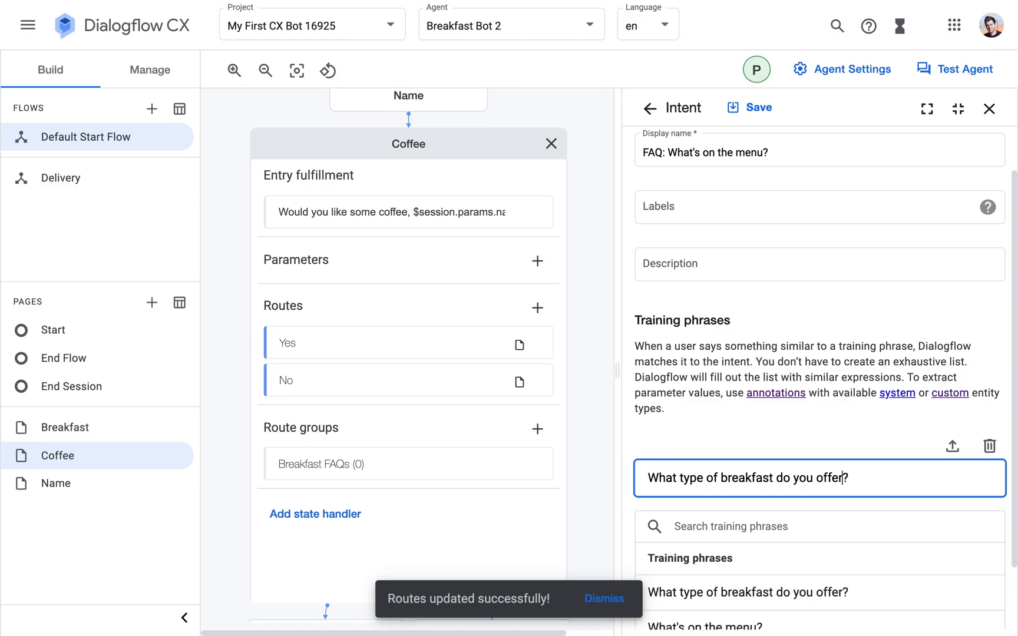
double_click(740, 478)
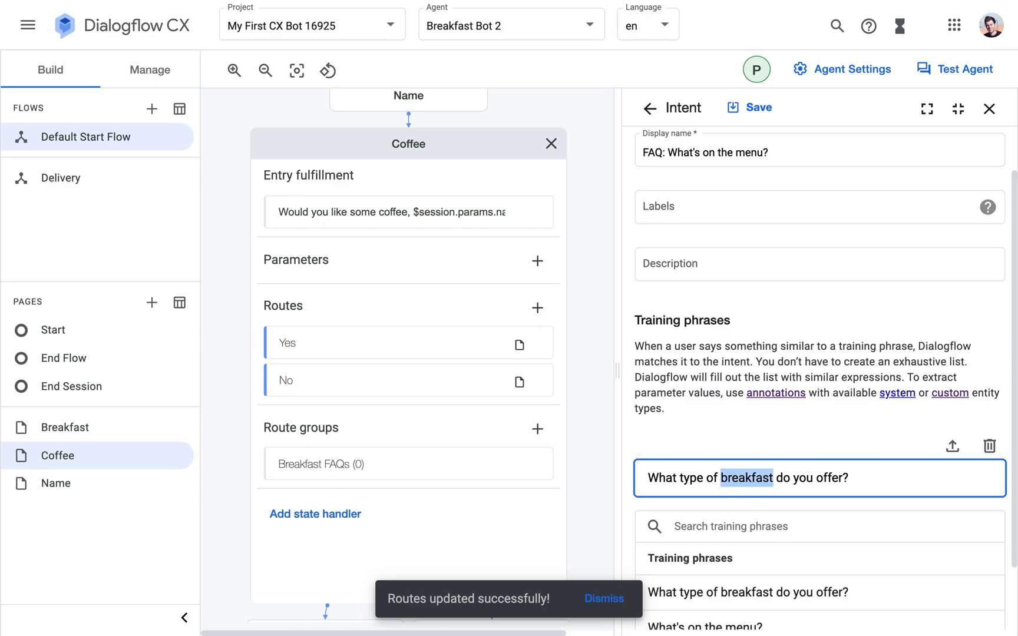
type("What do")
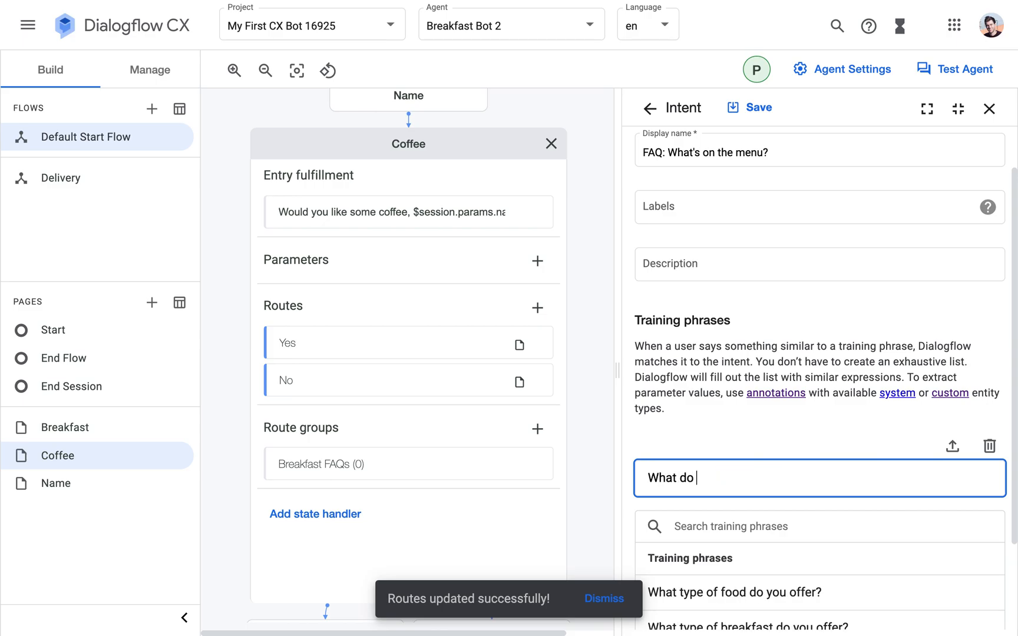
type("you have?")
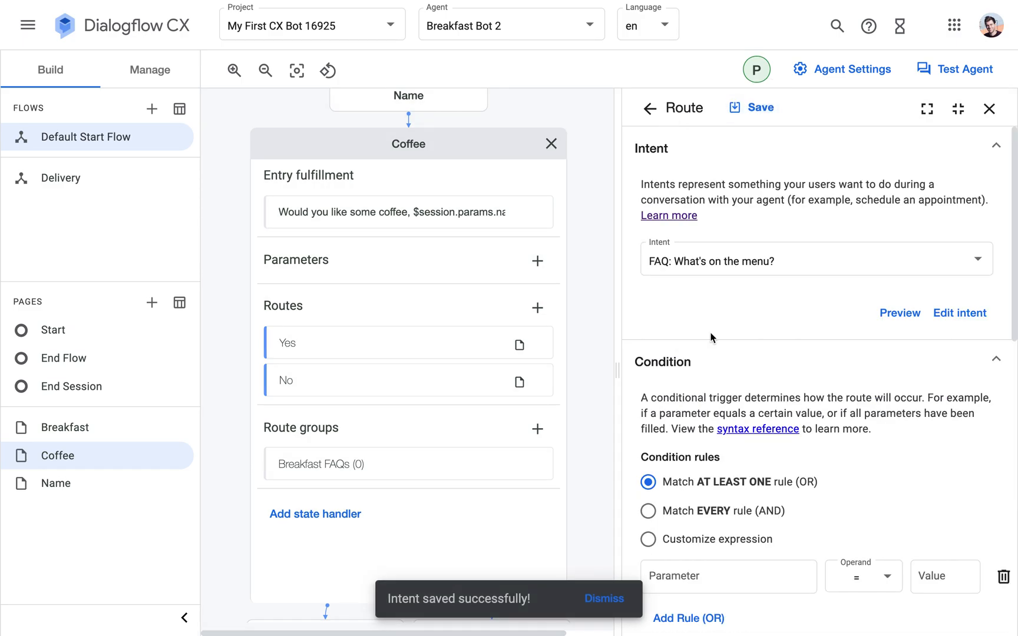
Set the menu route's condition to the custom expression true, save, and reopen it.
left_click(648, 539)
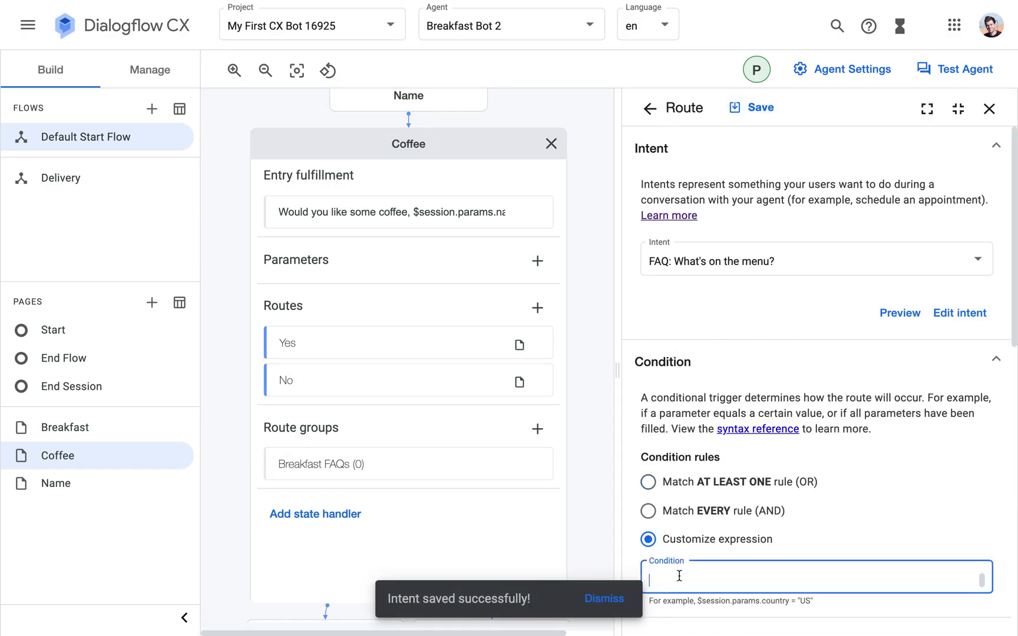
scroll("down", 3)
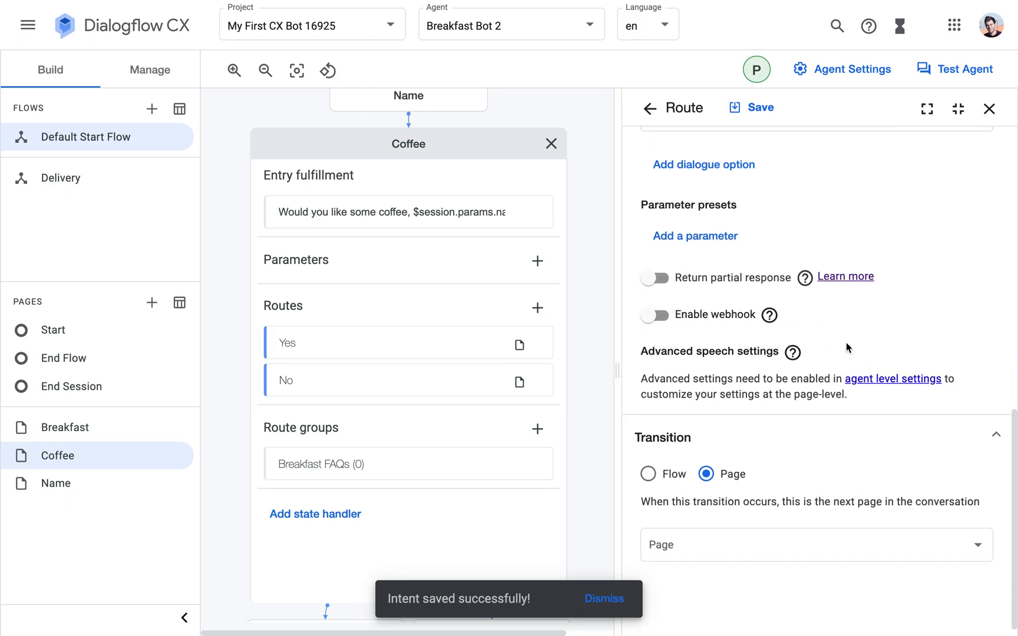
left_click(408, 464)
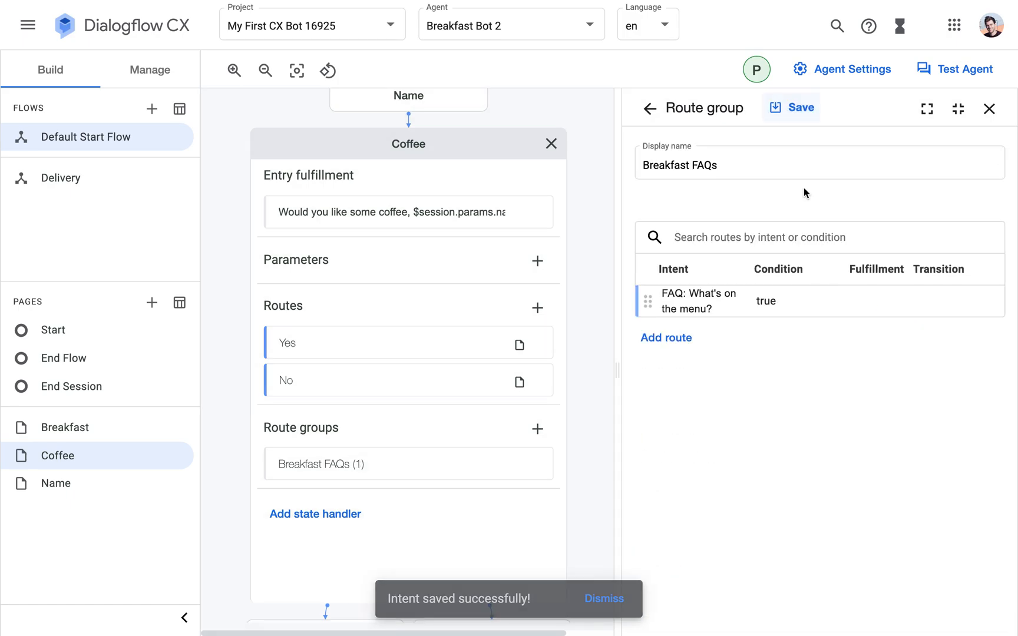
left_click(696, 301)
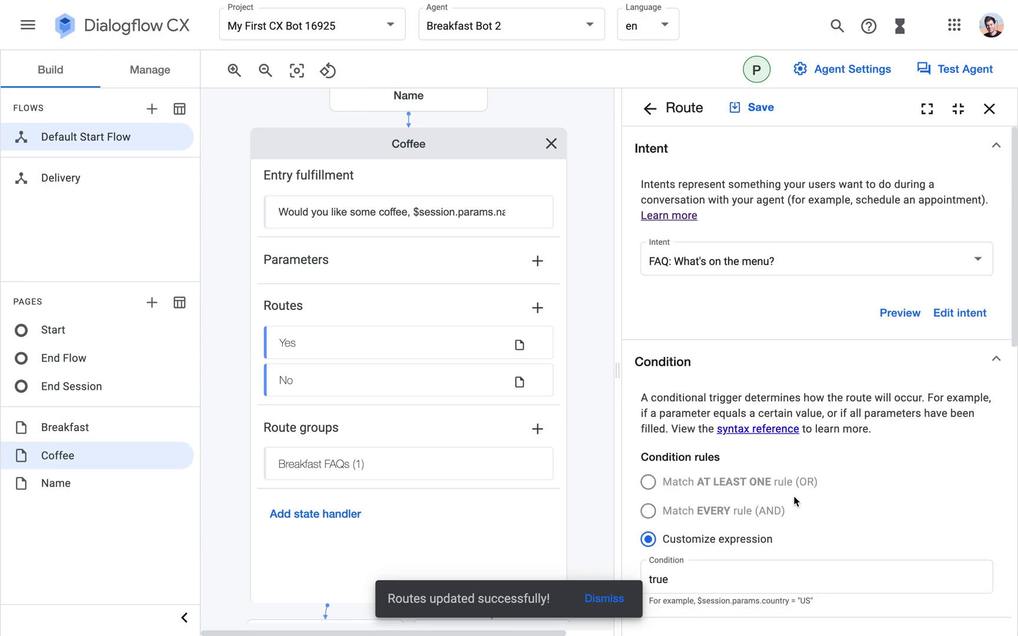
scroll("down", 3)
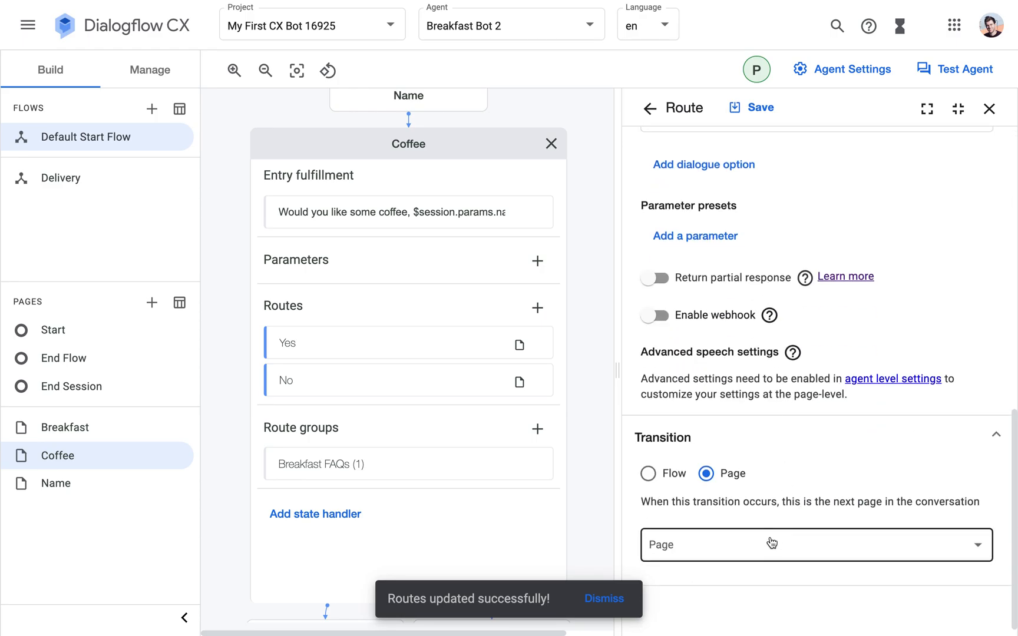
mouse_move(702, 495)
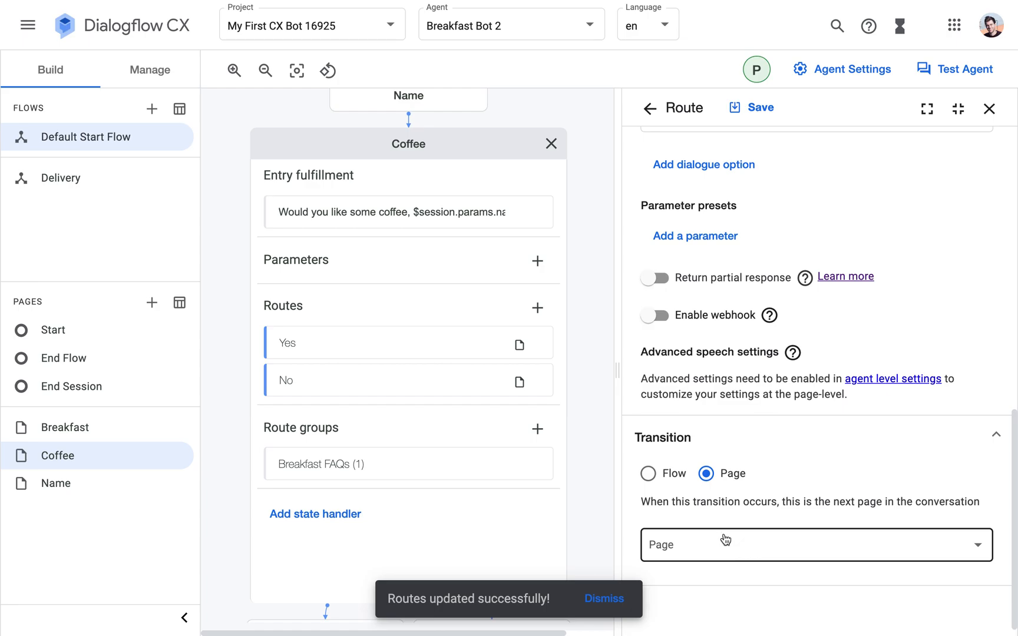
mouse_move(729, 542)
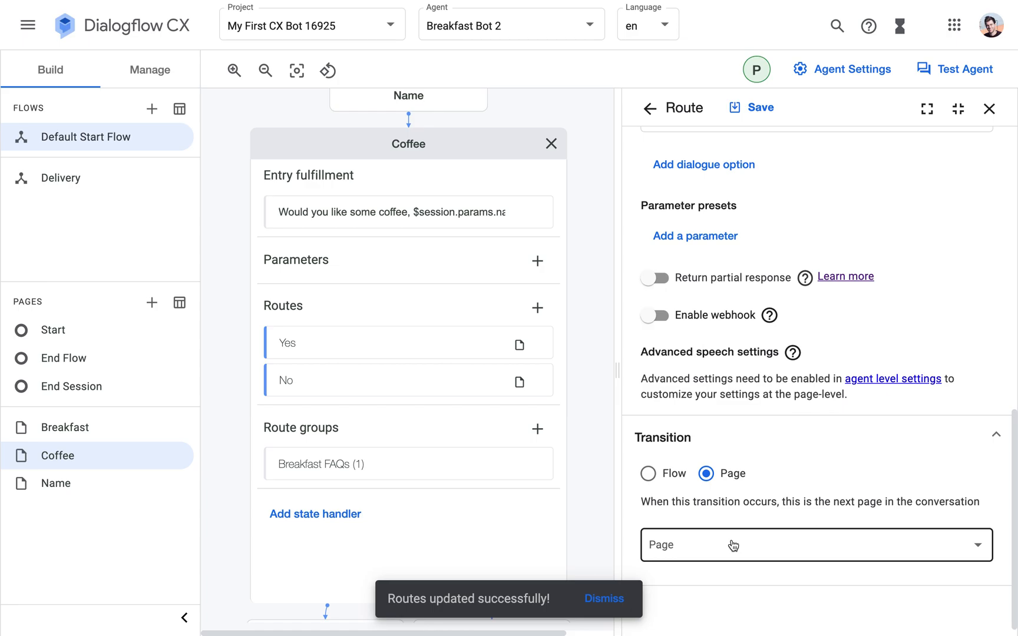
mouse_move(712, 552)
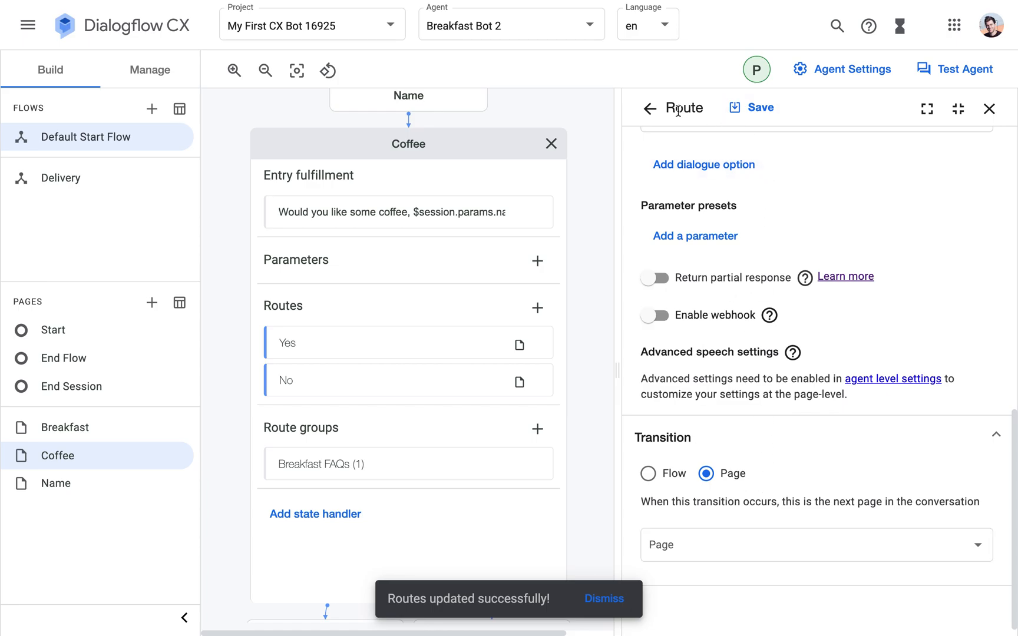
mouse_move(651, 108)
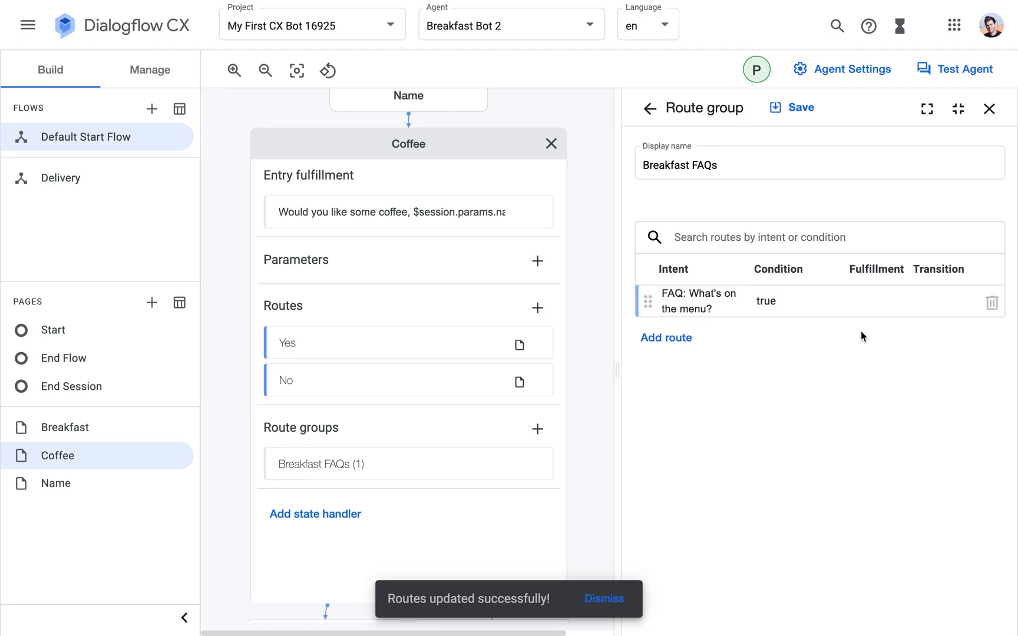
Add another route with a new intent named 'FAQ: Do you offer delivery?'.
left_click(694, 300)
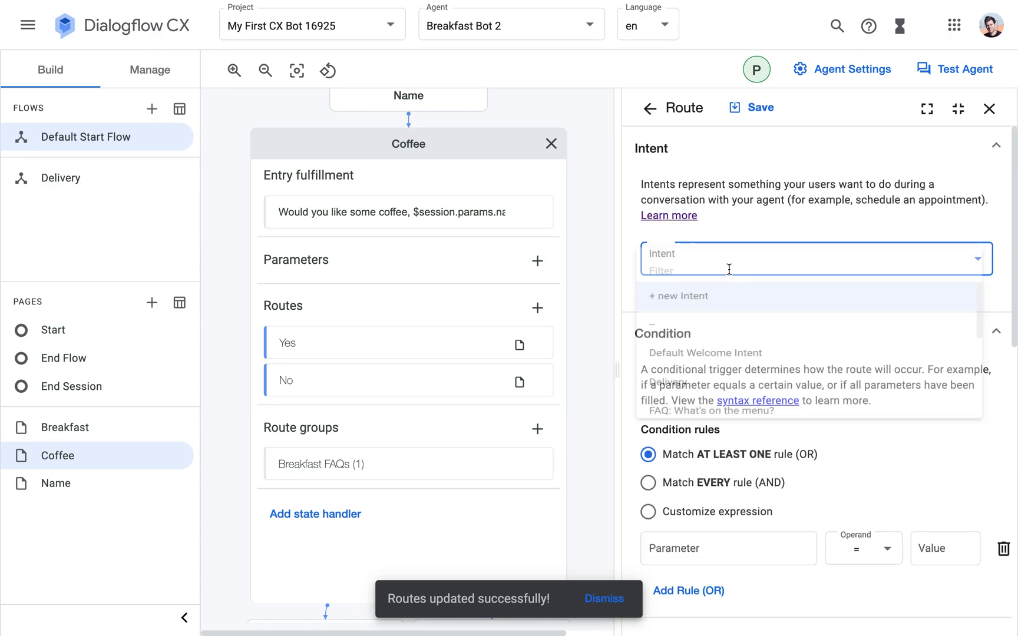
left_click(676, 296)
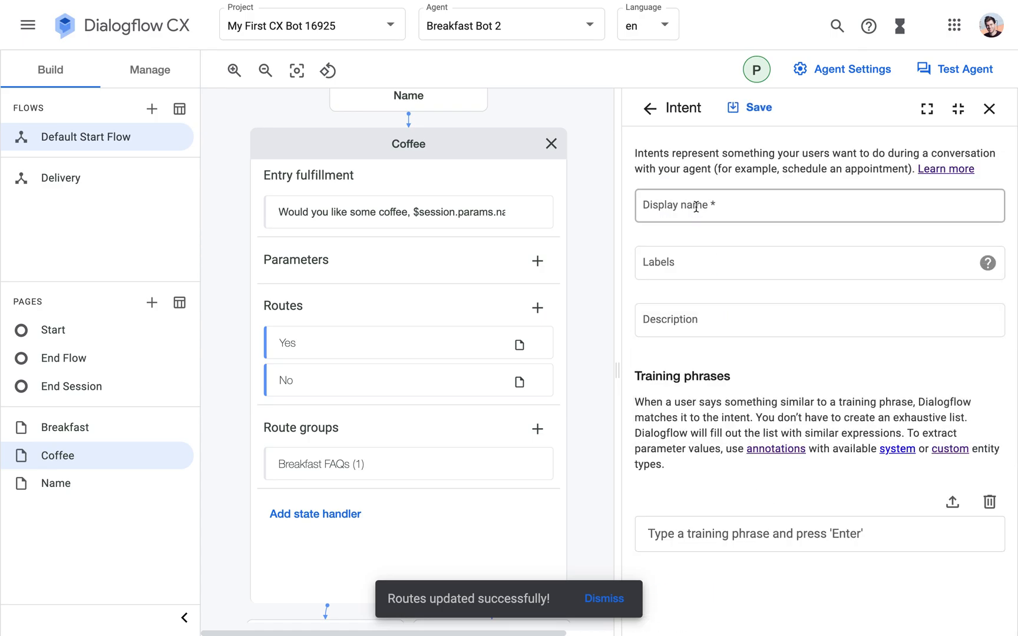
type("FAQ")
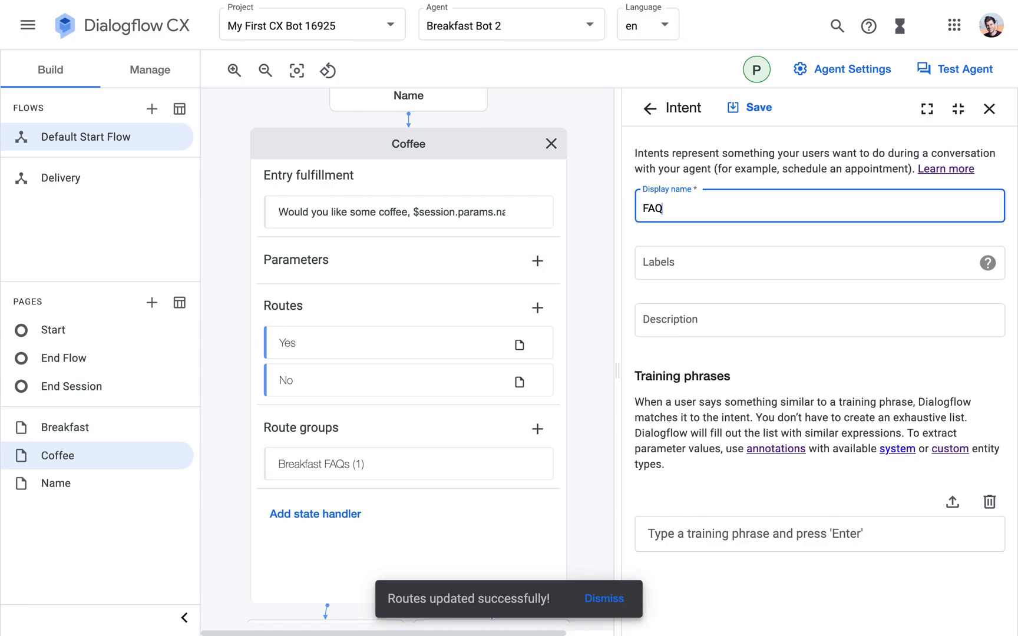
type(":")
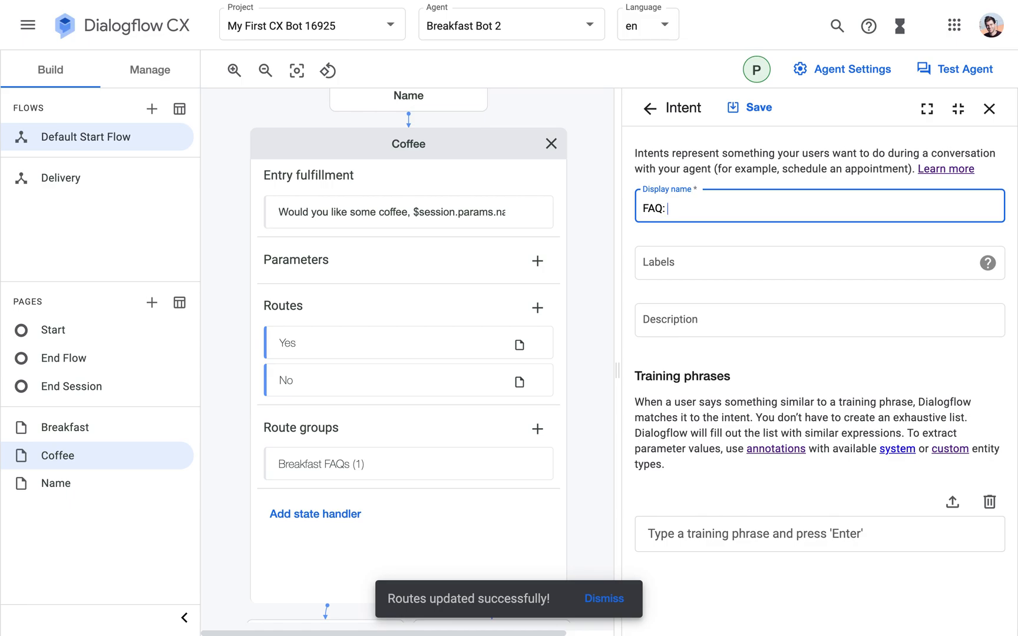
type("Do yo")
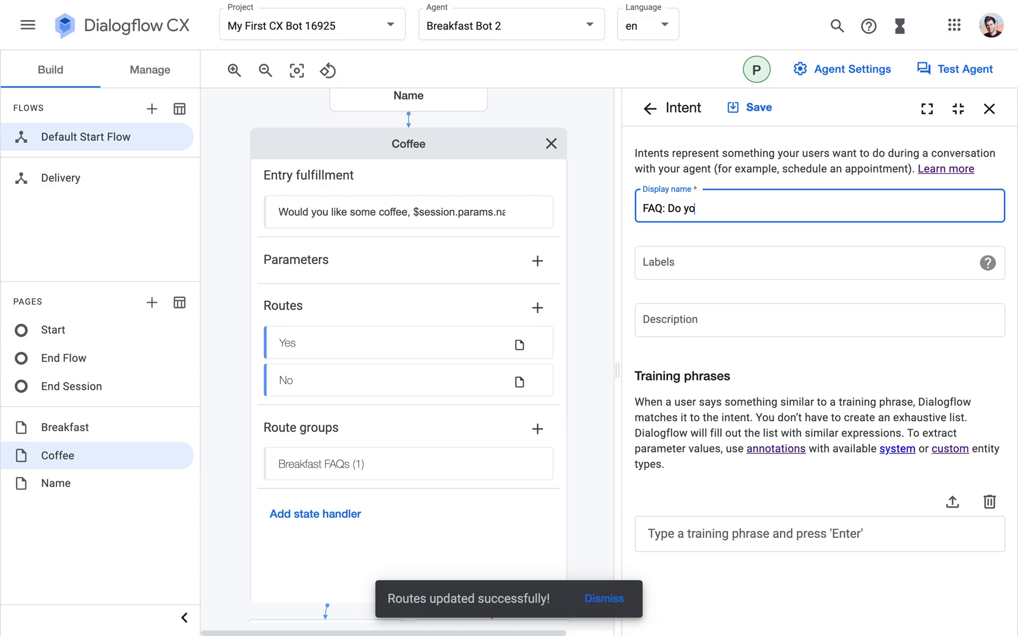
type("u offer delivery?")
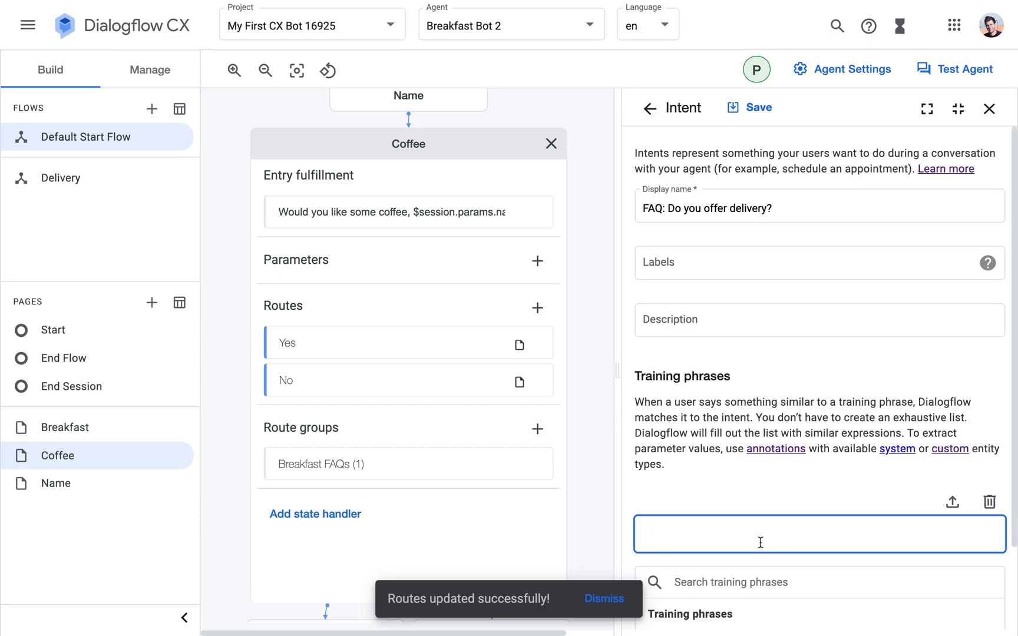
Add the training phrases 'Do you offer take away?' and 'Do you deliver?'.
scroll("down", 3)
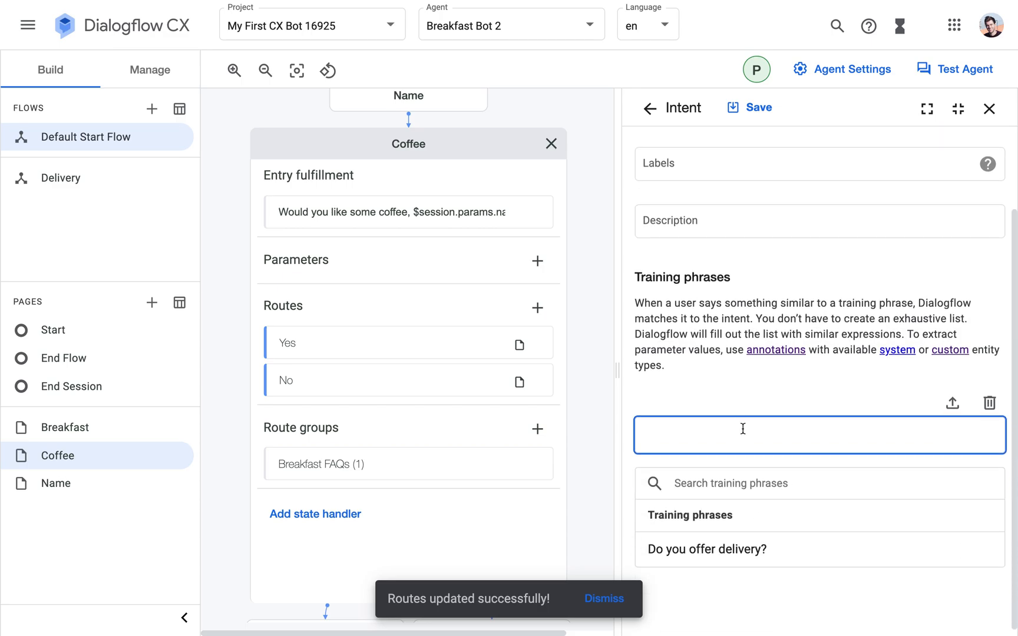
type("Do you offer take a?")
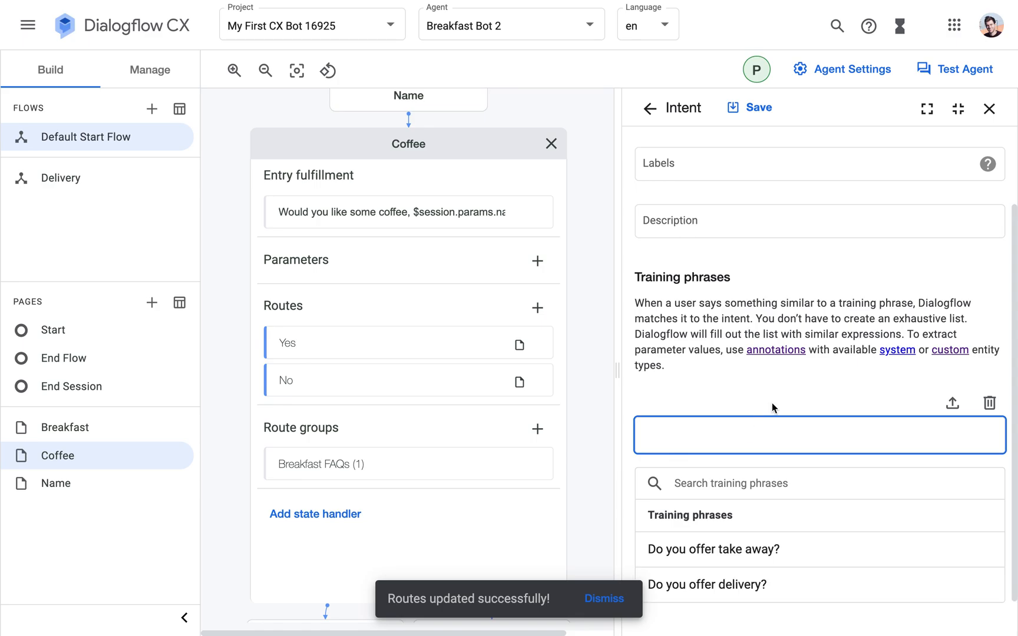
type("D")
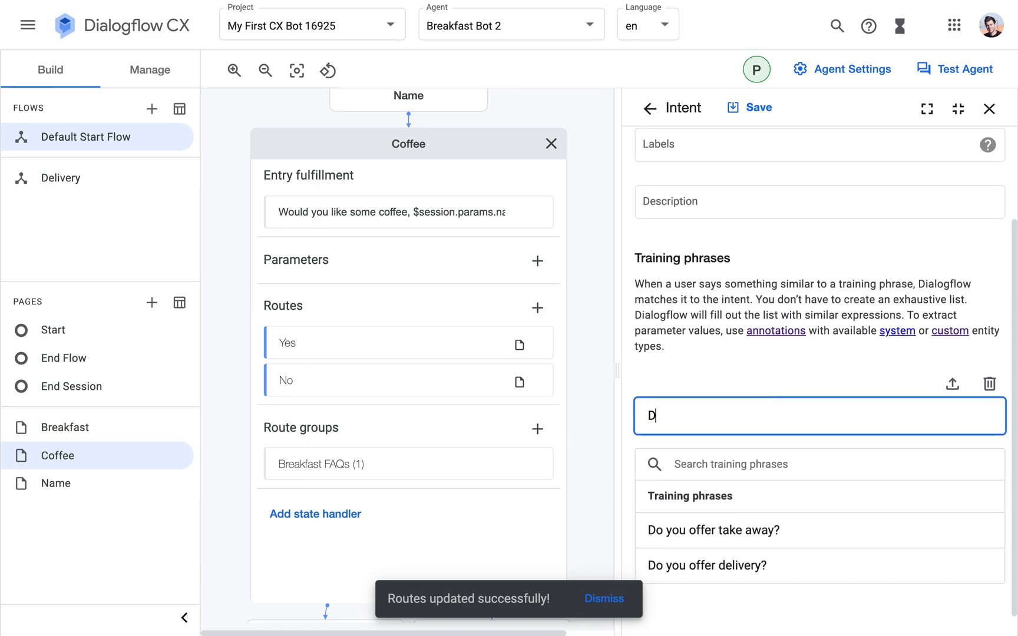
type("o you deliver?")
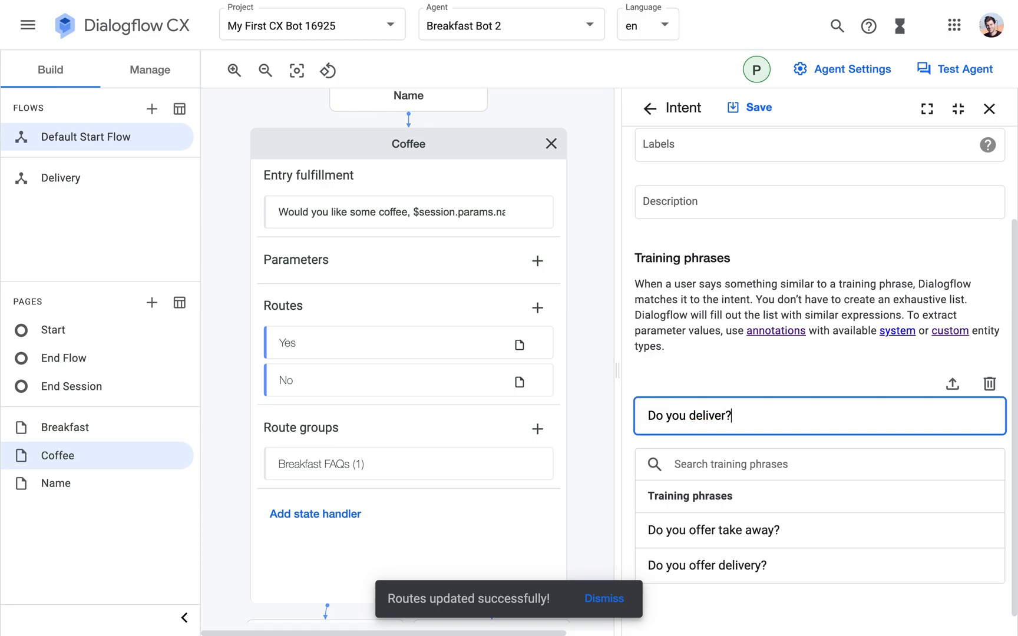
key("Return")
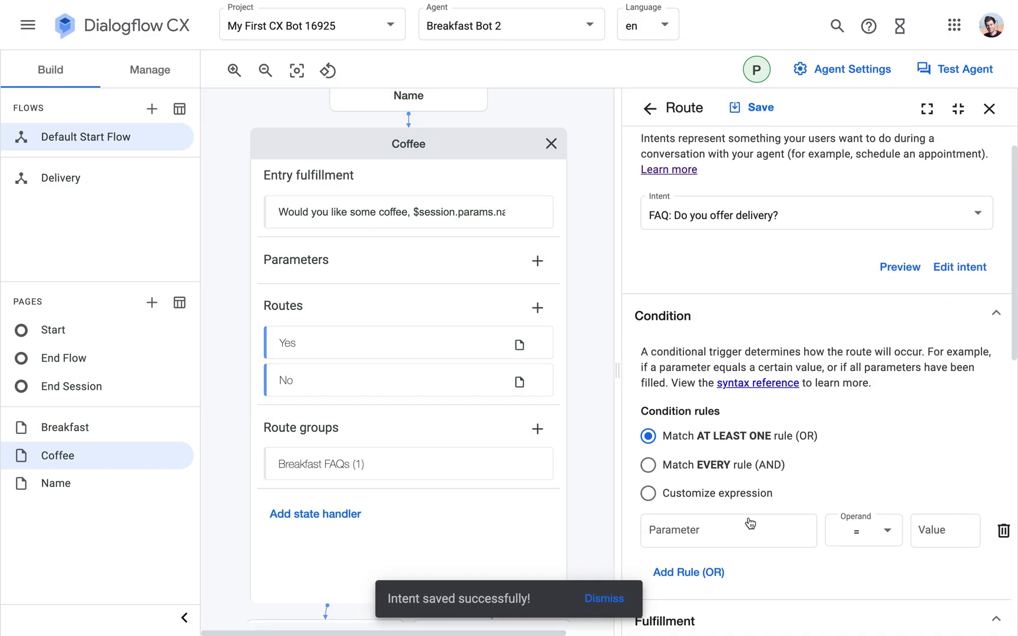
Set the delivery route's condition to true and reply 'Sure! We offer a takeaway...' about ordering.
left_click(649, 494)
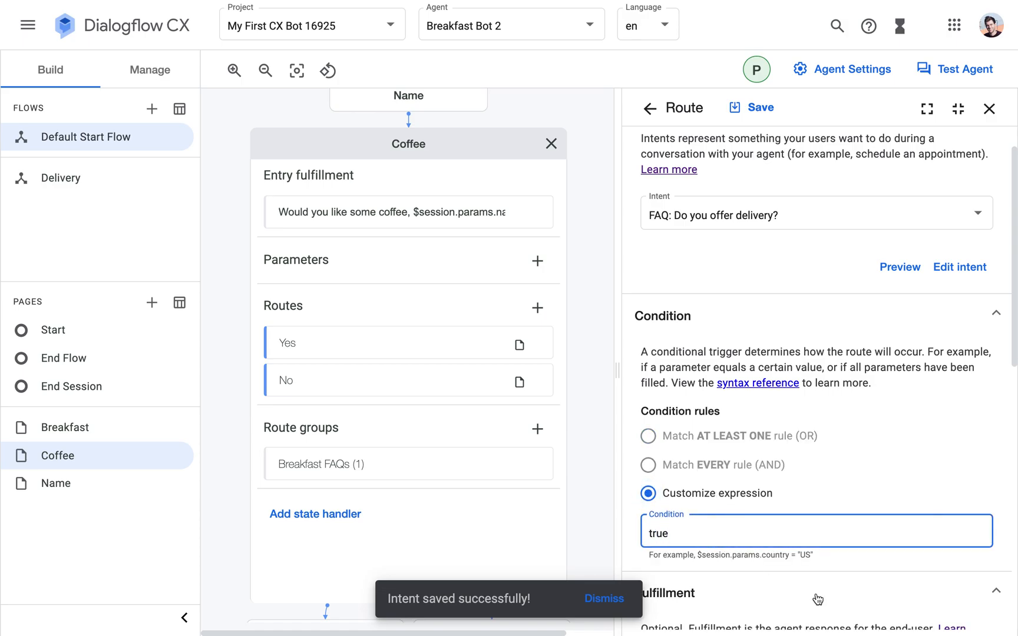
scroll("down", 3)
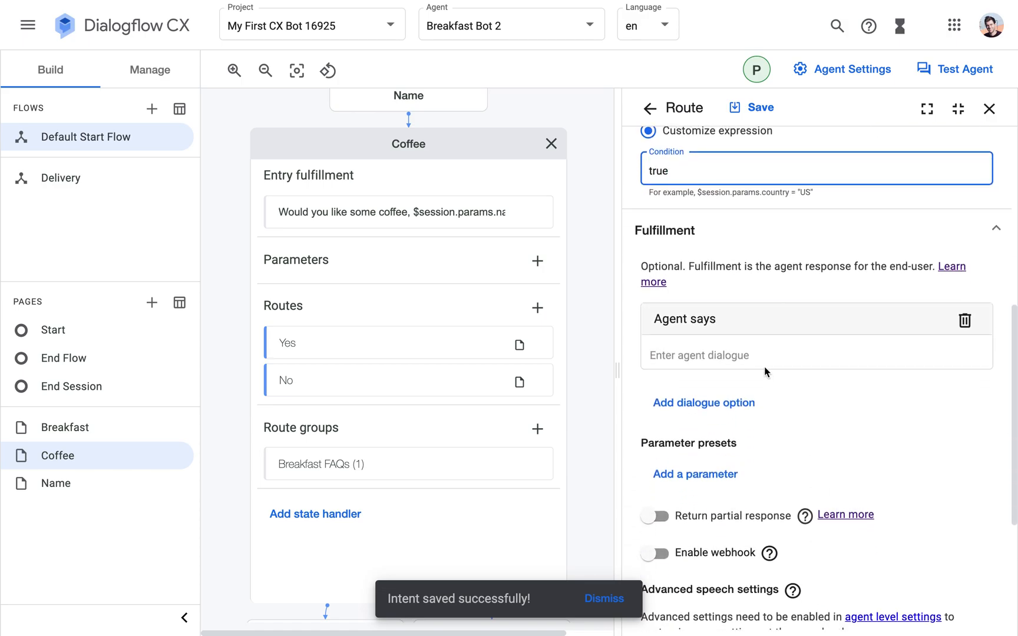
left_click(814, 355)
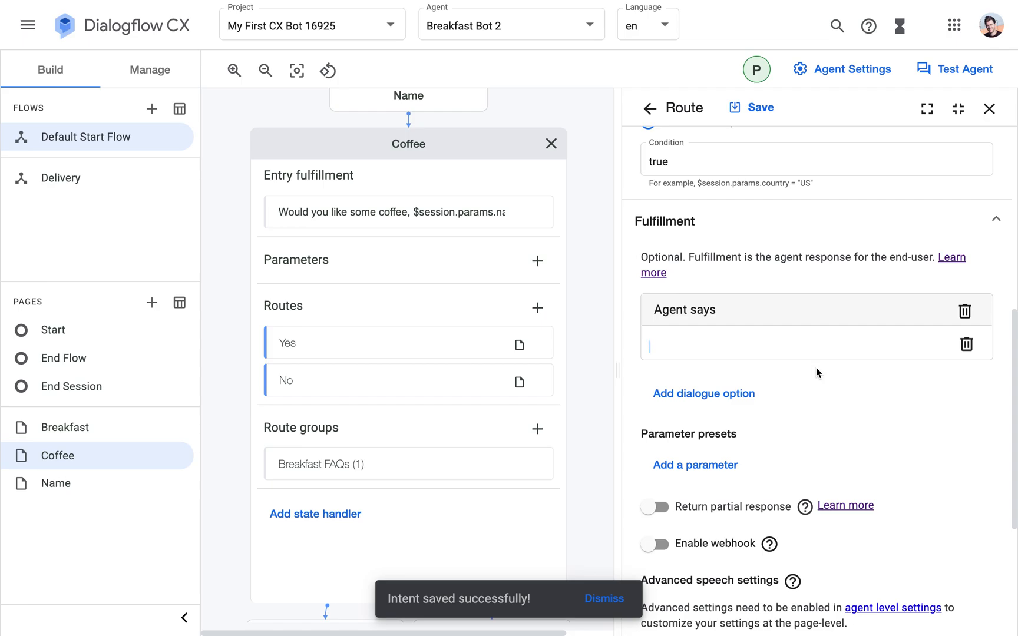
type("Sure")
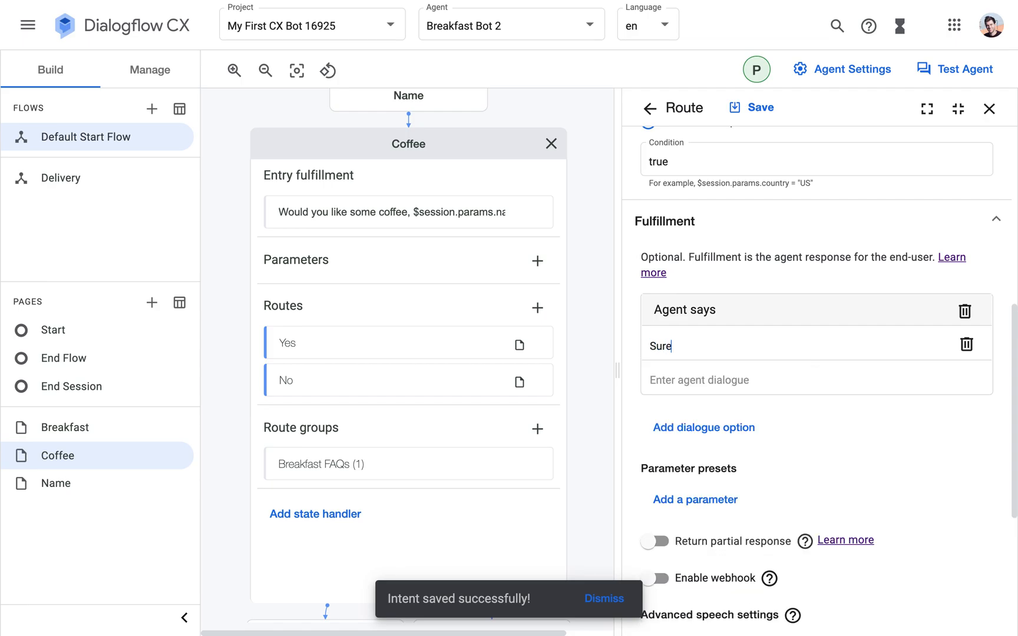
type("! We of")
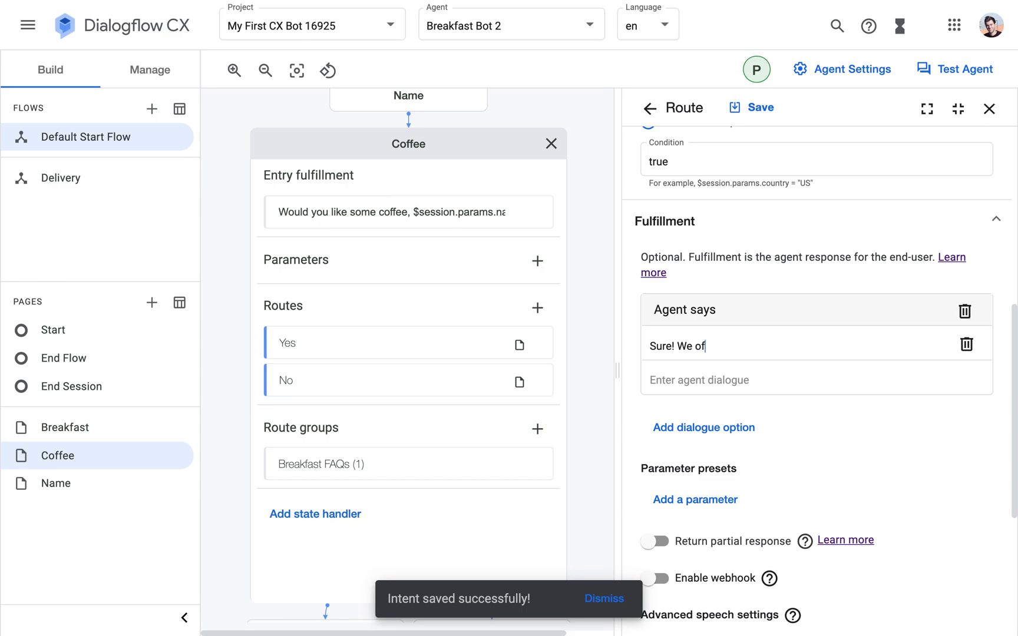
type("fer a takeaway and a delivery option.")
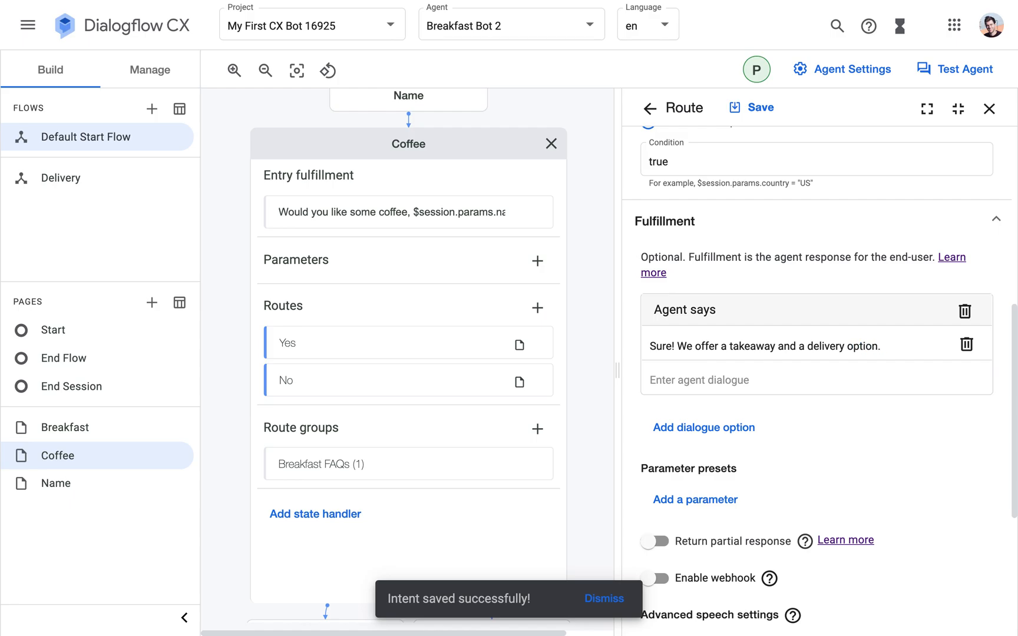
type("You can specify this")
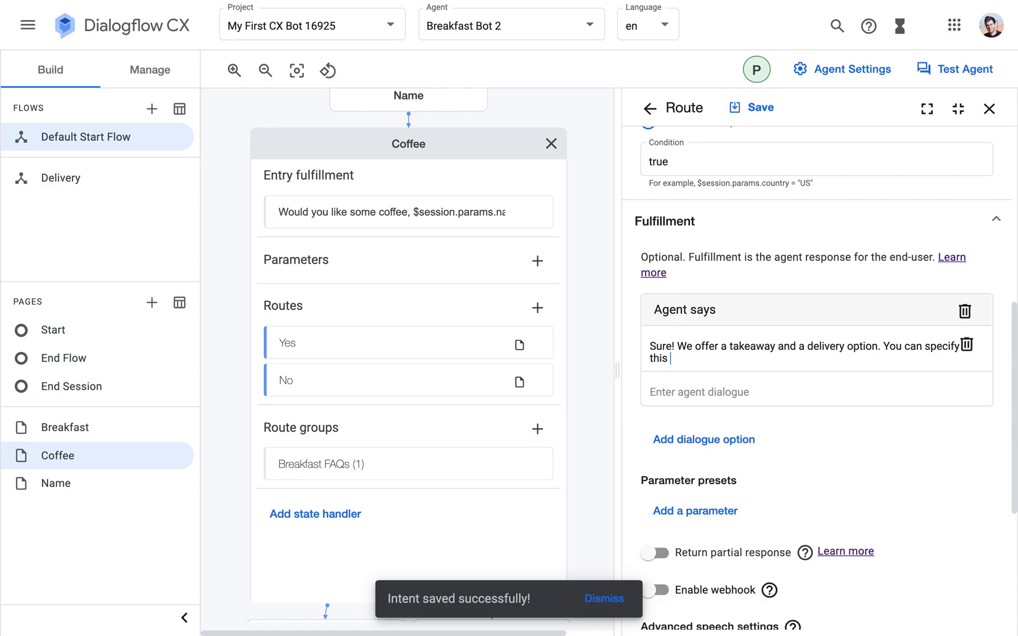
type("after")
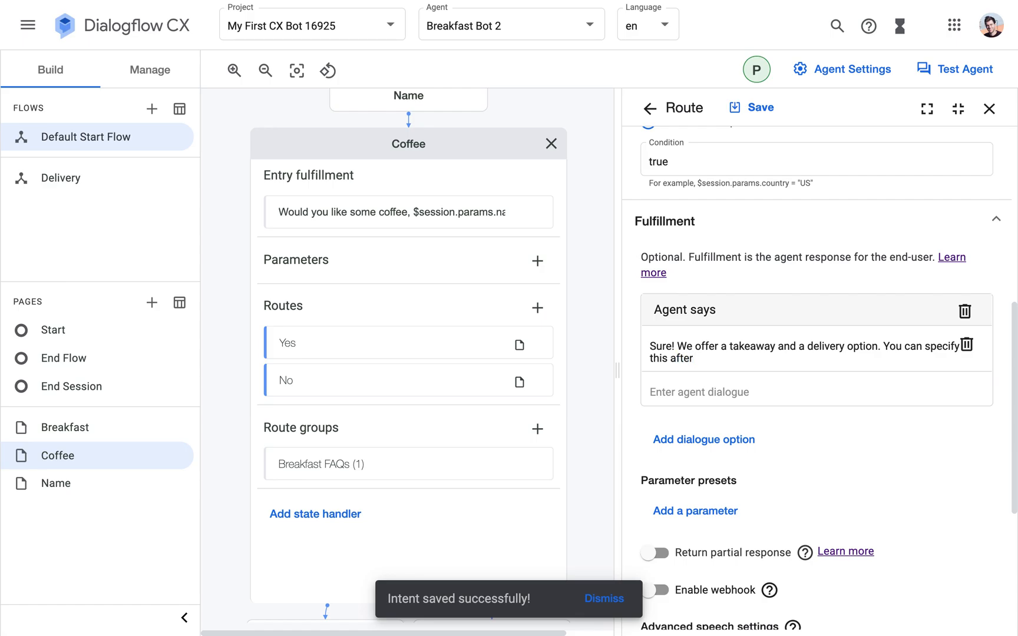
type("f")
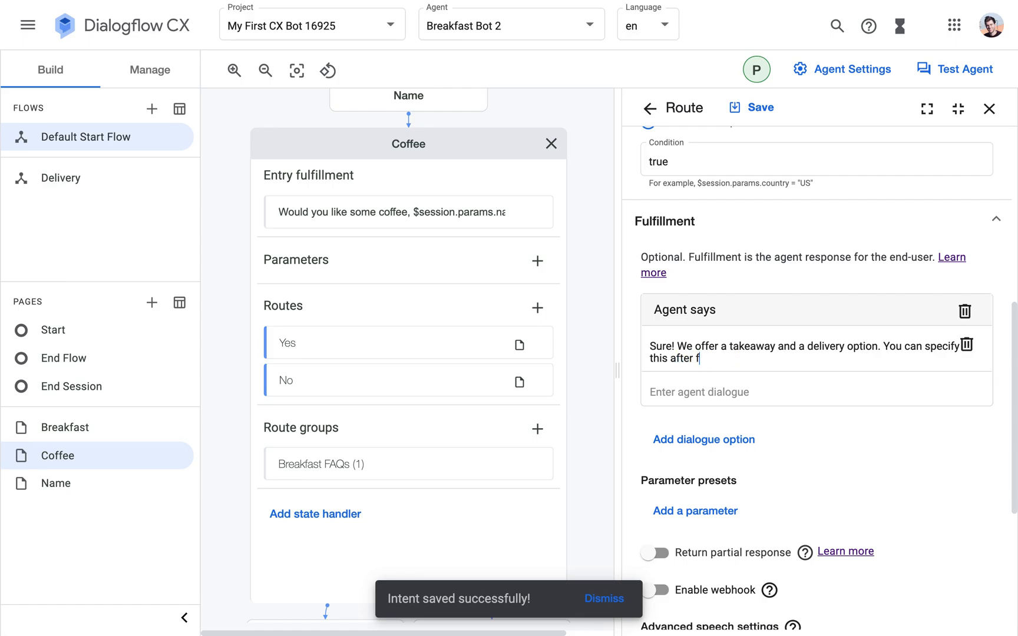
type("inishing y")
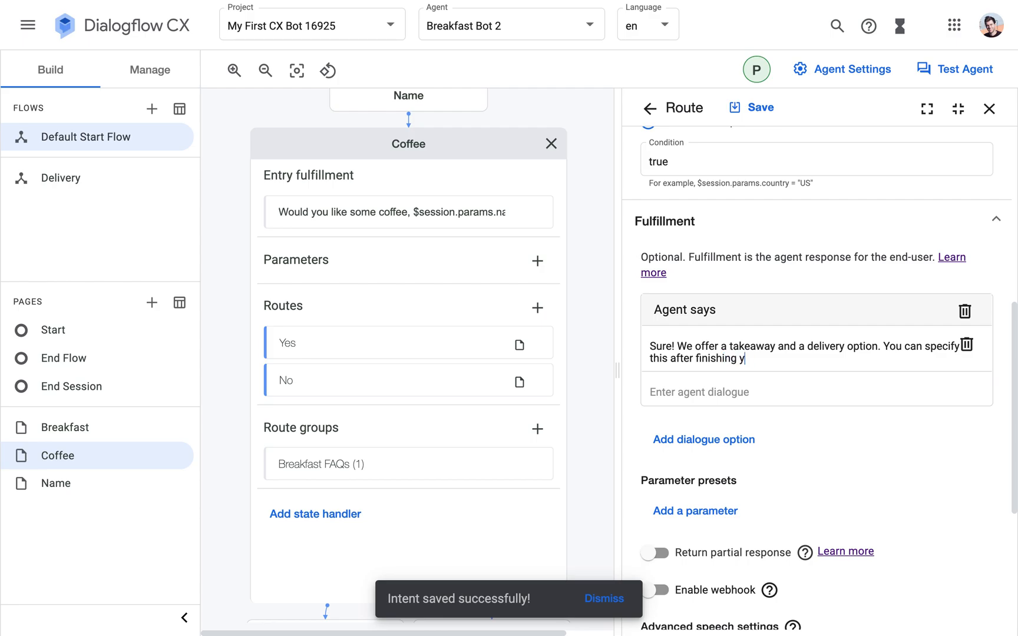
type("our order.")
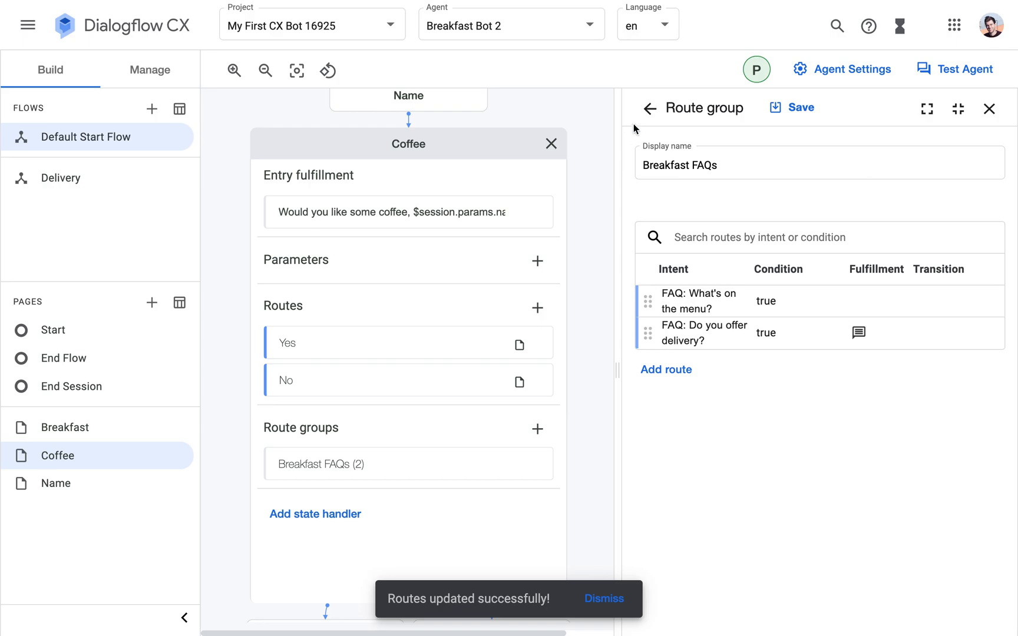
Give the menu route the reply about black coffee and toast with jam and butter.
left_click(694, 300)
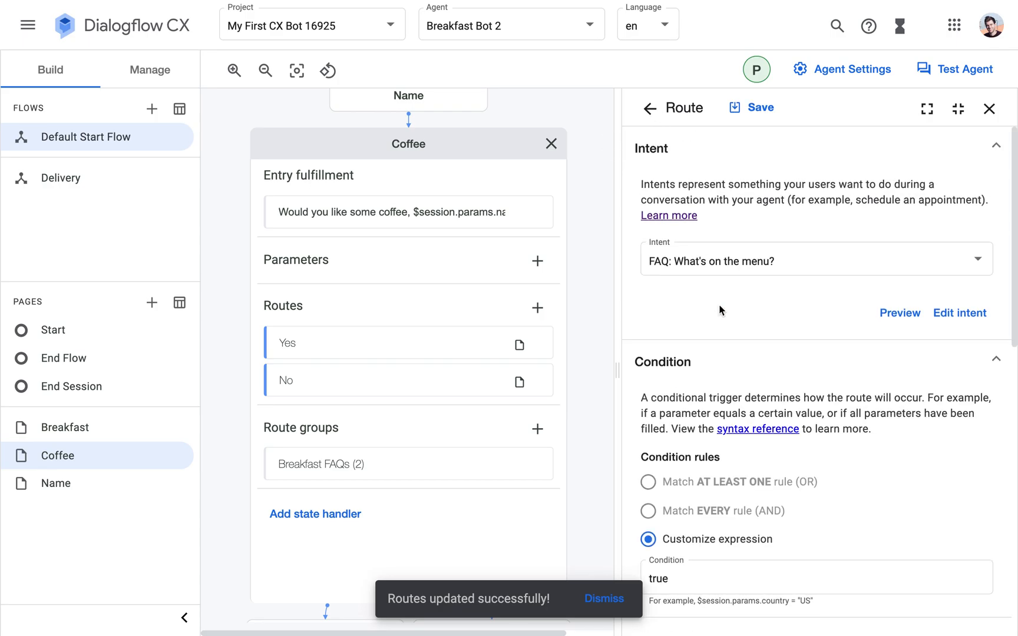
mouse_move(867, 435)
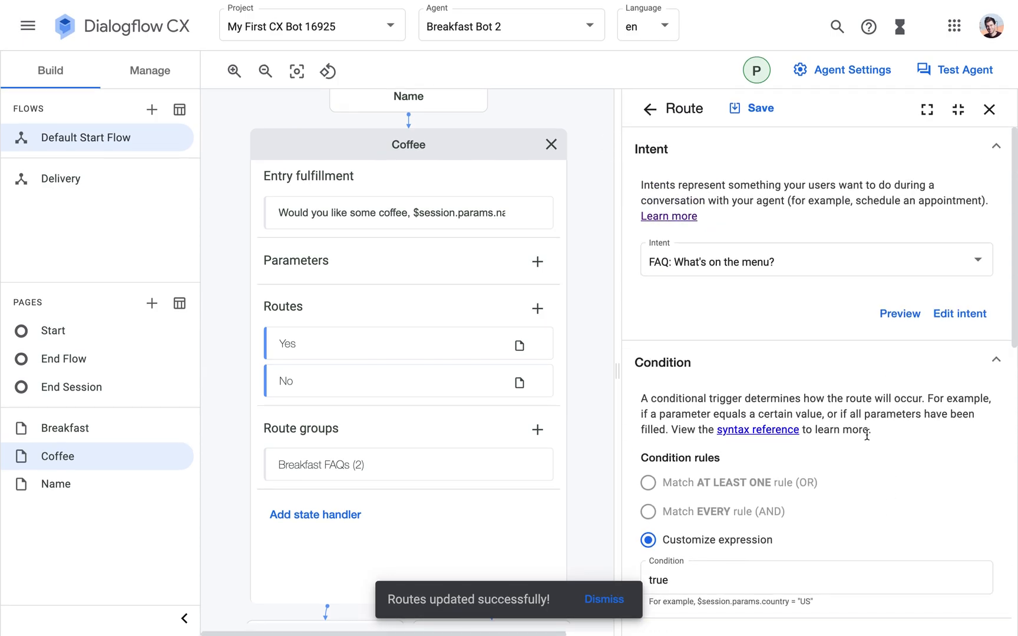
scroll("down", 3)
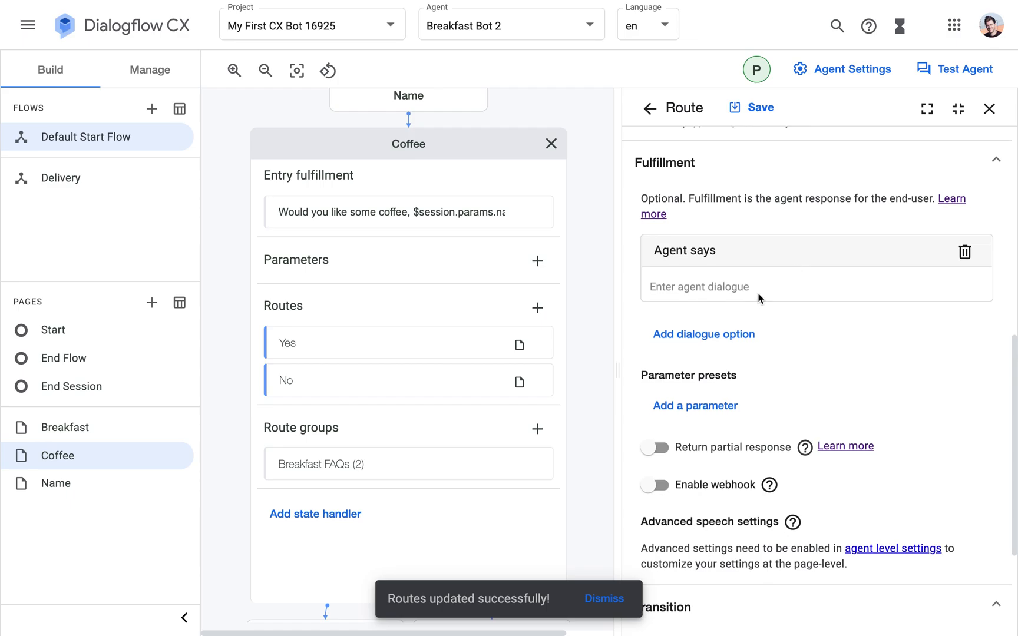
type("We are just sta")
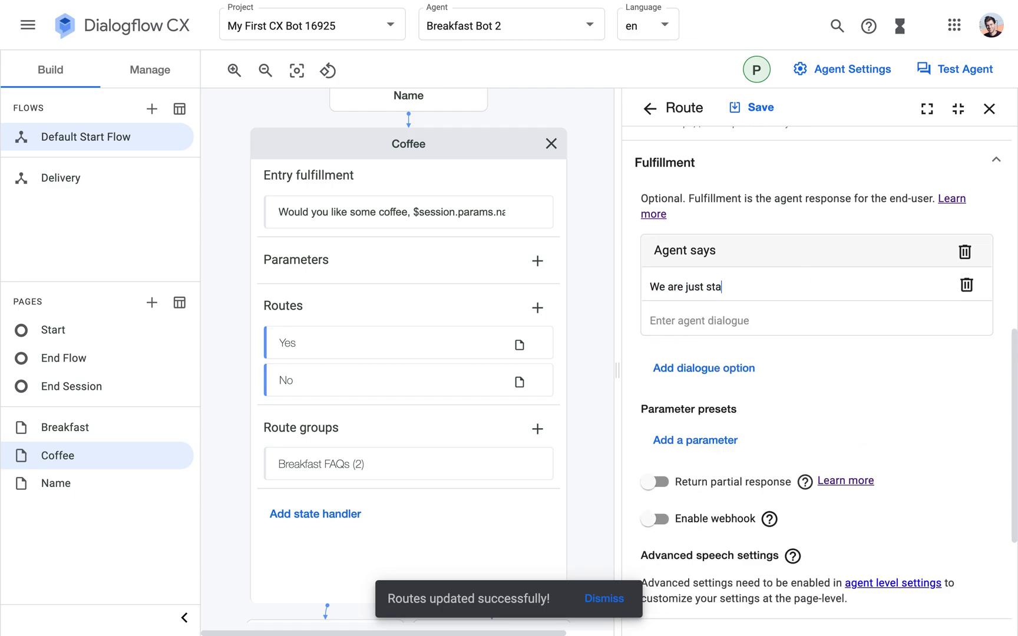
type("rting this shop. For")
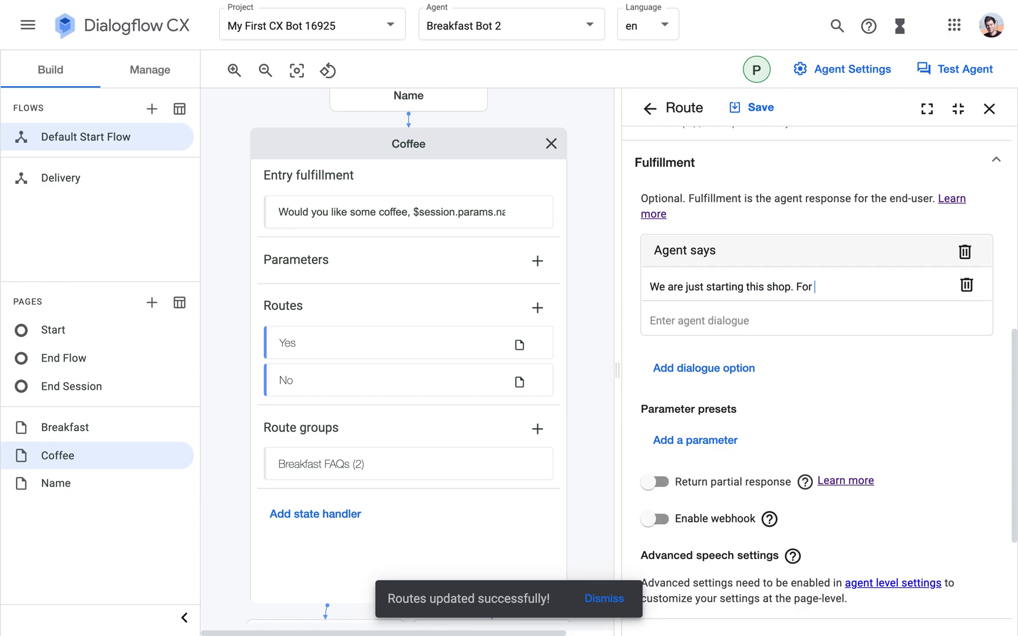
type("now we only")
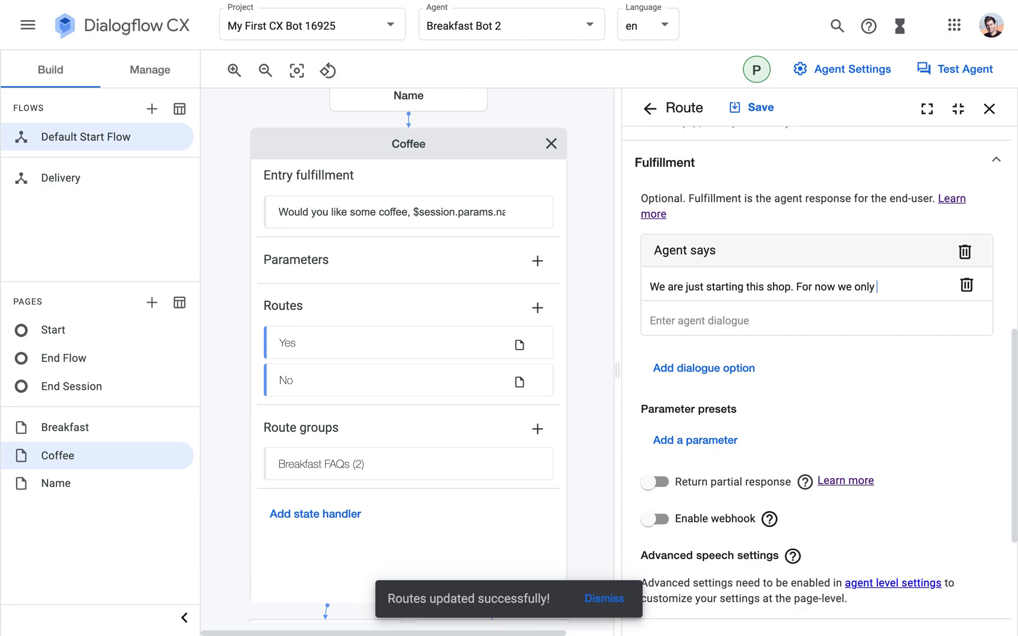
type("have black coffee and")
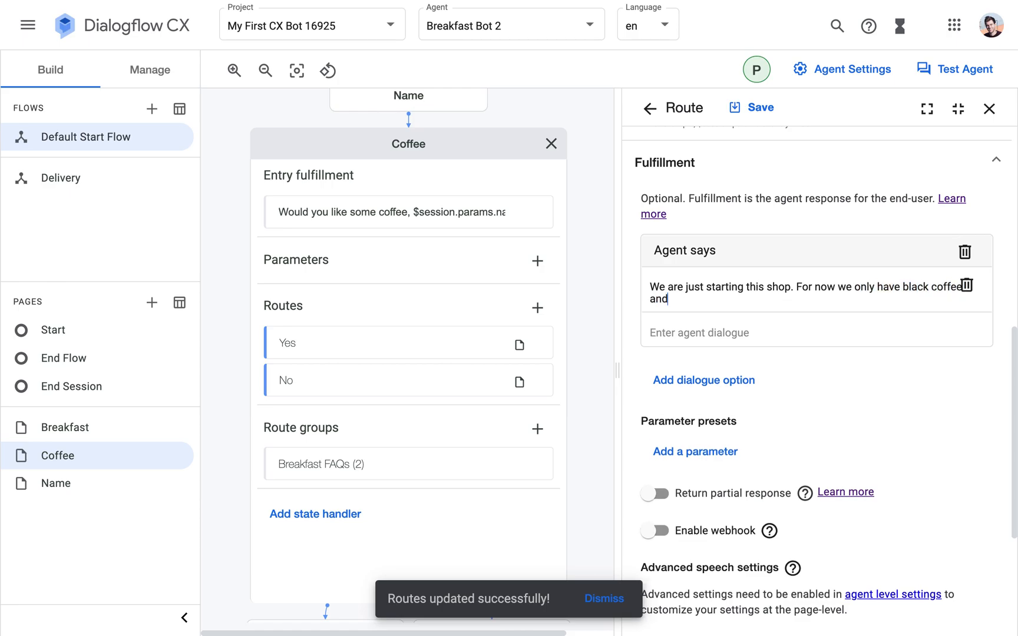
type("toast")
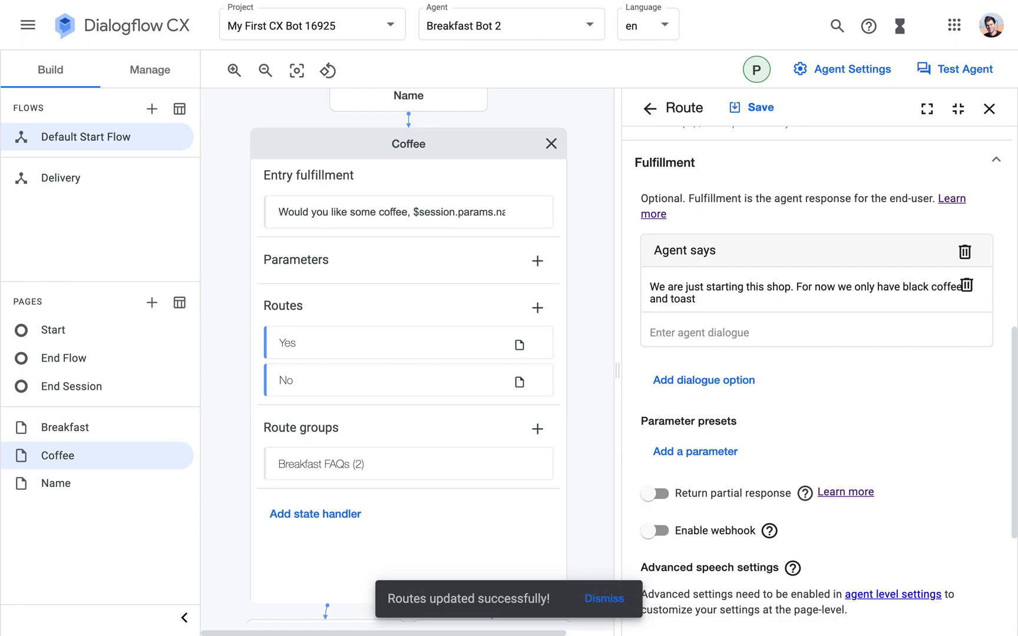
type("with ja")
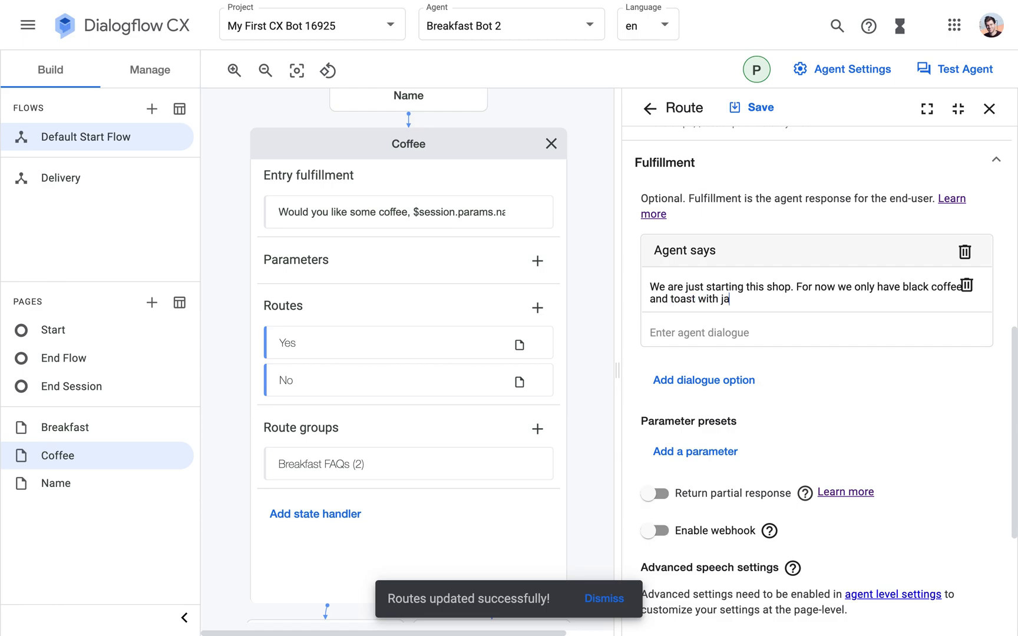
type("m and butter.")
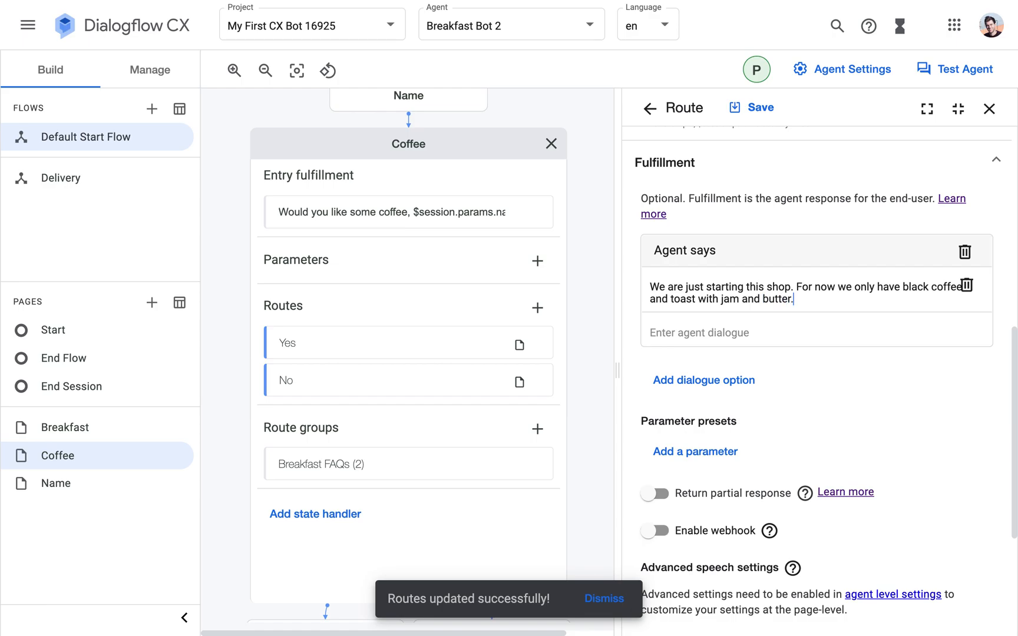
left_click(408, 464)
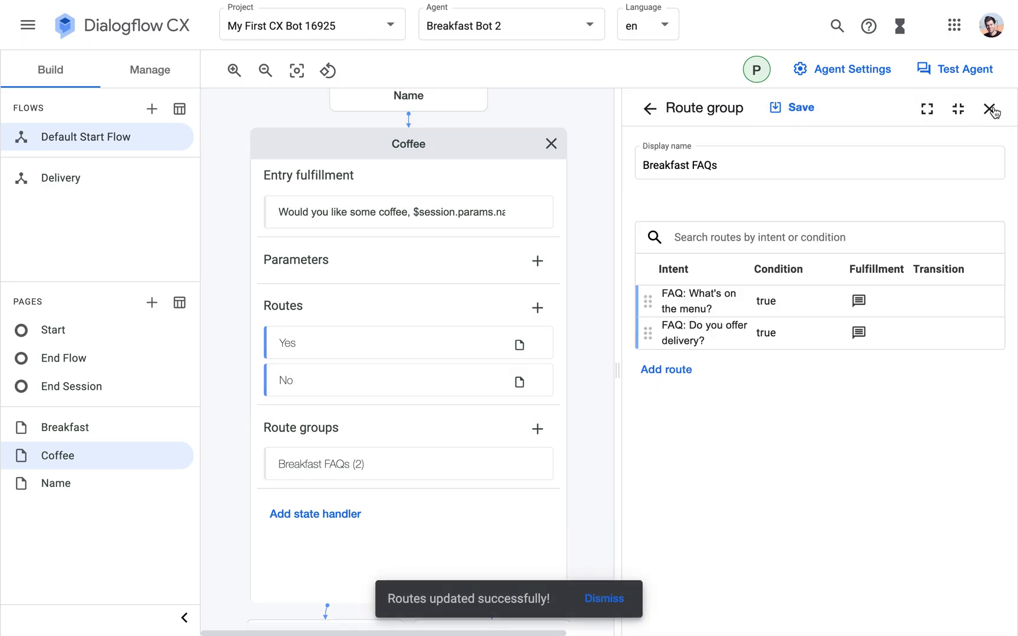
left_click(993, 109)
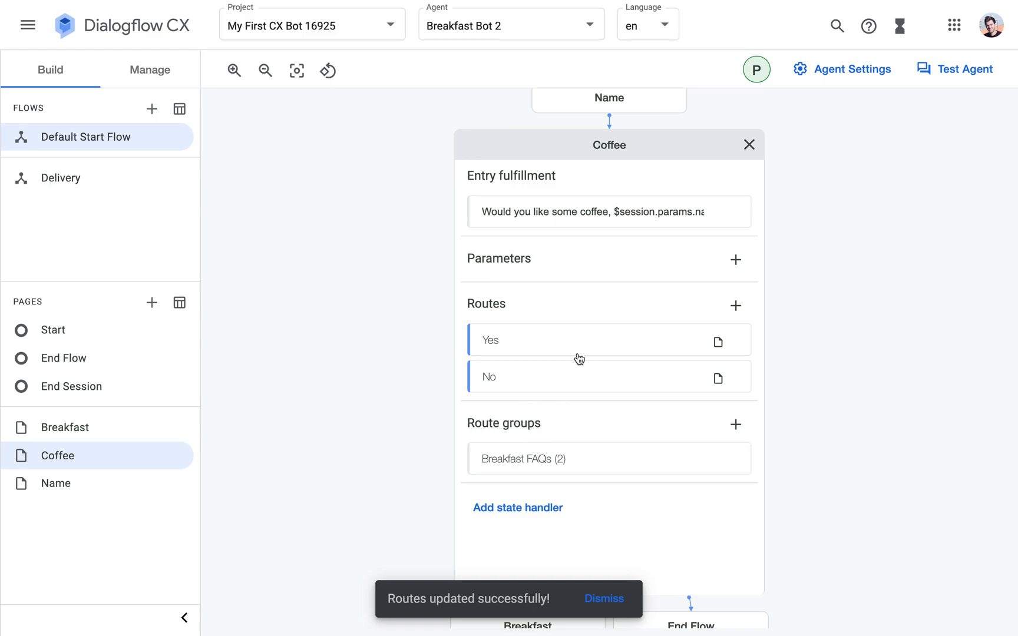
Add Breakfast FAQs as a route group on the Breakfast page and save.
left_click(749, 145)
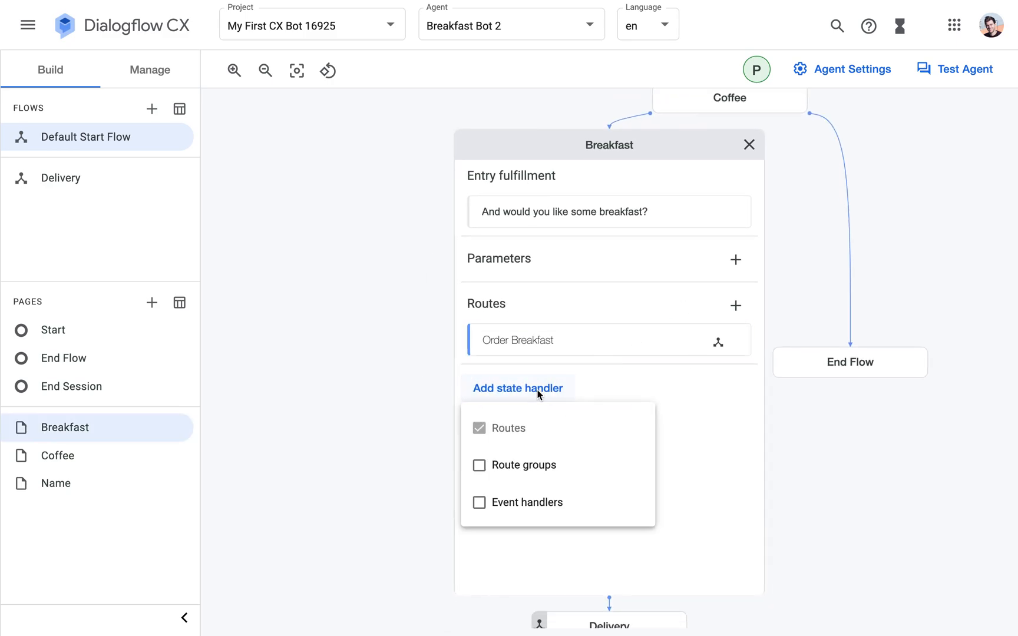
left_click(479, 465)
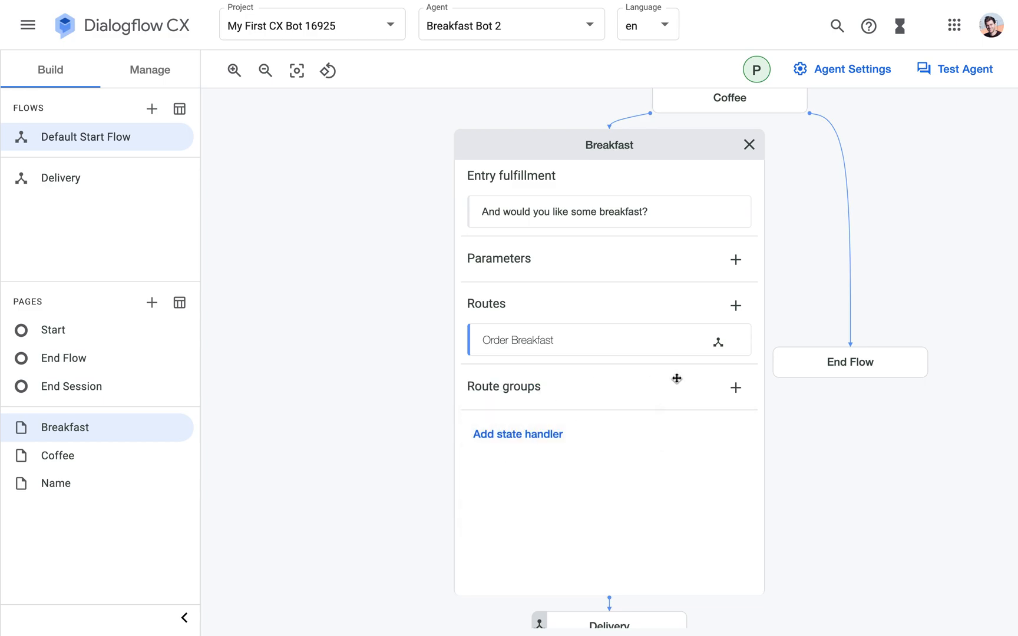
left_click(735, 388)
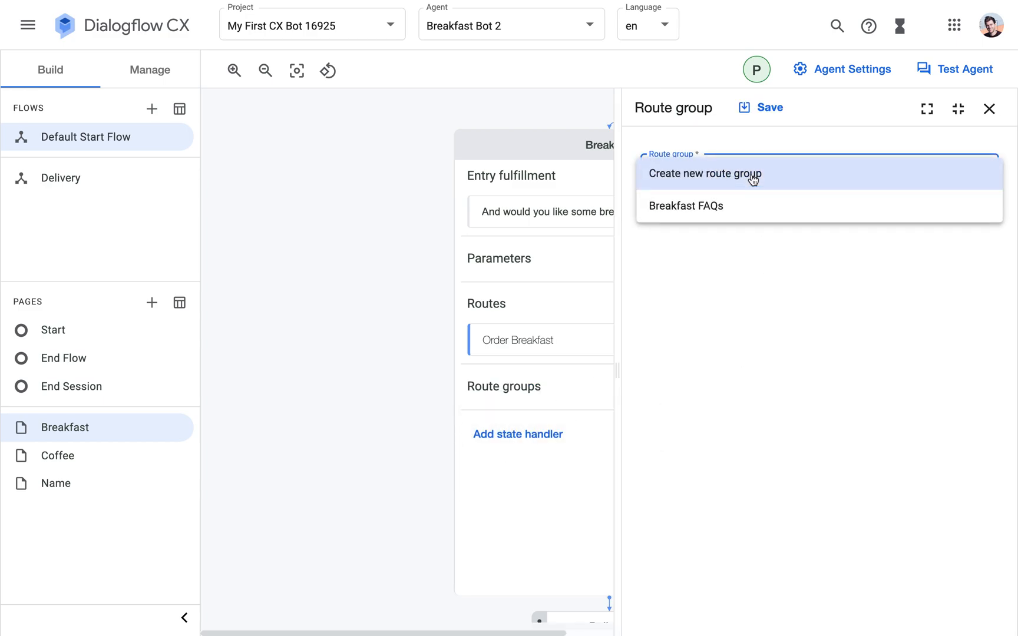
left_click(686, 206)
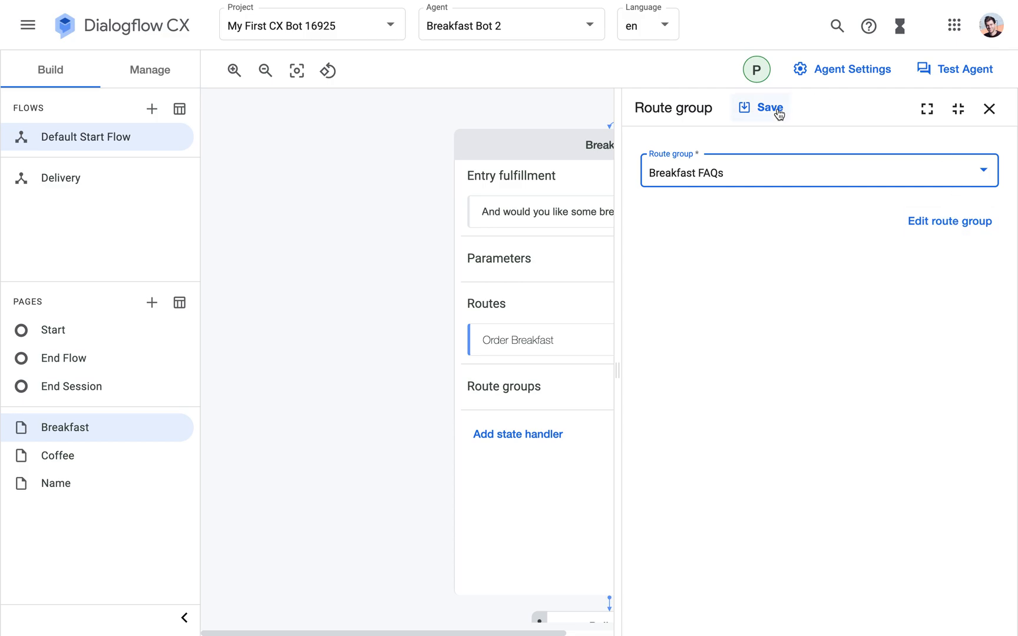
left_click(771, 107)
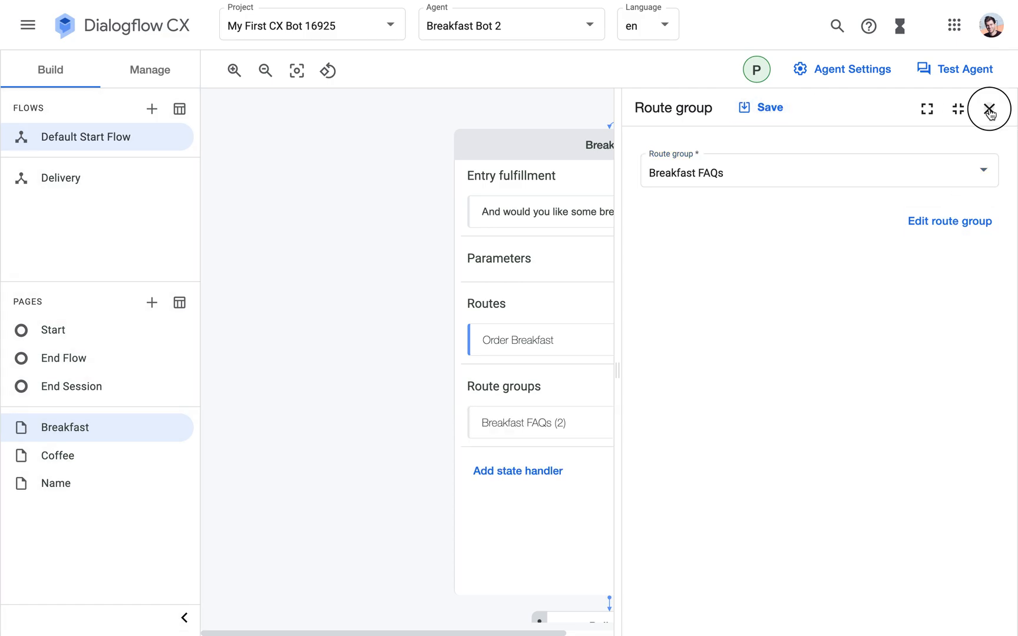
left_click(990, 107)
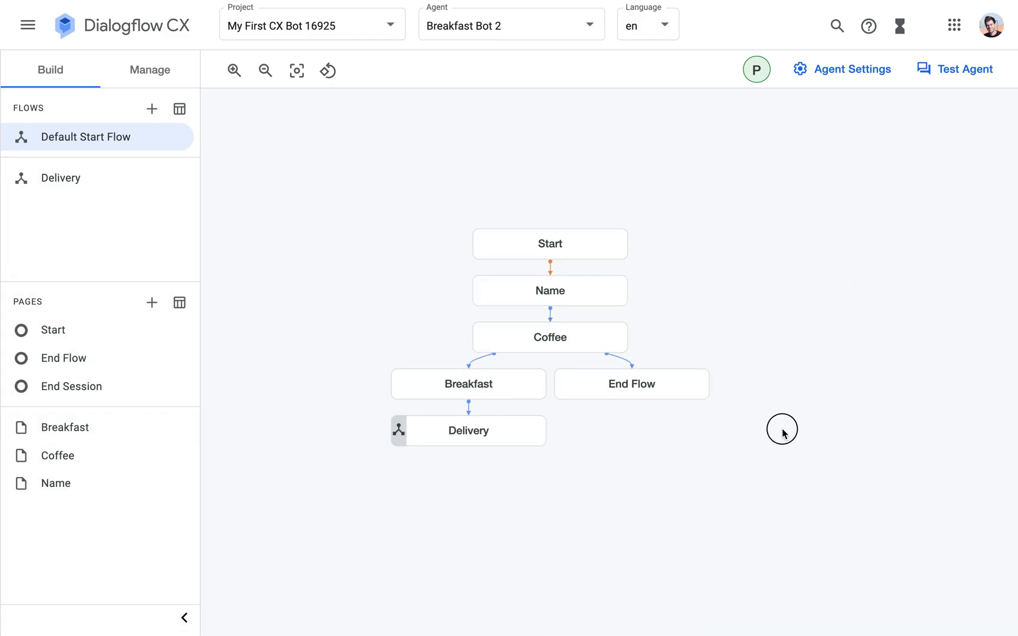
Add Breakfast FAQs to the Name page's route groups, save, and launch Test Agent.
left_click(549, 290)
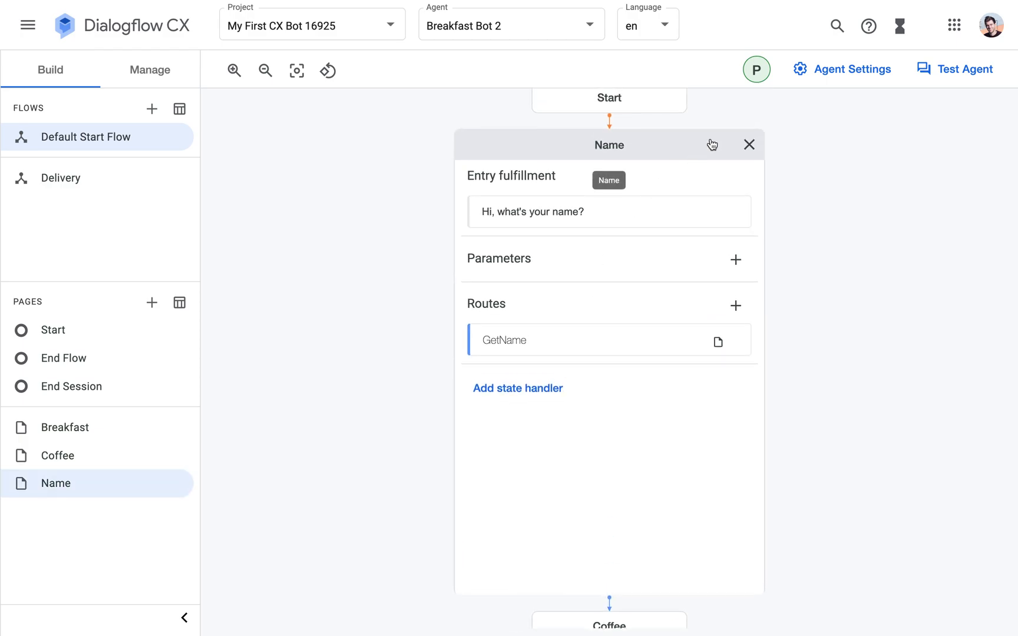
mouse_move(627, 369)
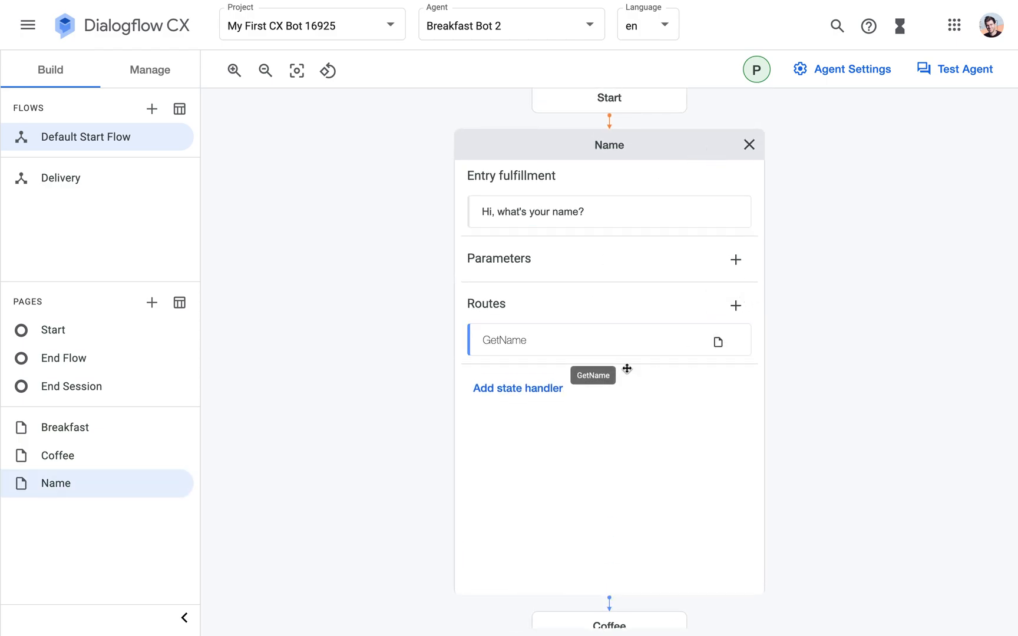
left_click(517, 388)
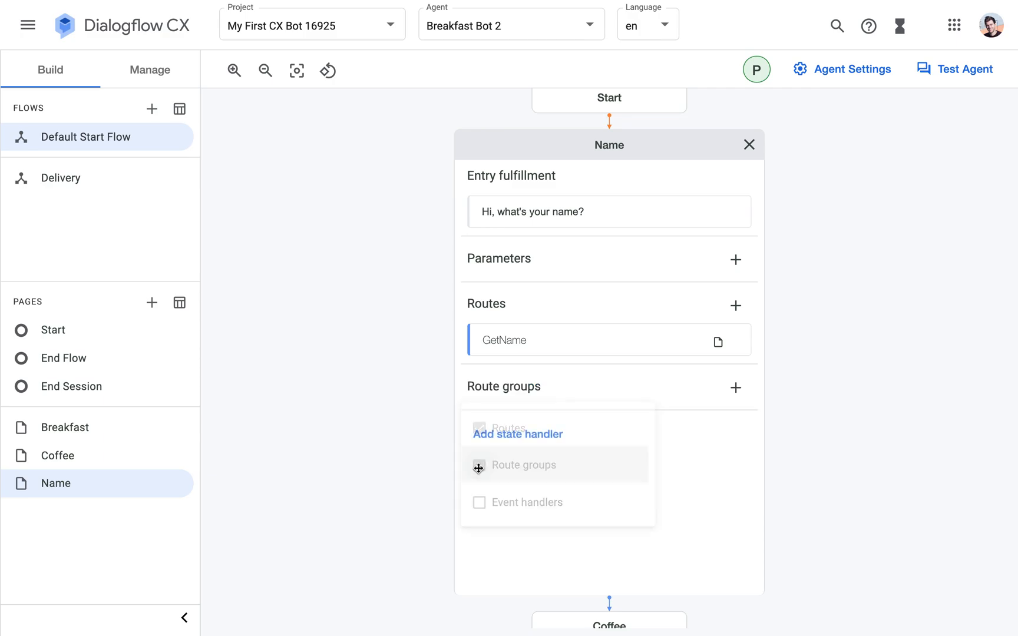
left_click(736, 387)
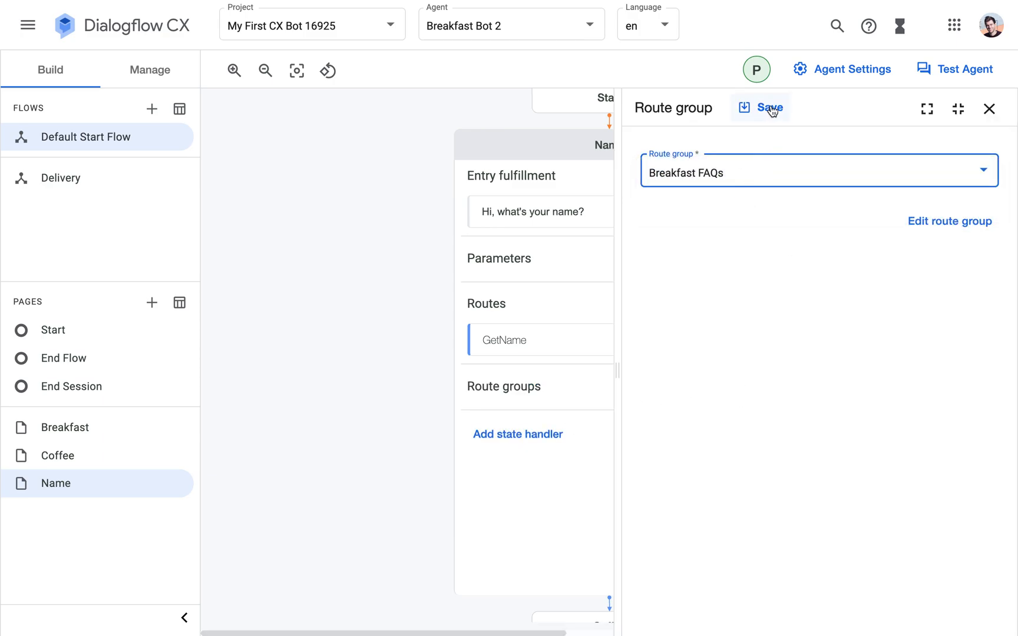
left_click(760, 107)
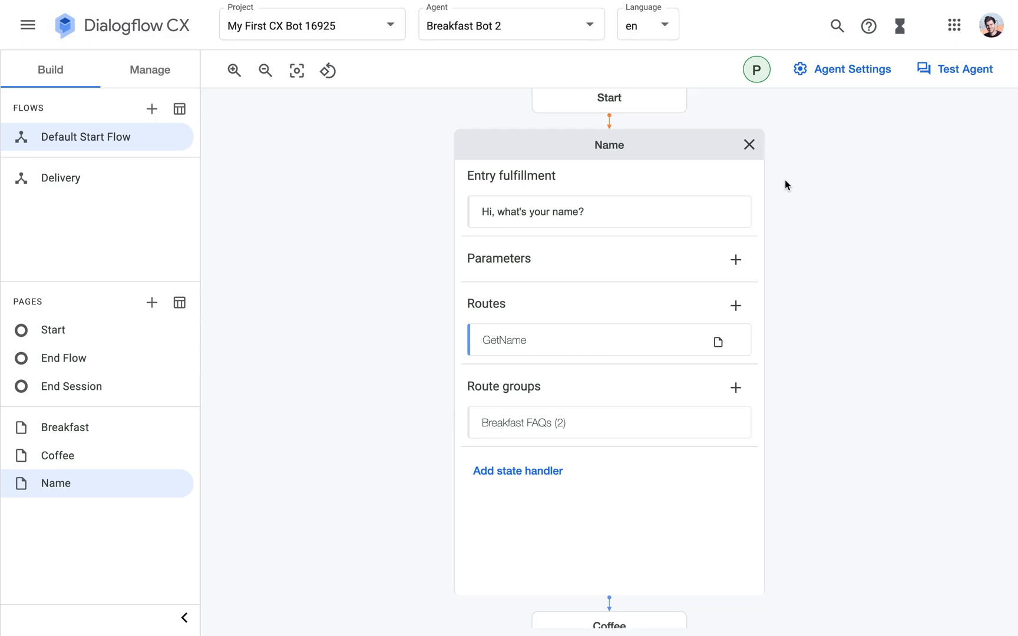
left_click(749, 145)
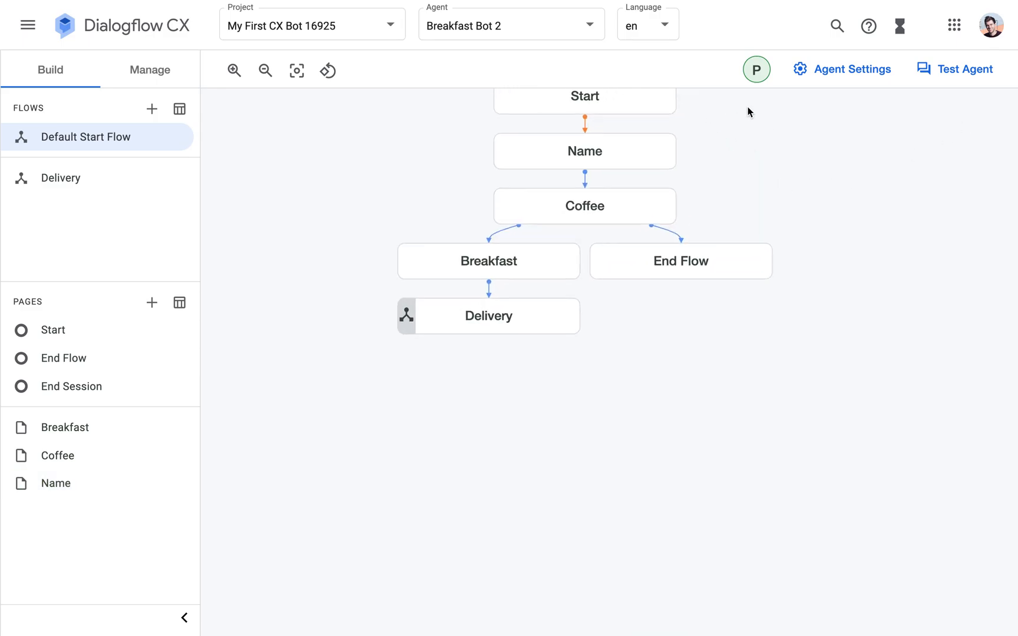
left_click(955, 69)
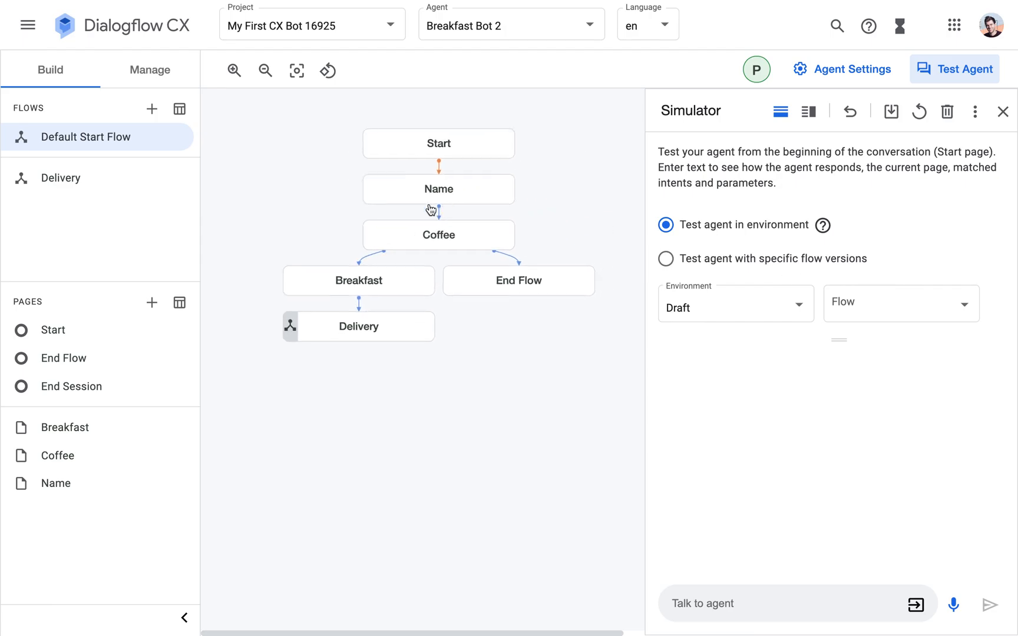
In the simulator, say hi, give the name peter, and ask what coffee is available.
type("hi")
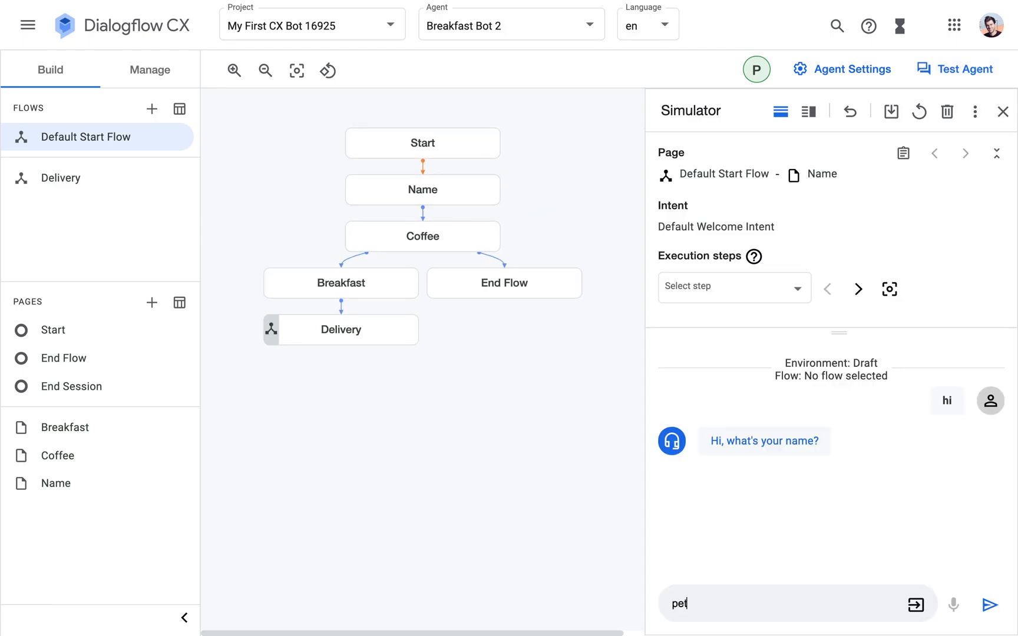
left_click(990, 605)
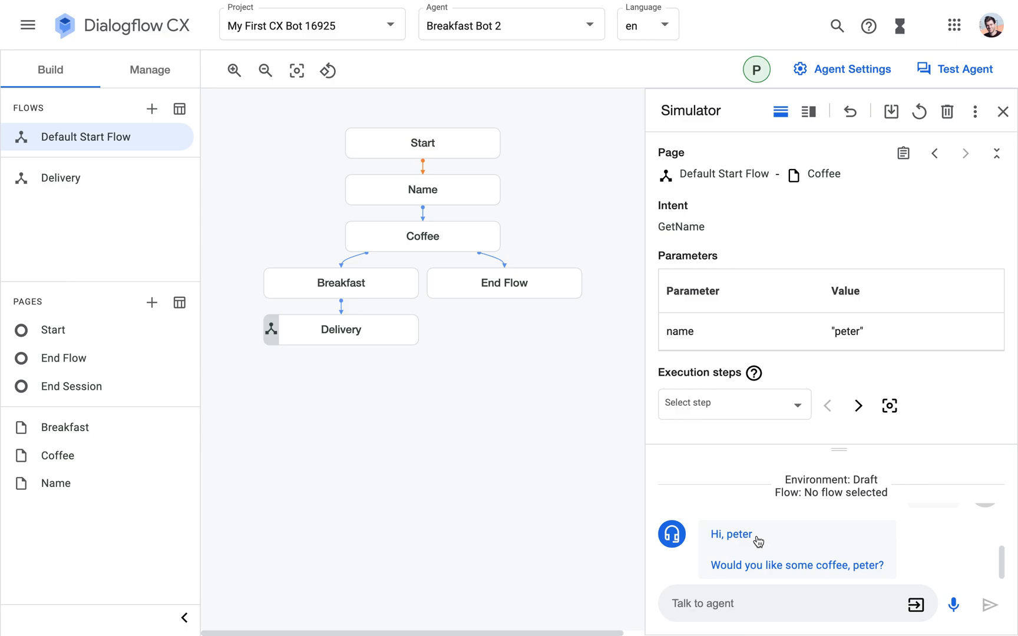
type("What type of coffee do you")
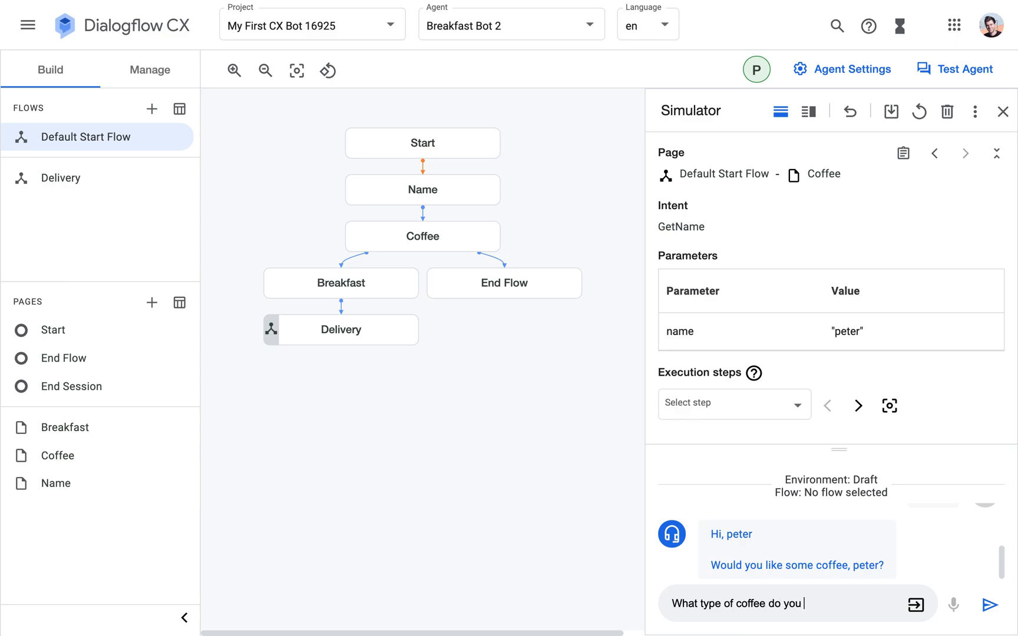
left_click(988, 604)
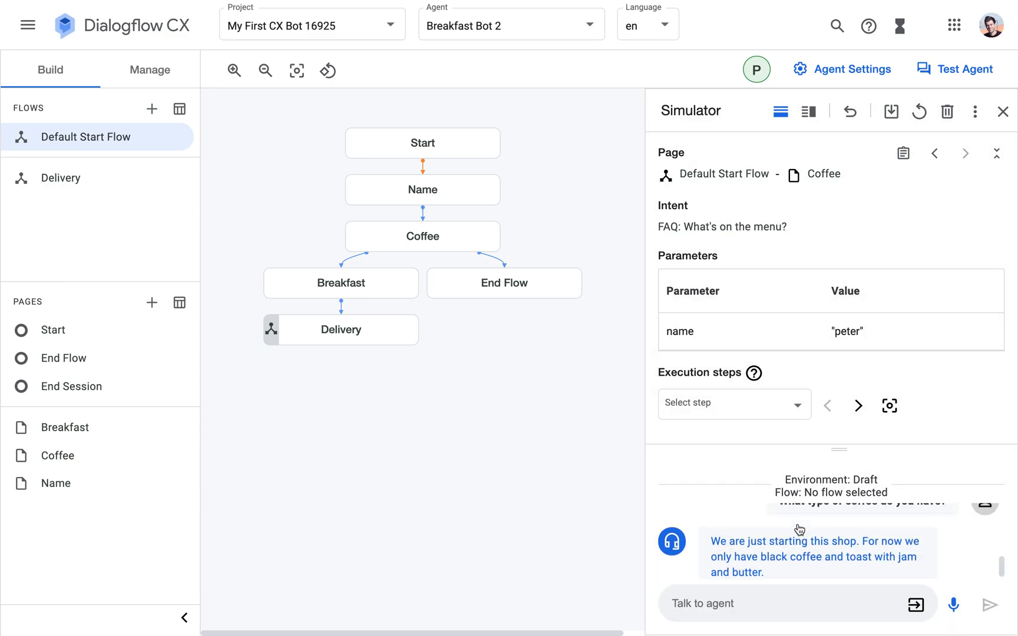
scroll("down", 3)
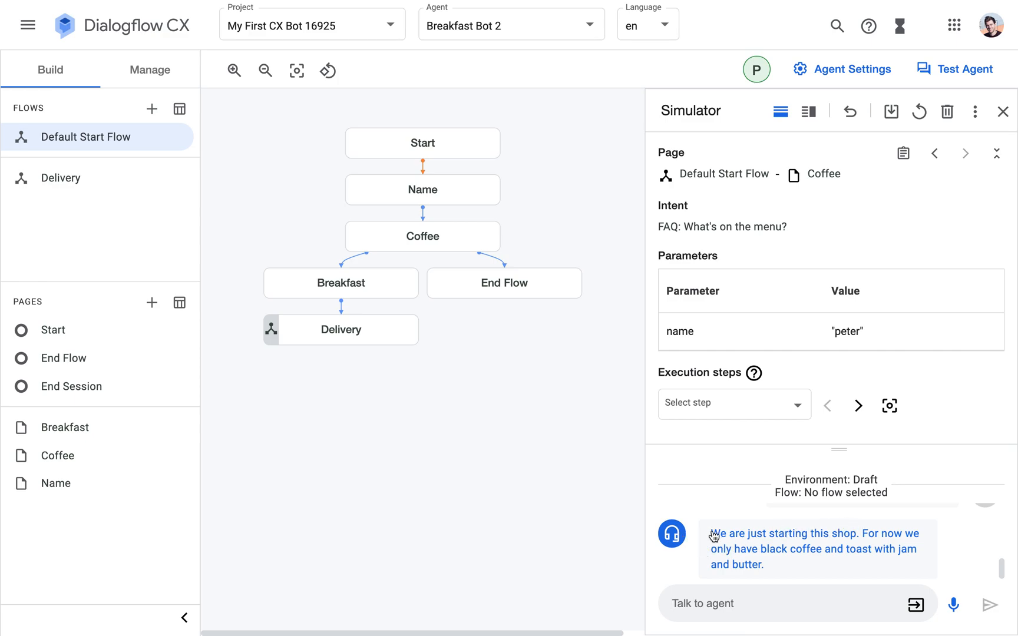
mouse_move(838, 543)
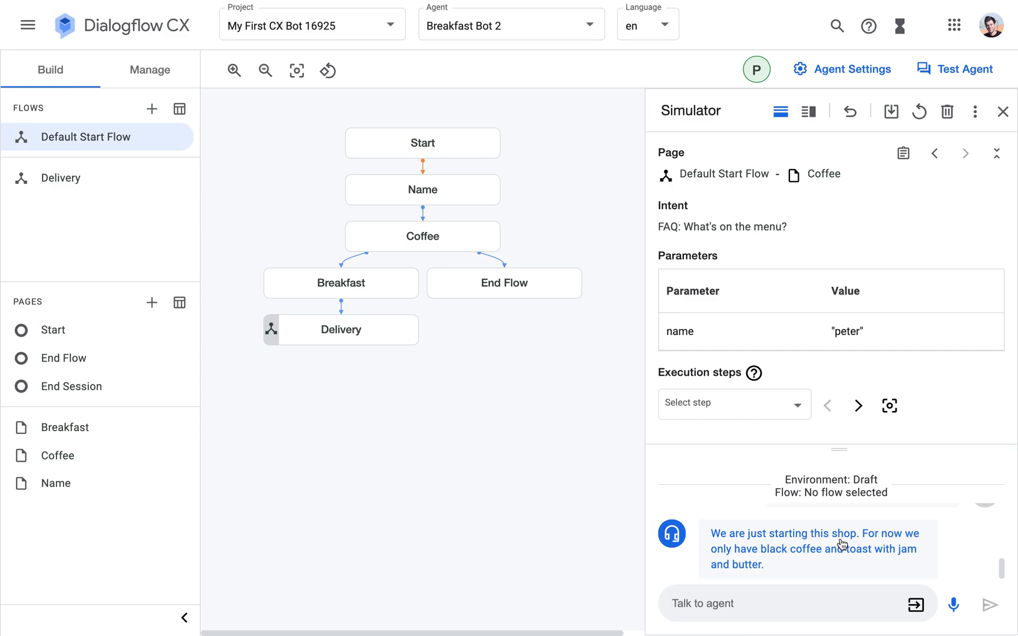
mouse_move(831, 560)
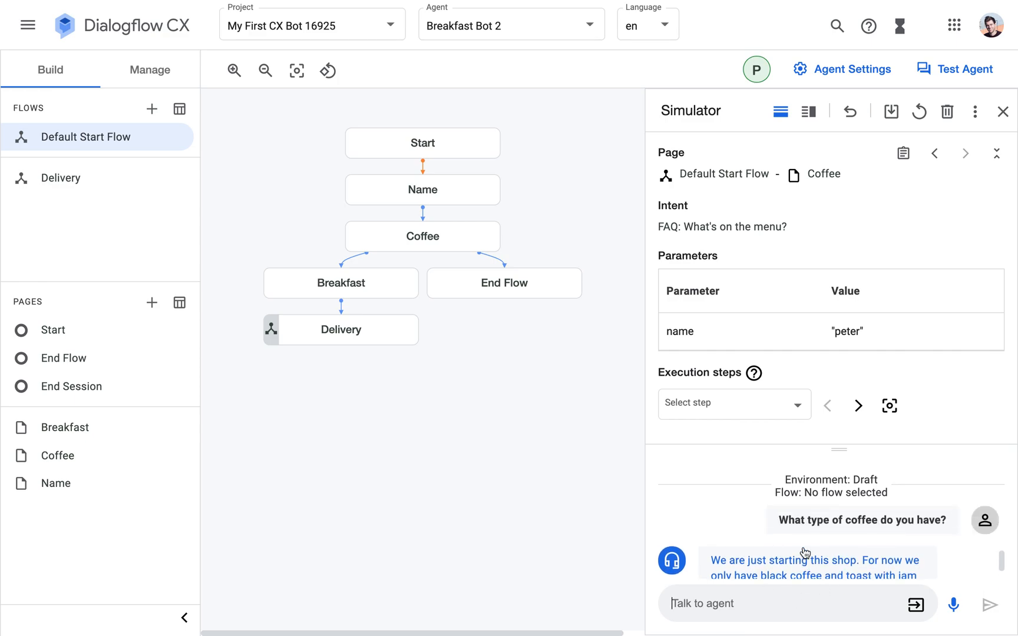
scroll("down", 3)
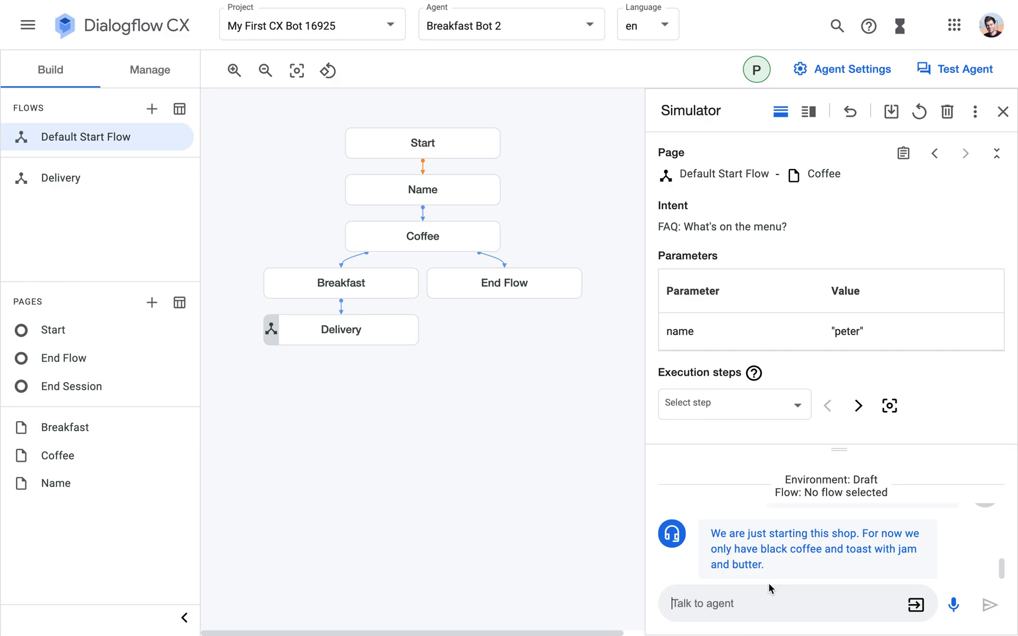
Reply 'yes, coffee' to the agent in the Simulator.
type("yes")
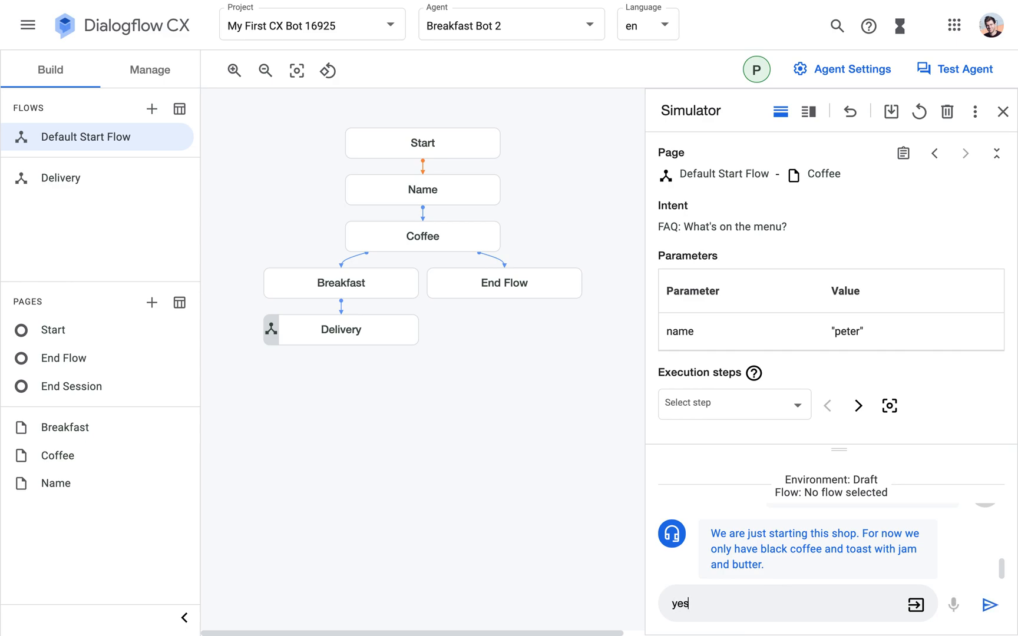
type(", coffee")
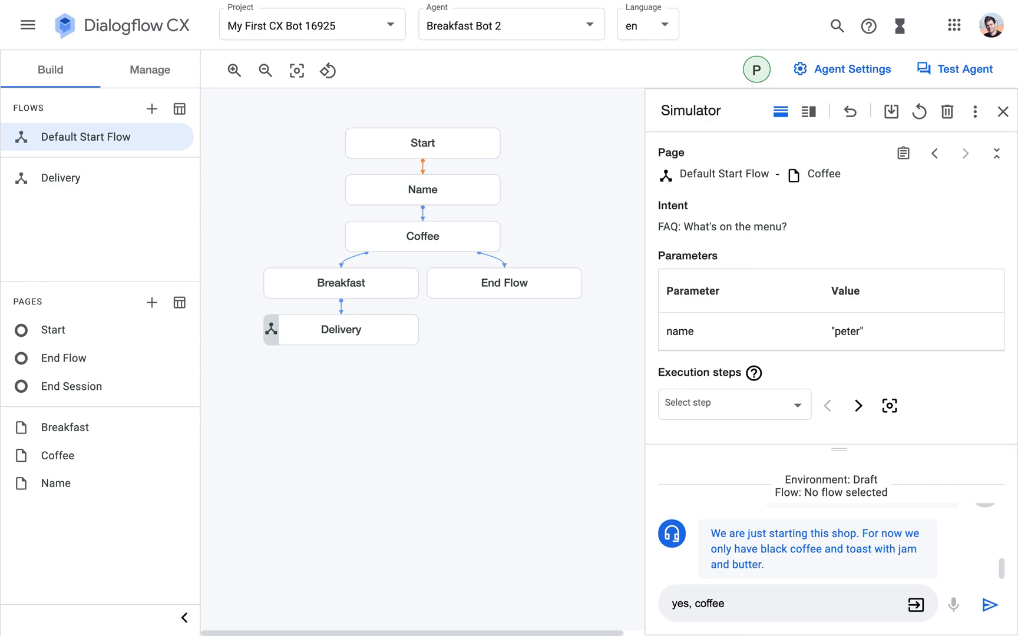
left_click(990, 604)
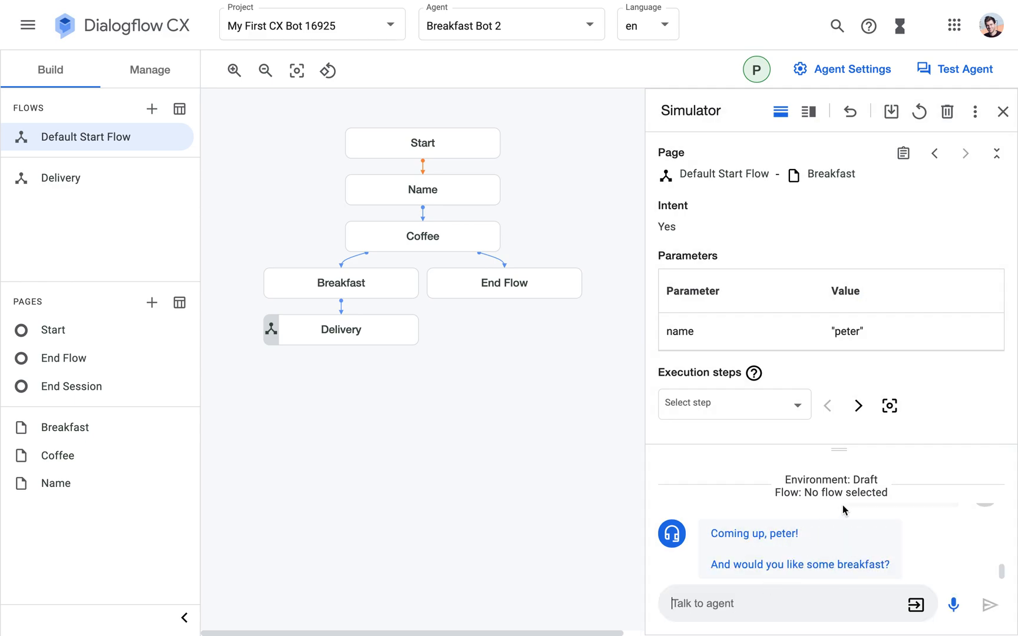
mouse_move(818, 569)
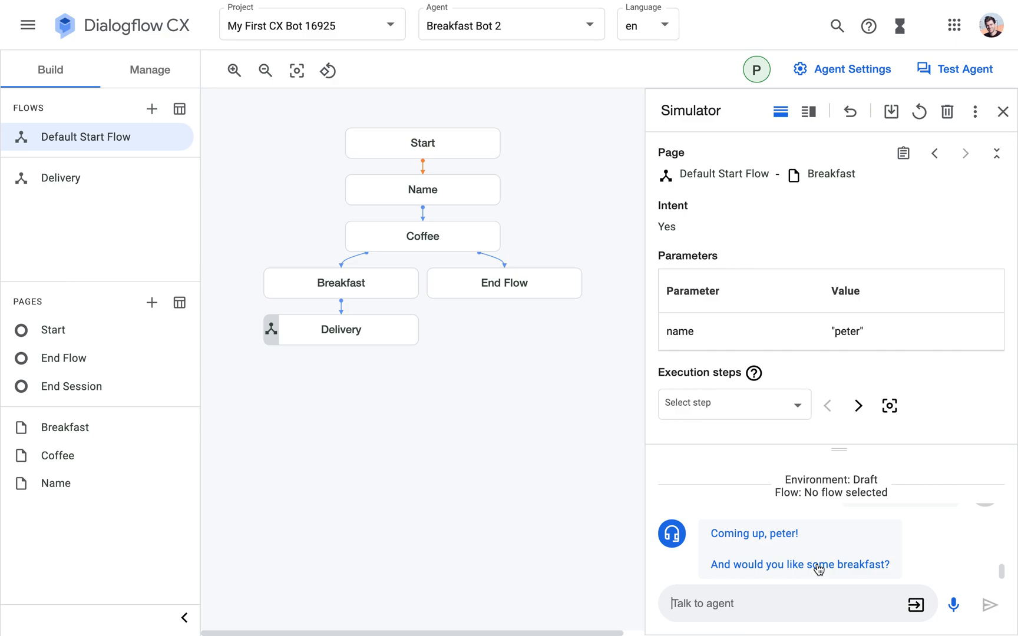
mouse_move(790, 573)
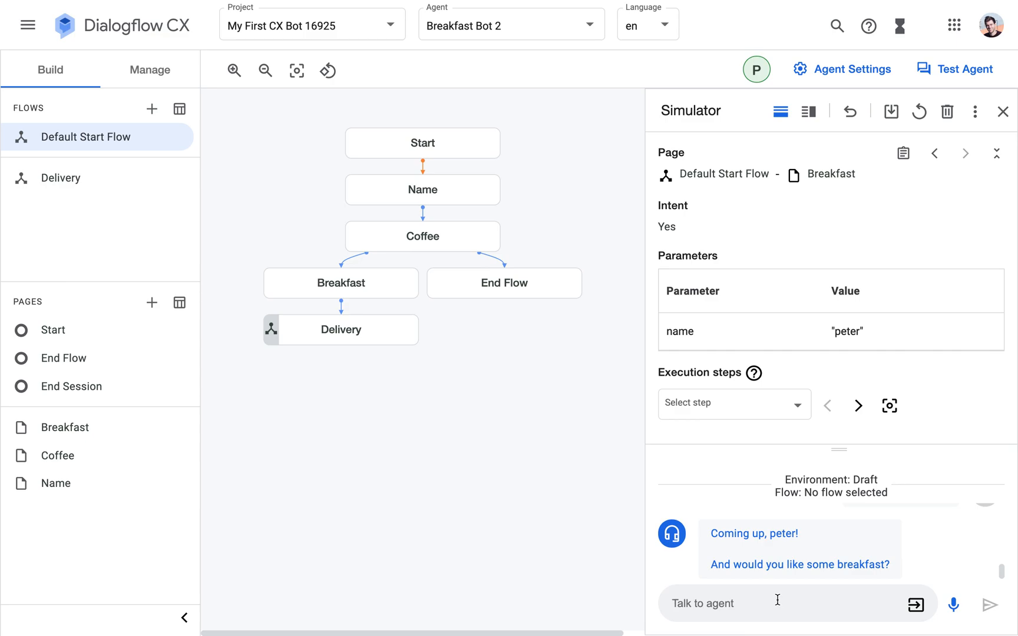
Ask 'do you offer delivery' and read the agent's delivery FAQ reply.
type("do you offer")
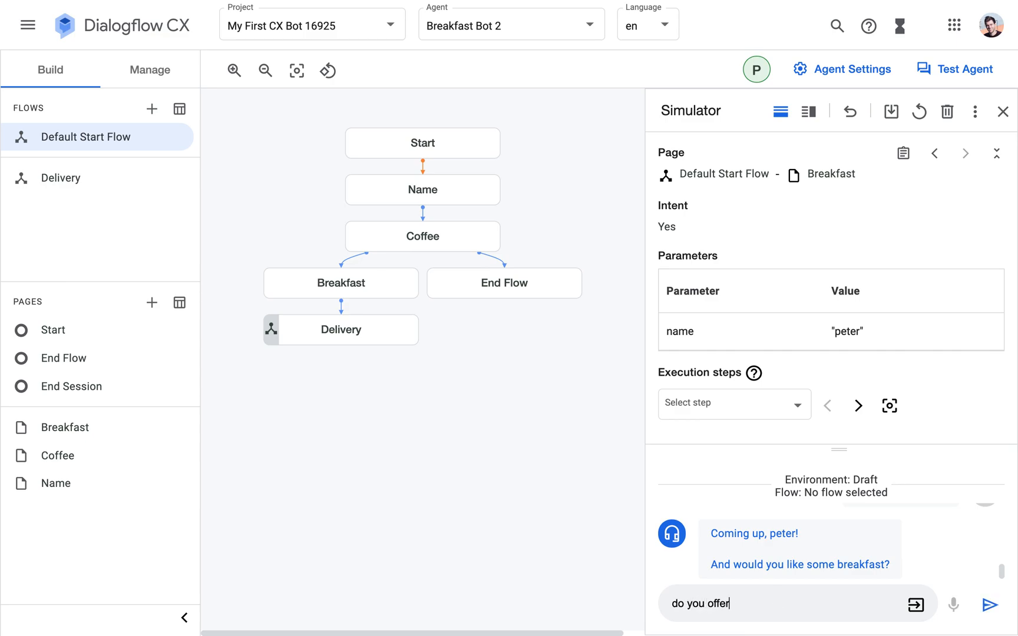
type("delivery")
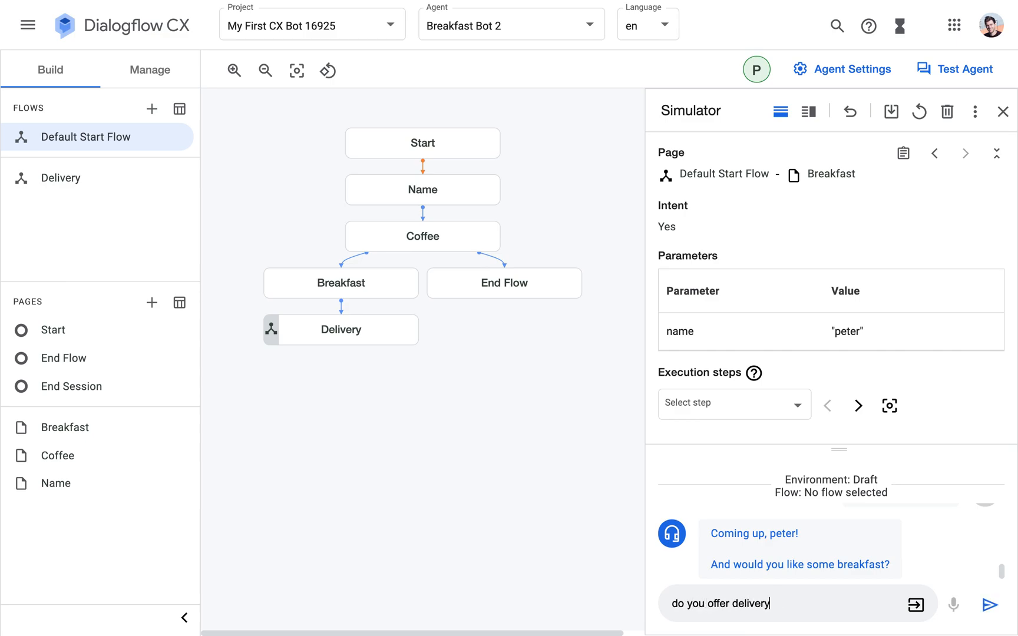
left_click(990, 605)
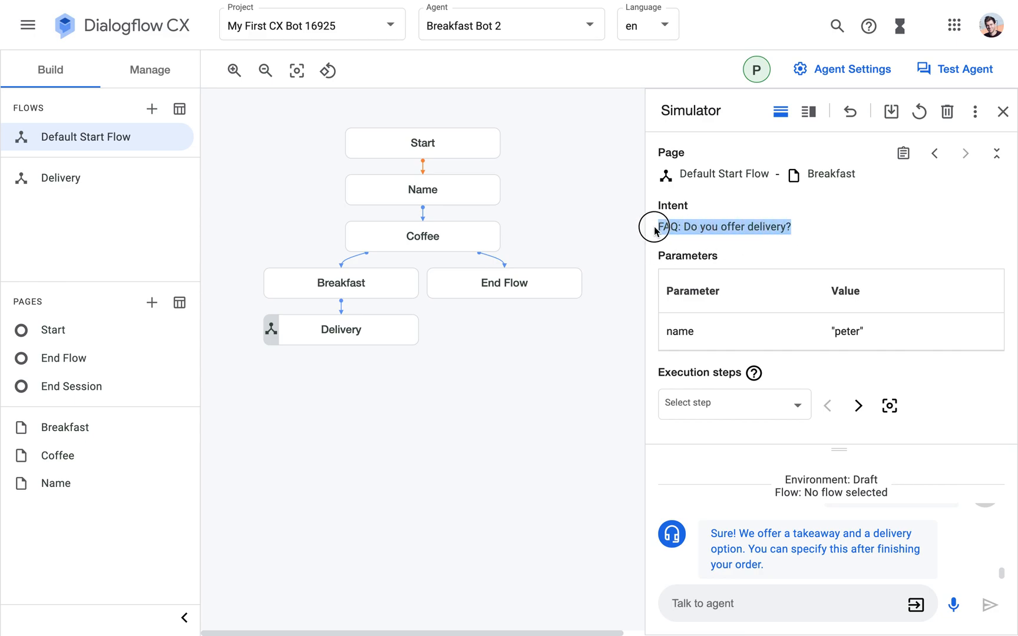
mouse_move(855, 617)
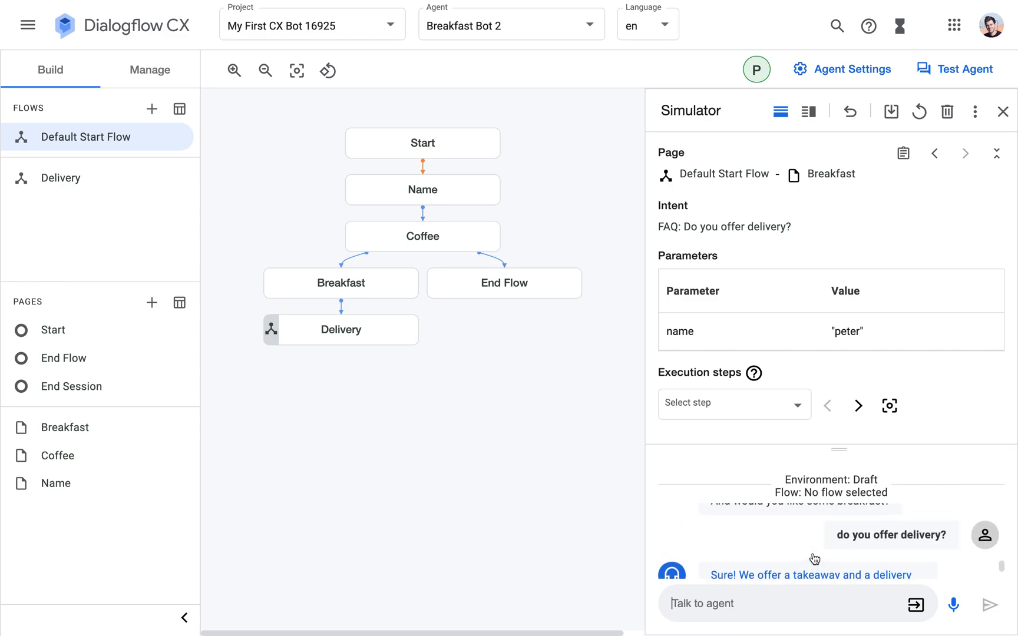
scroll("down", 3)
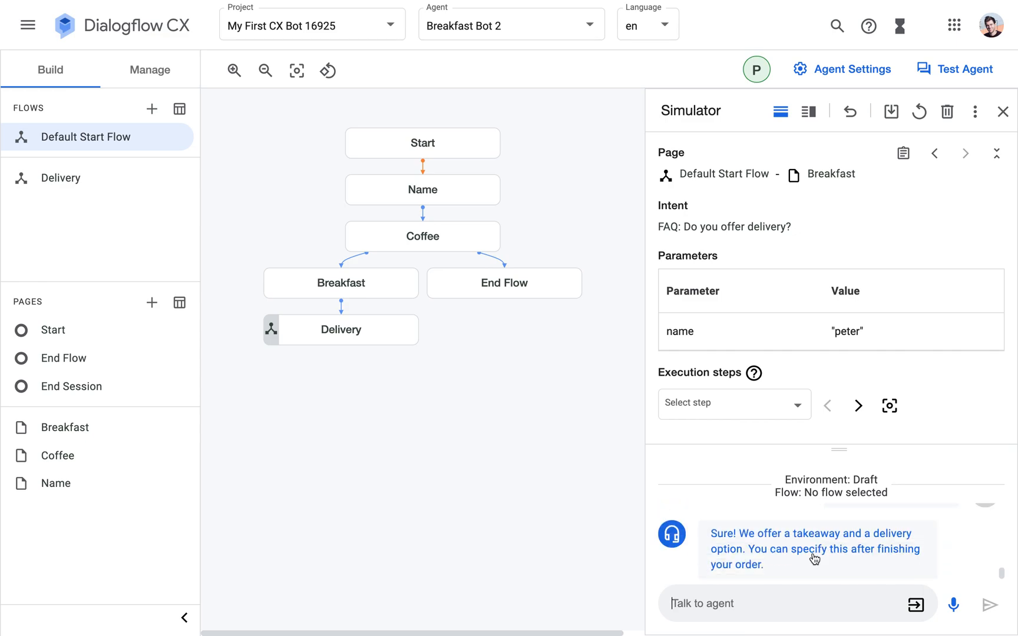
Reply 'yes, lw', then ask again 'what do you offer deliver'.
type("yes, lw")
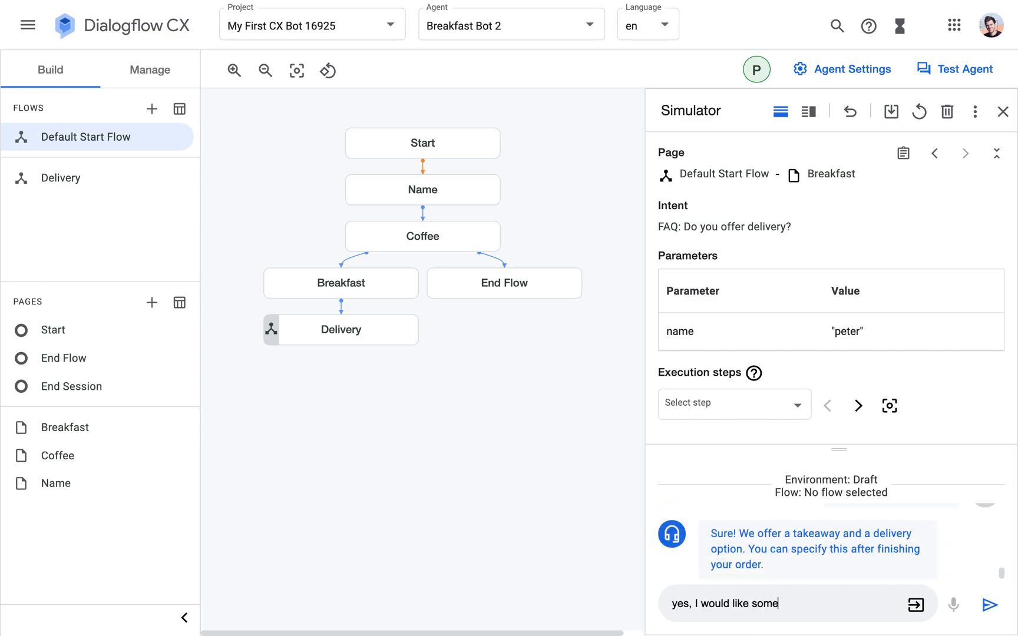
left_click(1005, 604)
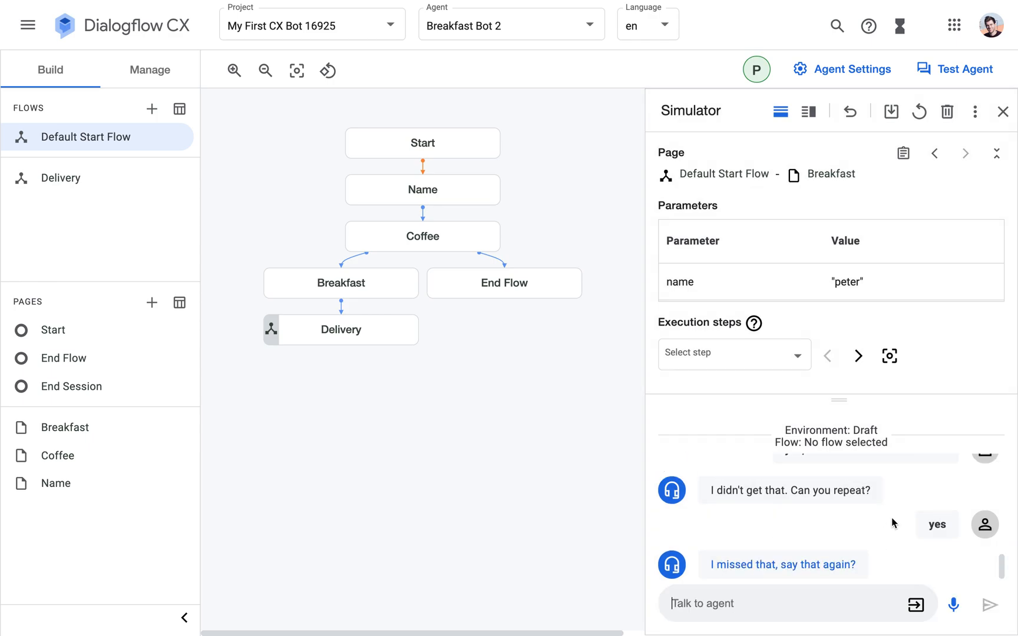
mouse_move(776, 583)
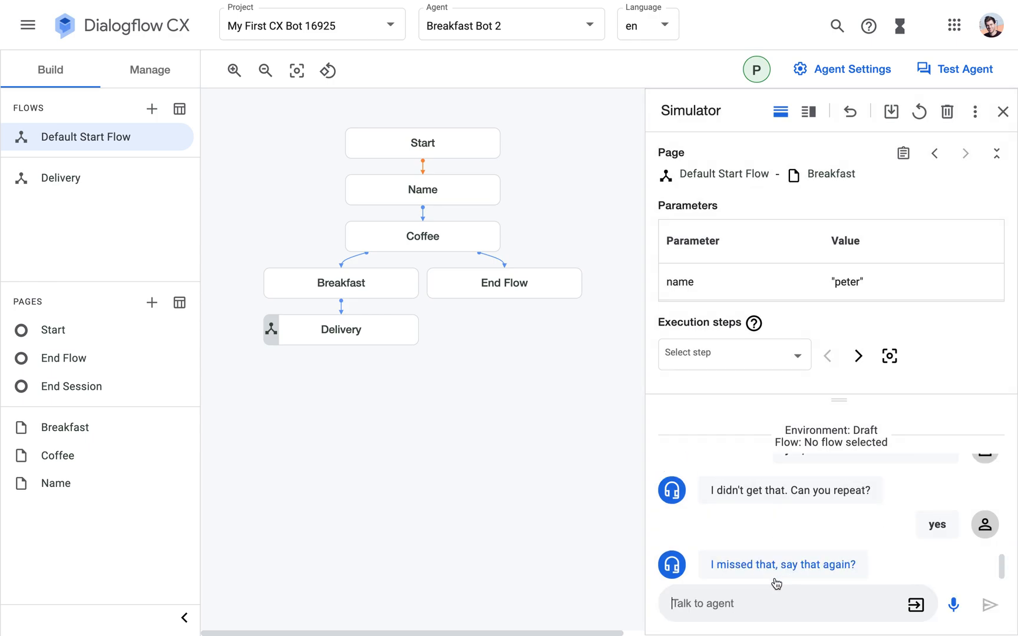
mouse_move(857, 559)
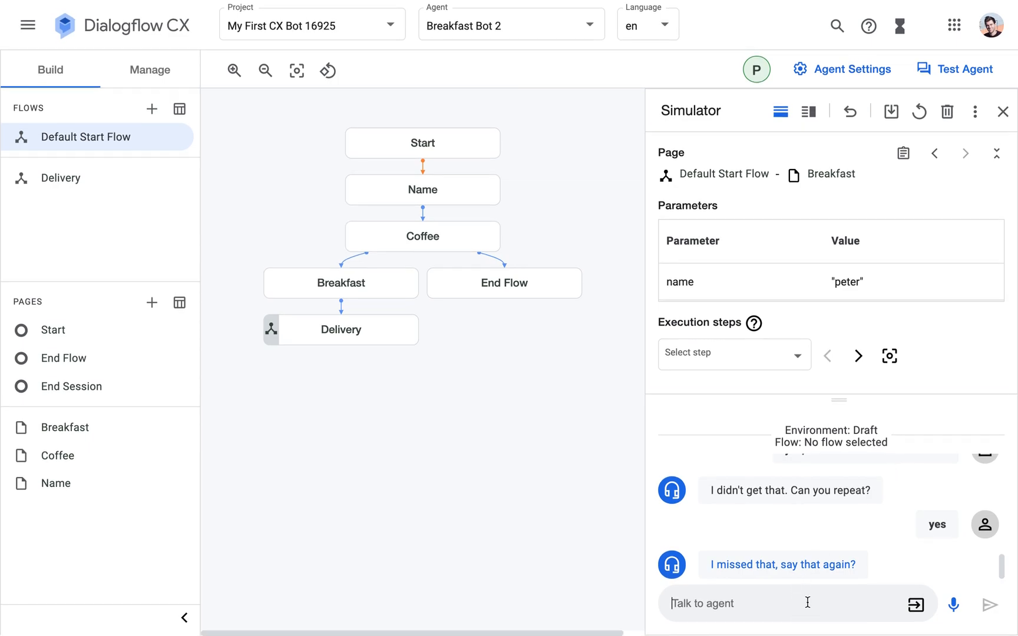
mouse_move(849, 523)
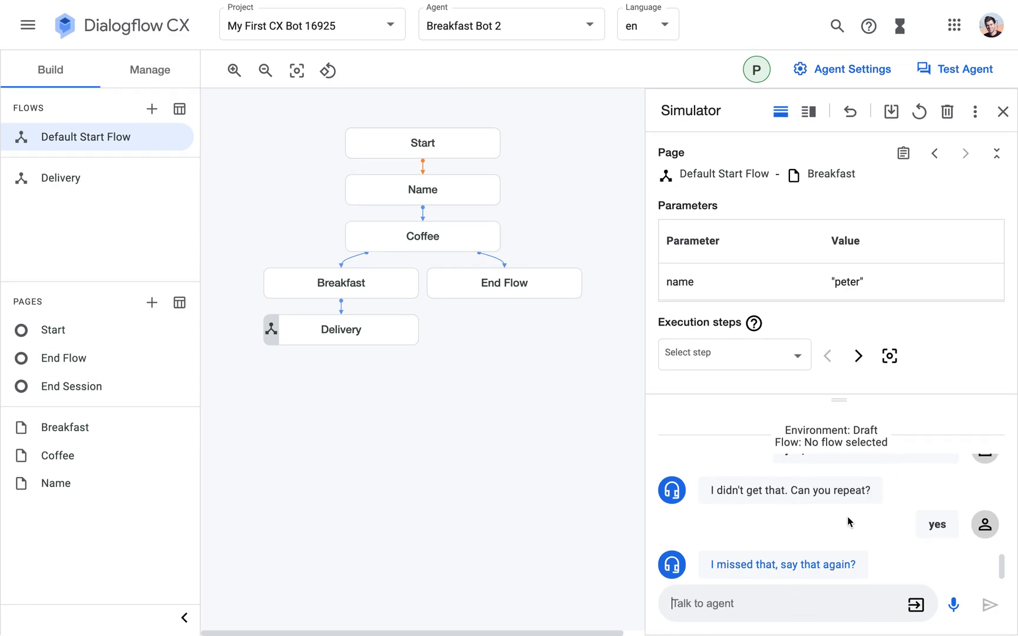
mouse_move(840, 432)
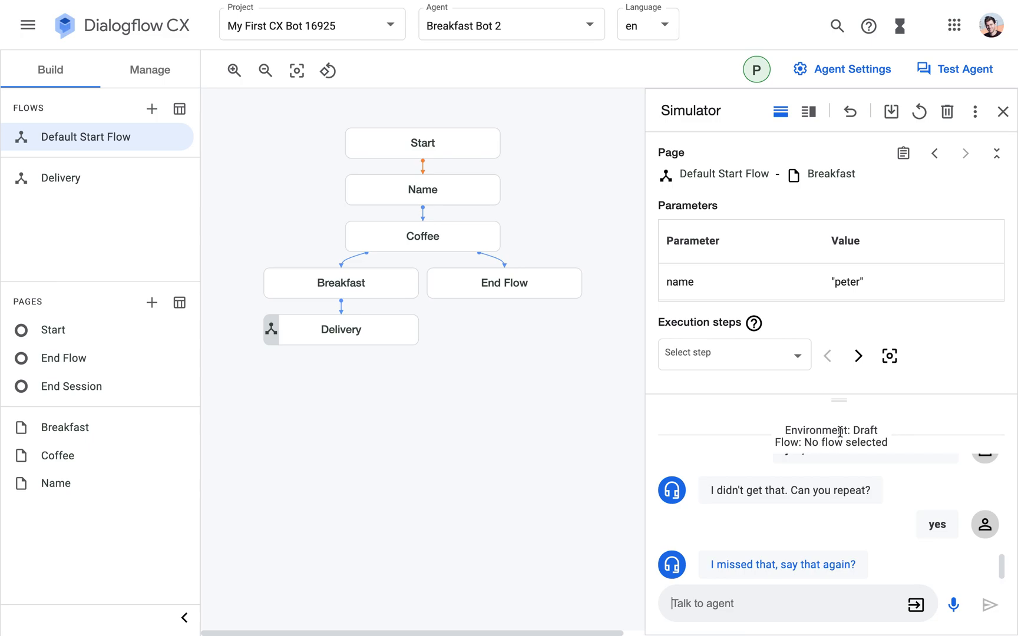
mouse_move(809, 603)
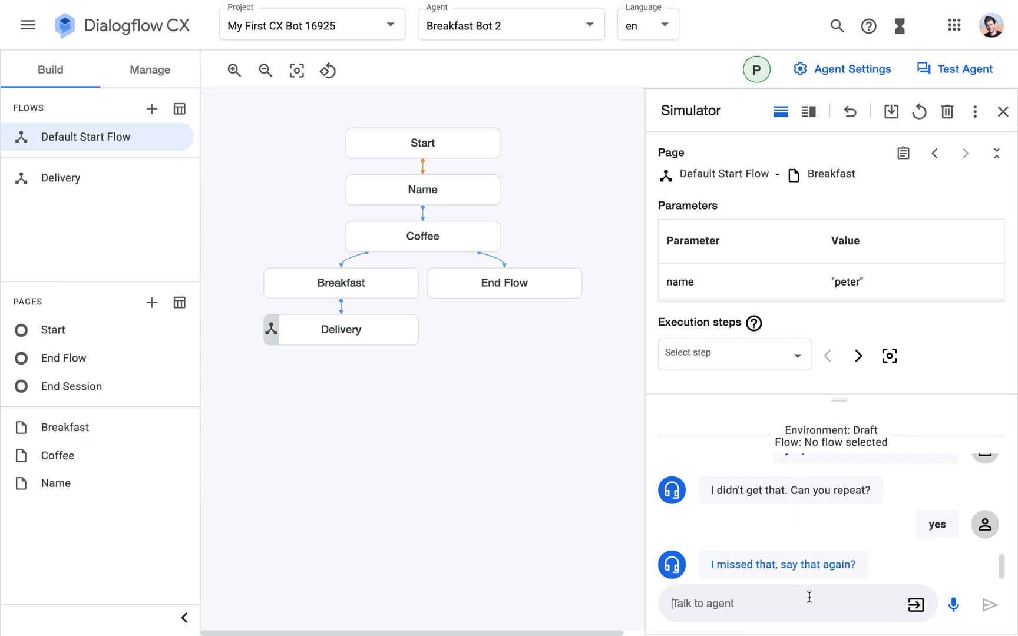
mouse_move(804, 530)
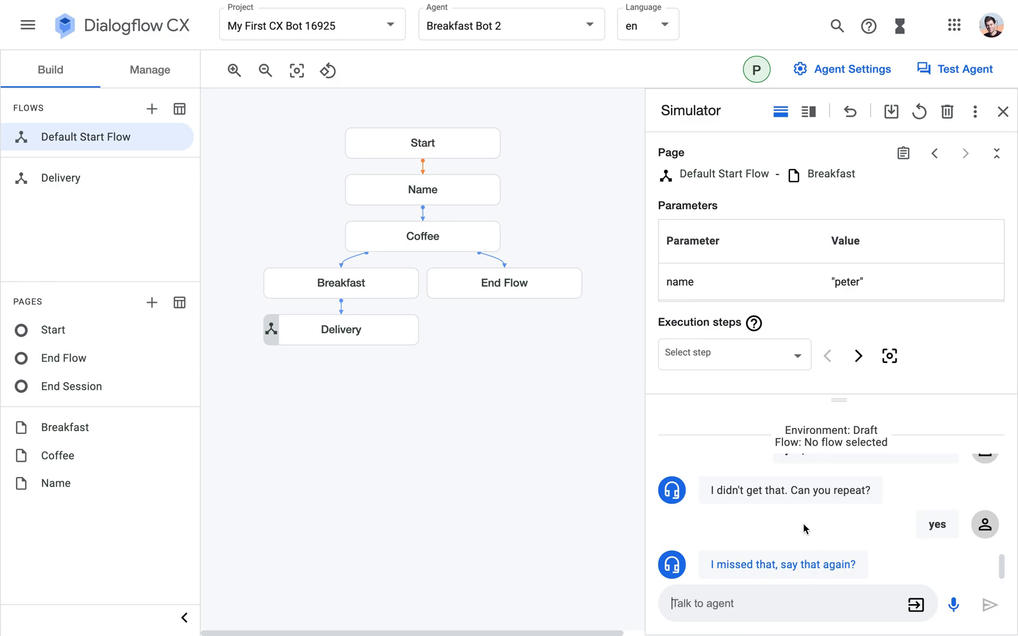
type("what")
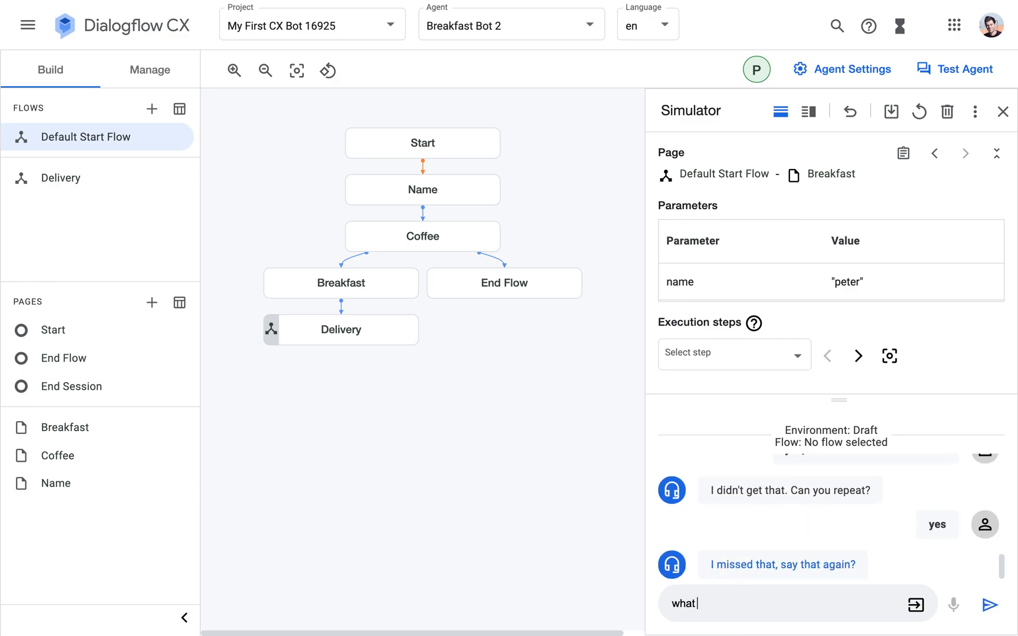
type("do you off")
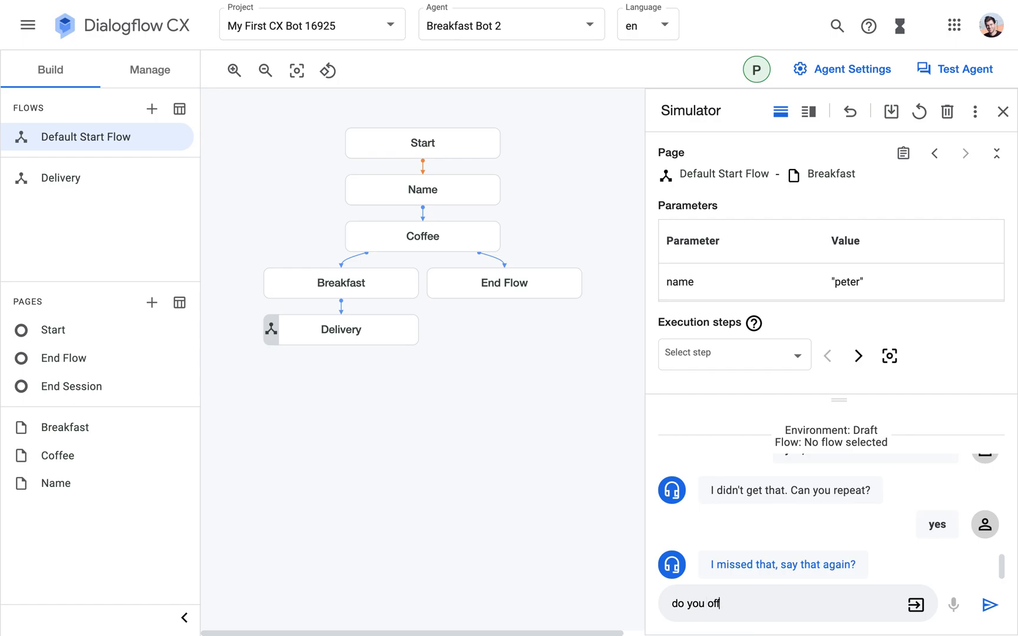
type("er deliver")
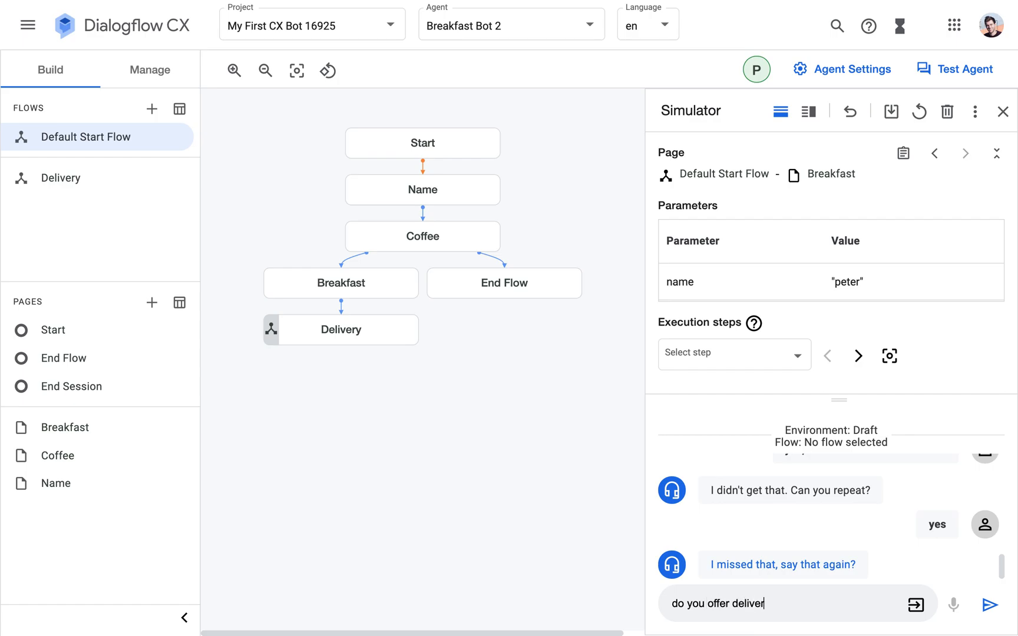
left_click(992, 605)
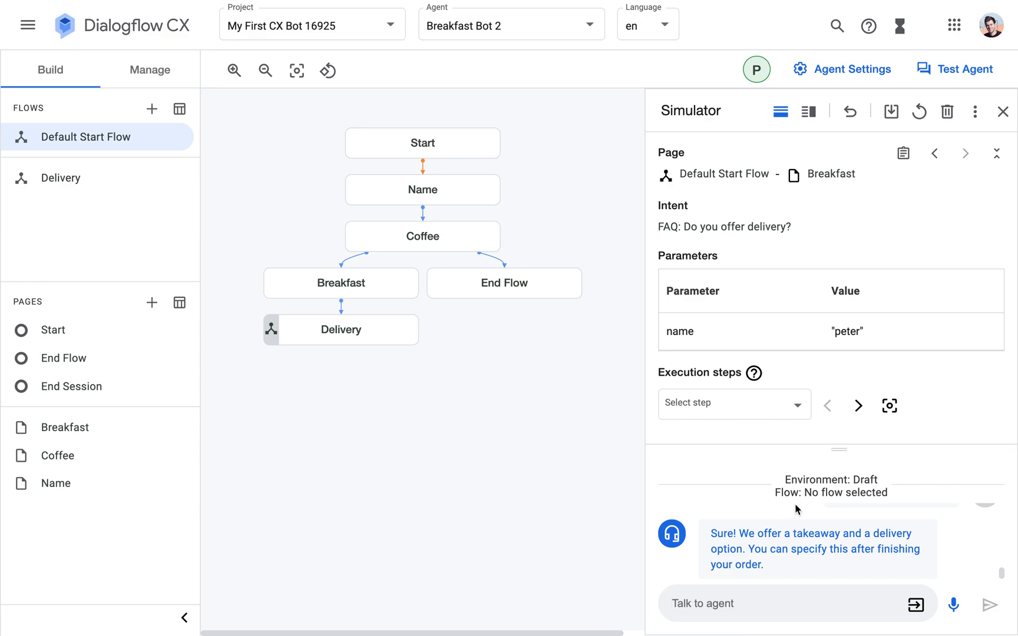
mouse_move(795, 562)
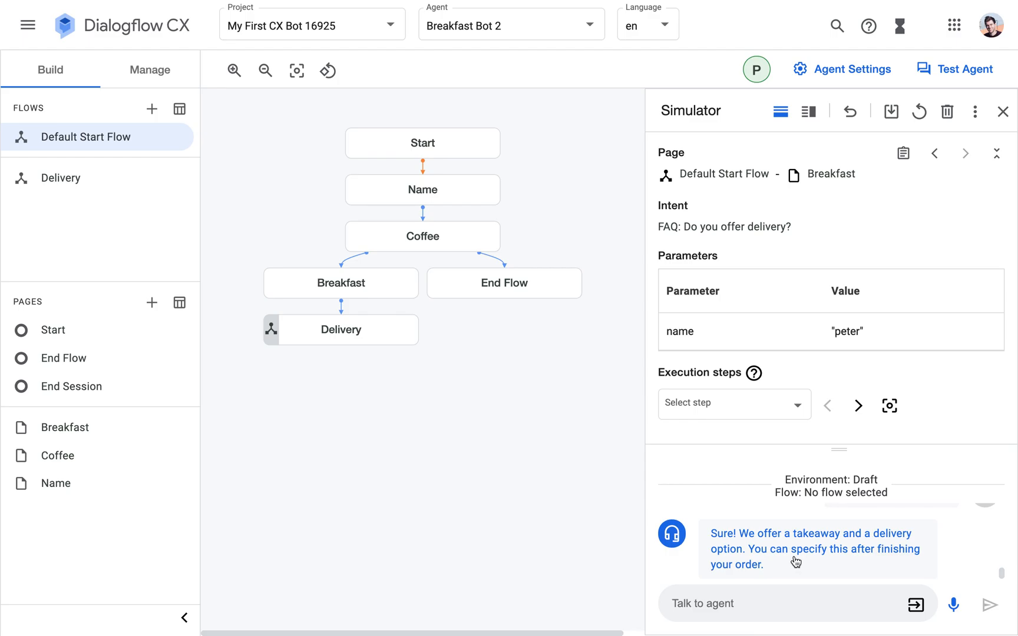
Send 'bre' to the agent and scroll up through the conversation.
type("bre")
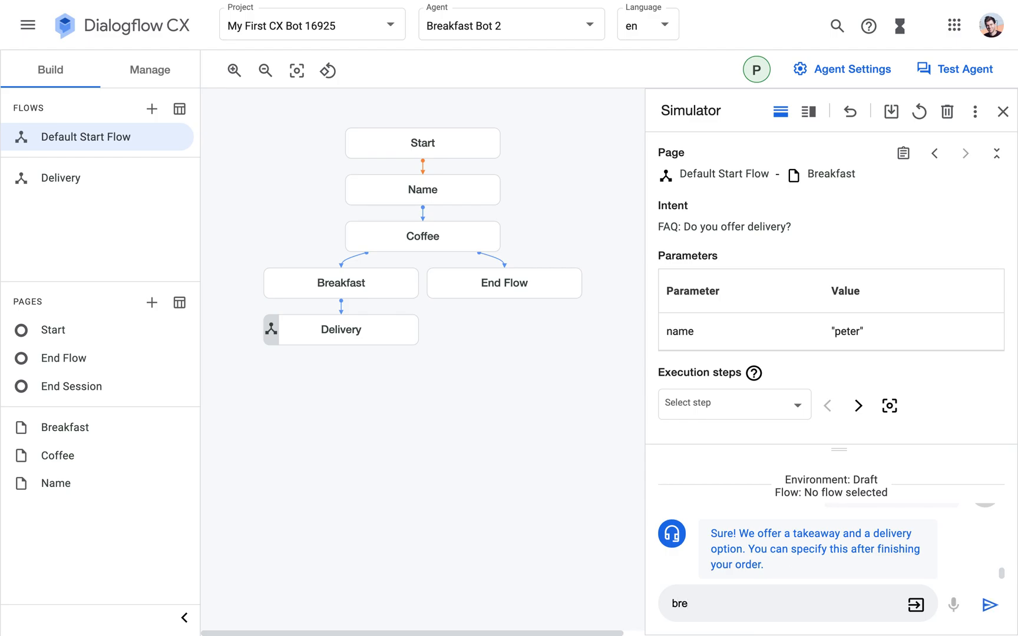
left_click(1003, 604)
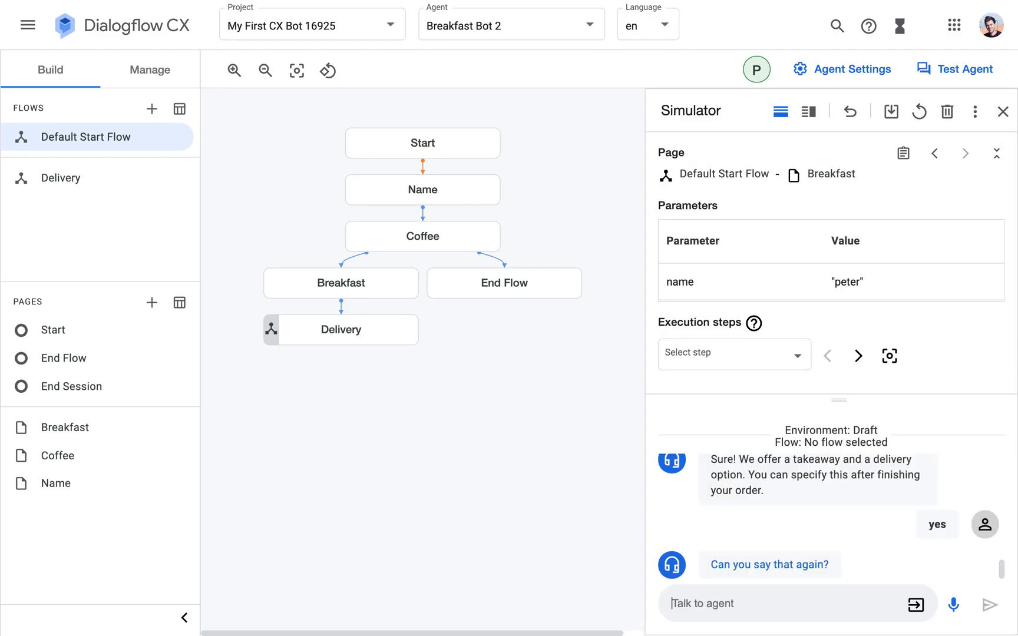
scroll("up", 3)
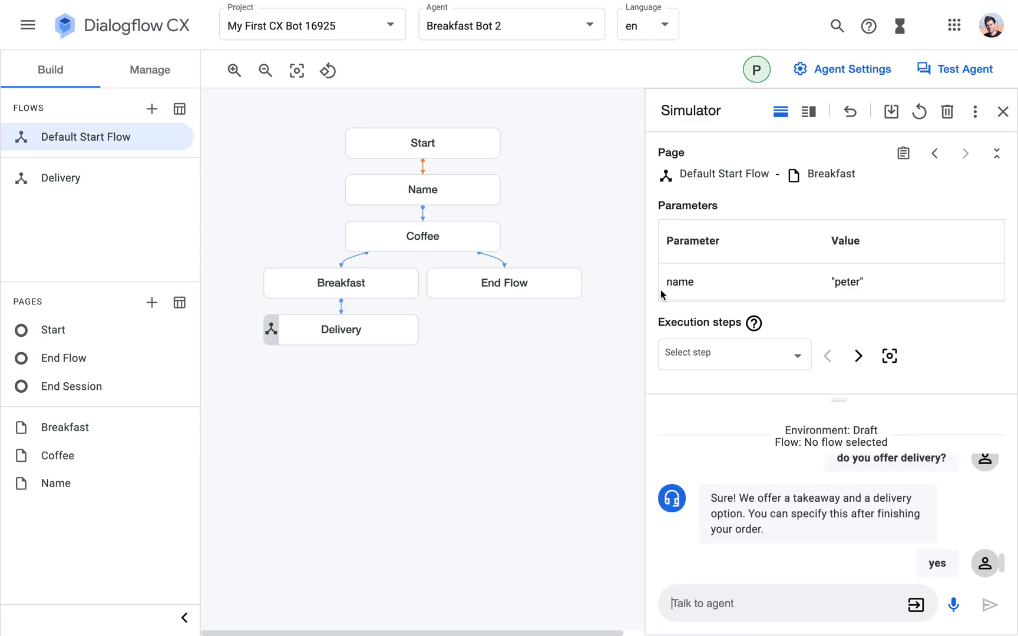
mouse_move(581, 524)
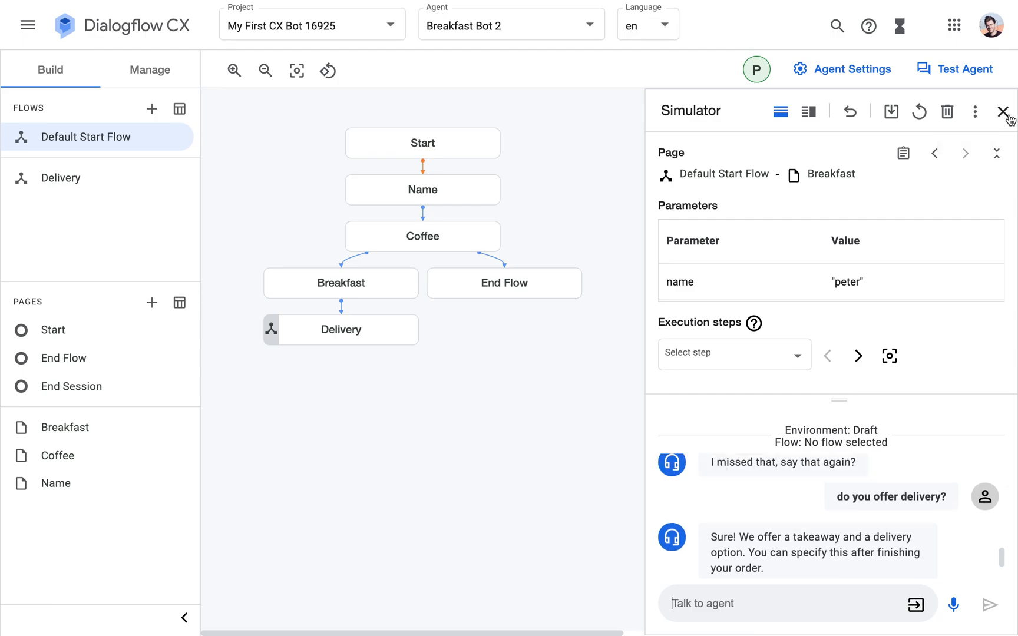
Close the Simulator panel to return to the Default Start Flow overview.
left_click(1003, 110)
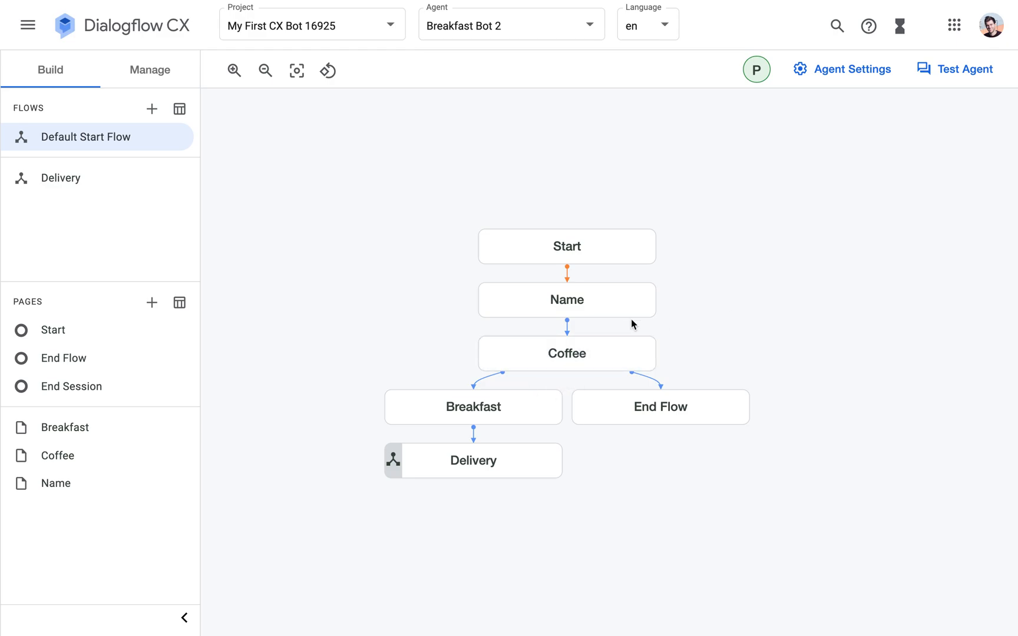
mouse_move(473, 407)
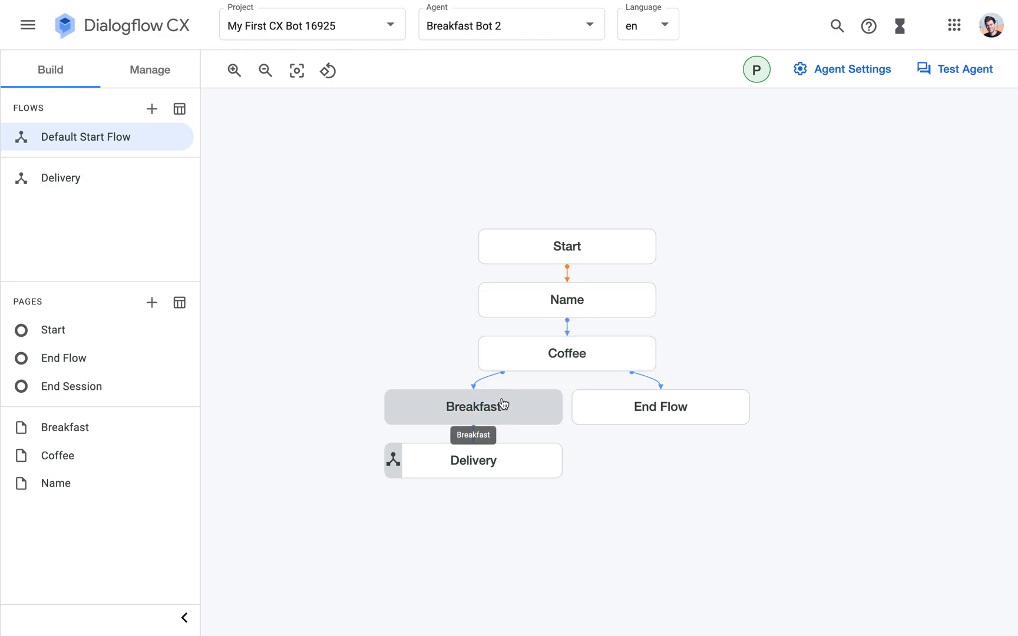
mouse_move(671, 301)
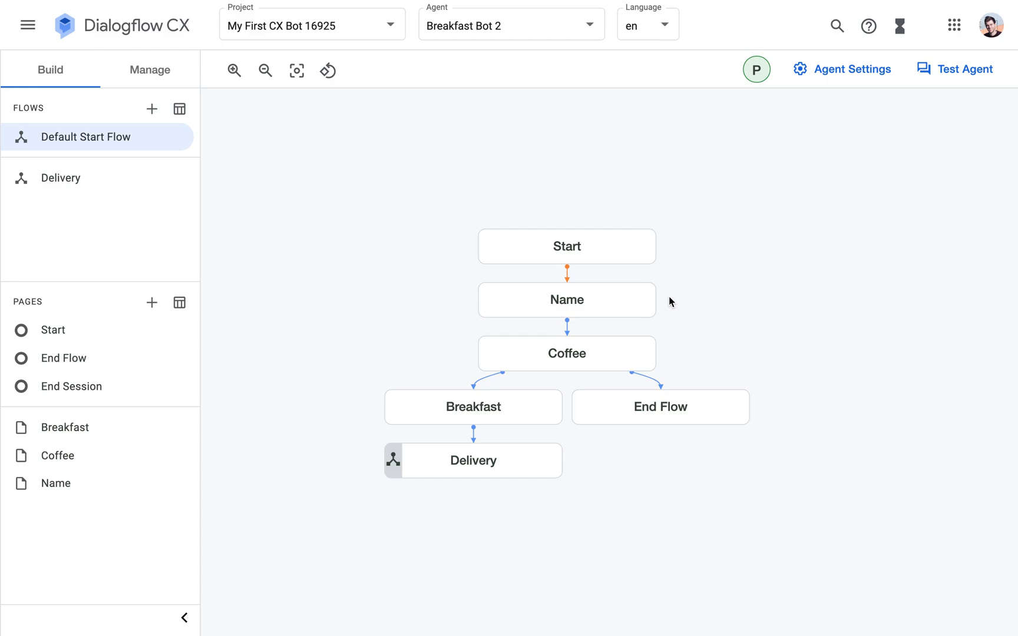
mouse_move(724, 335)
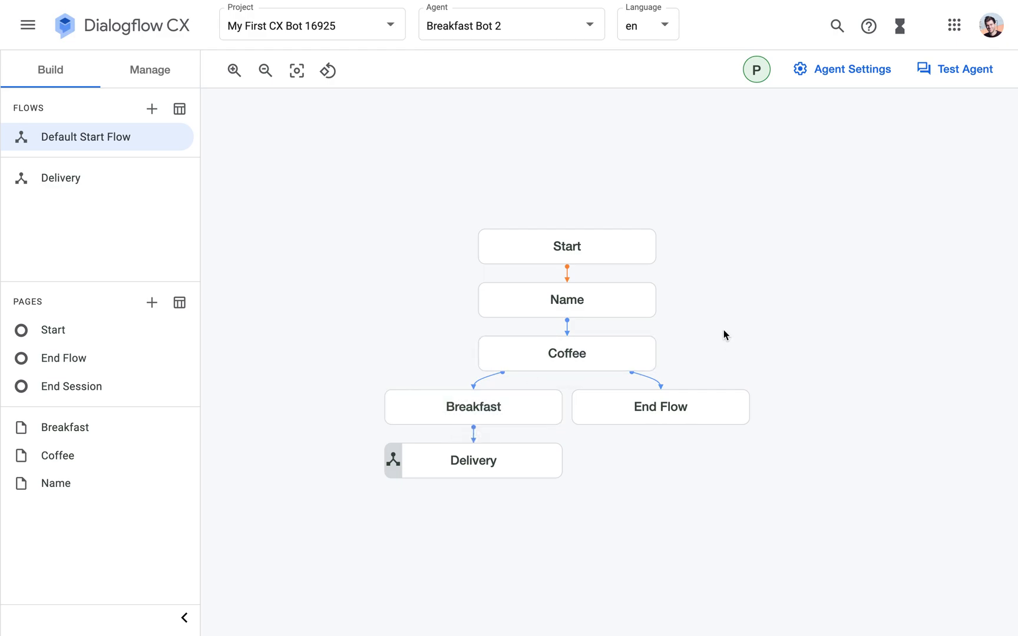
mouse_move(696, 346)
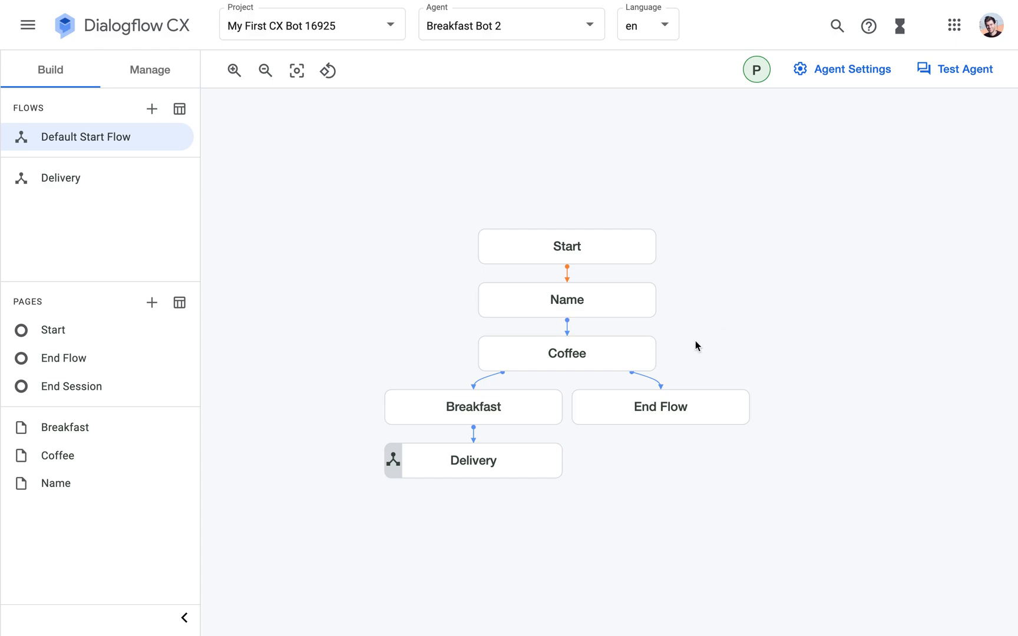